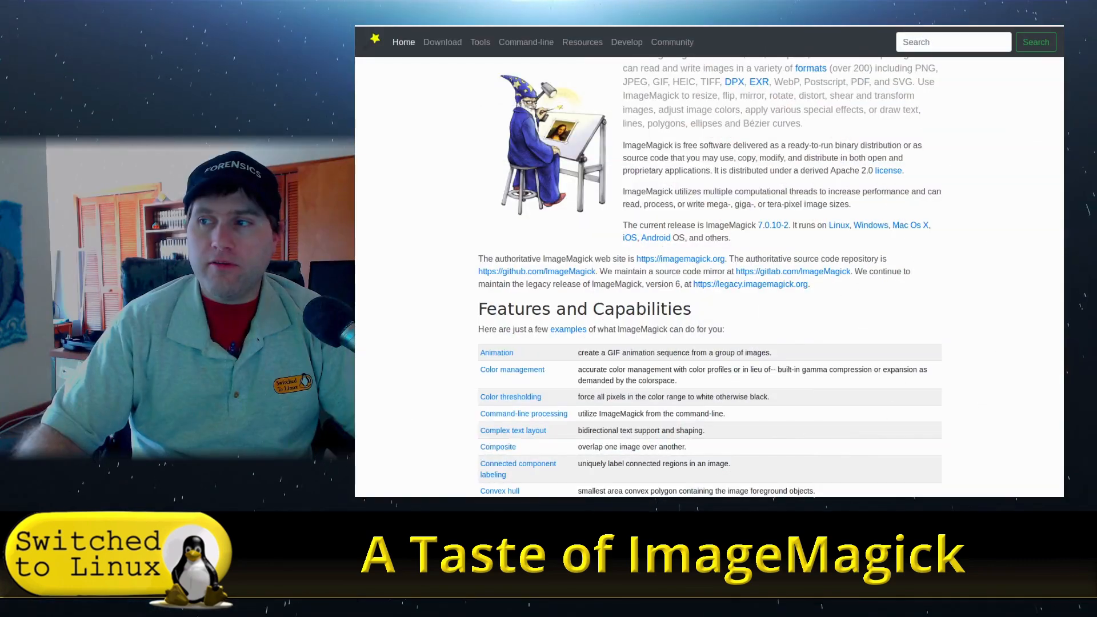
{"action": "mouse_move", "coordinate": [1024, 261]}
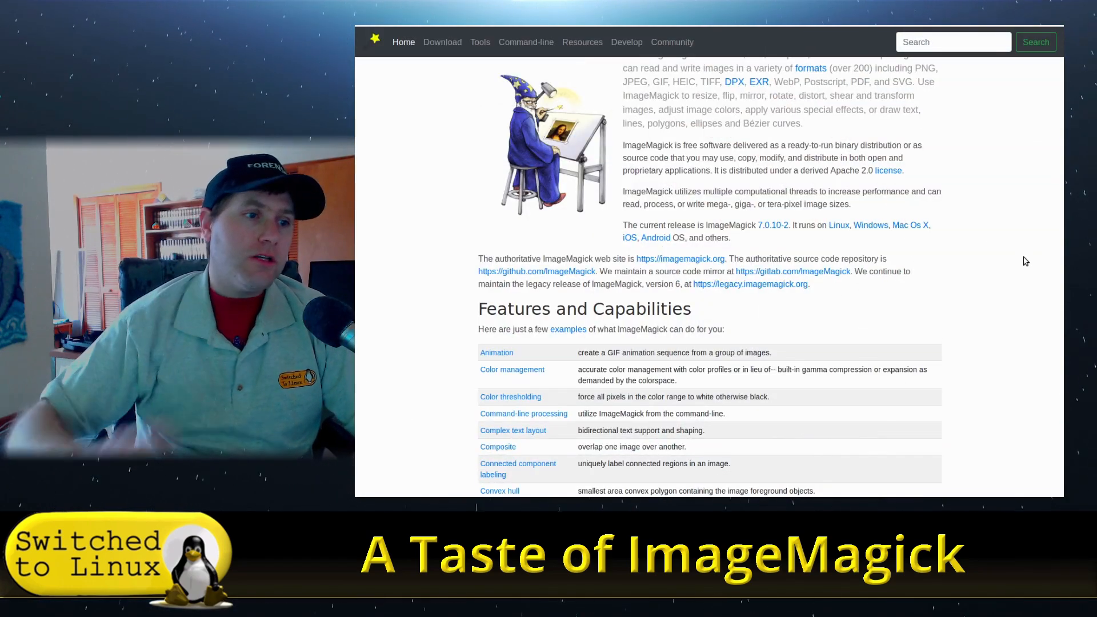
Step: Scroll through the photo folder contents in Nemo to review the original images
{"action": "scroll", "scroll_direction": "down", "scroll_amount": 3}
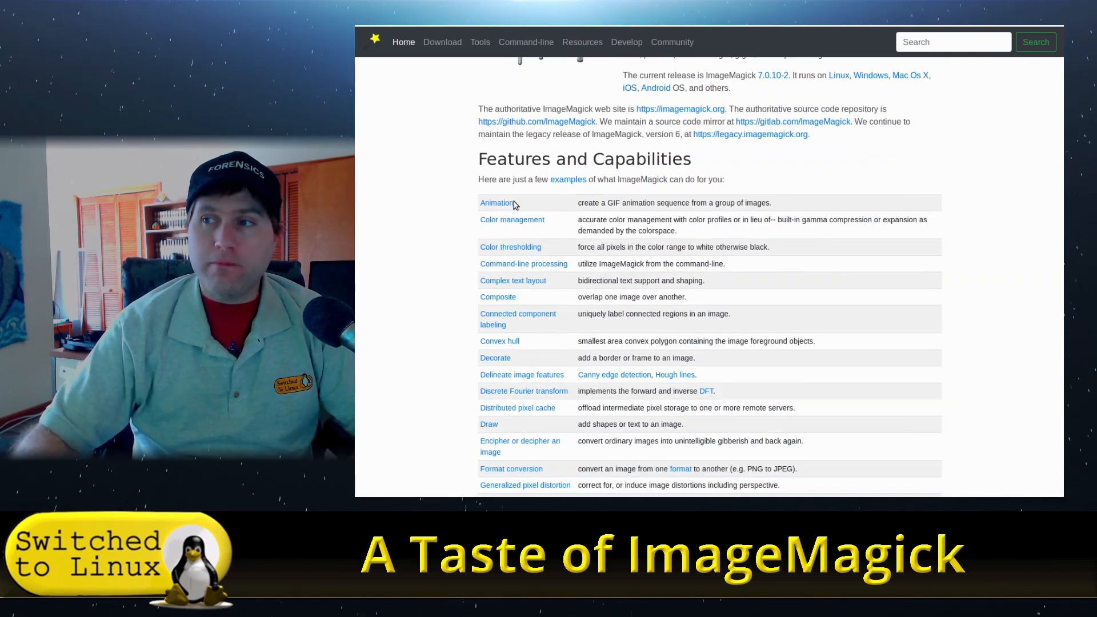
{"action": "mouse_move", "coordinate": [782, 212]}
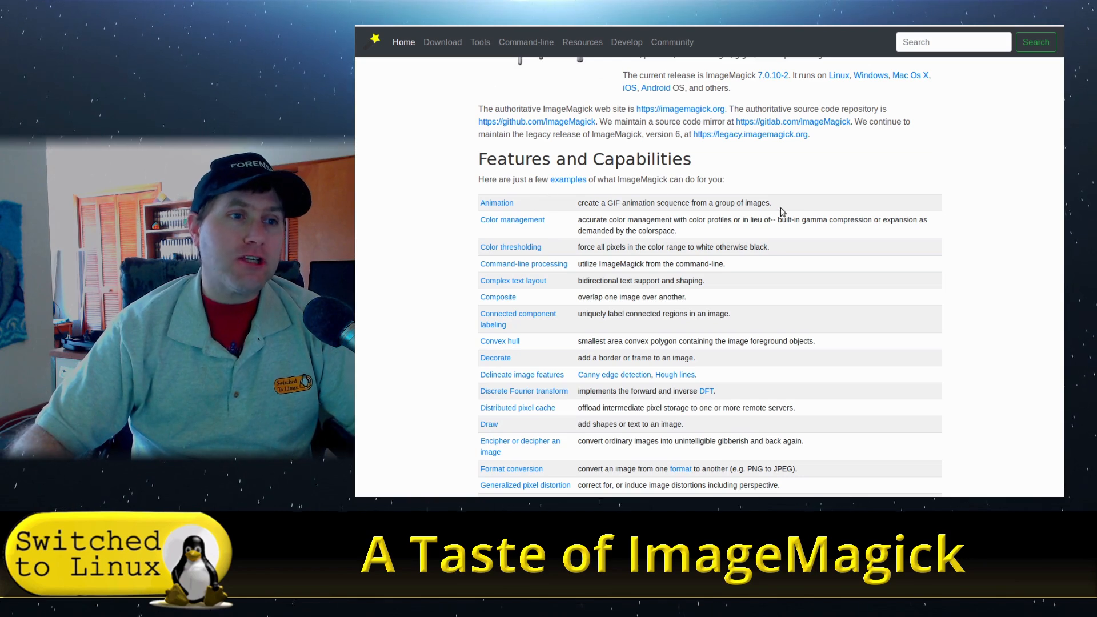
{"action": "scroll", "scroll_direction": "down", "scroll_amount": 3}
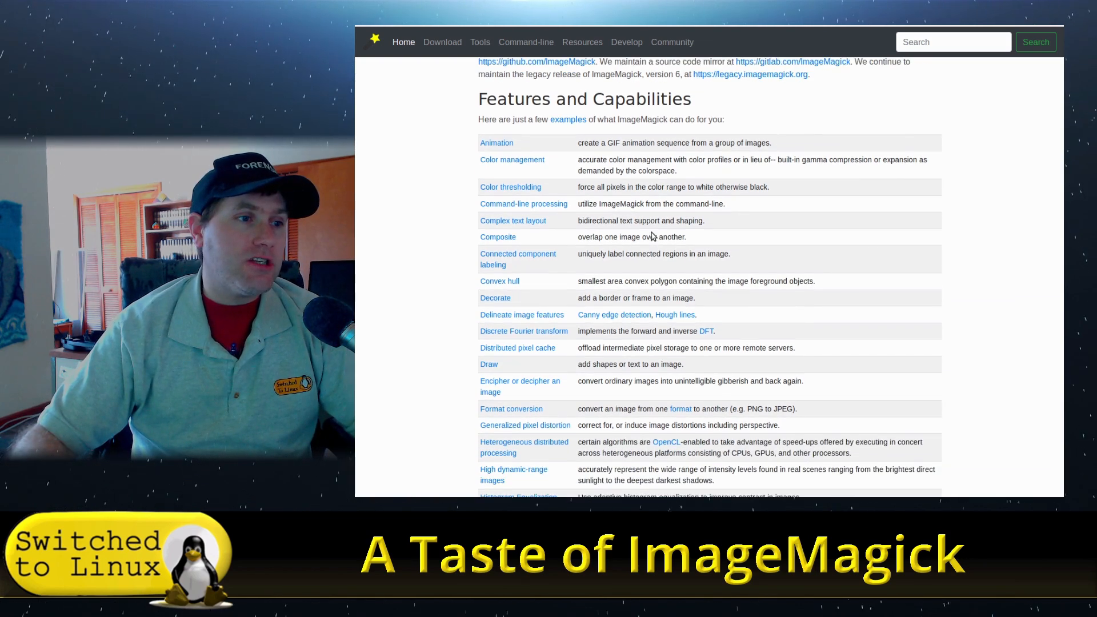
{"action": "scroll", "scroll_direction": "down", "scroll_amount": 3}
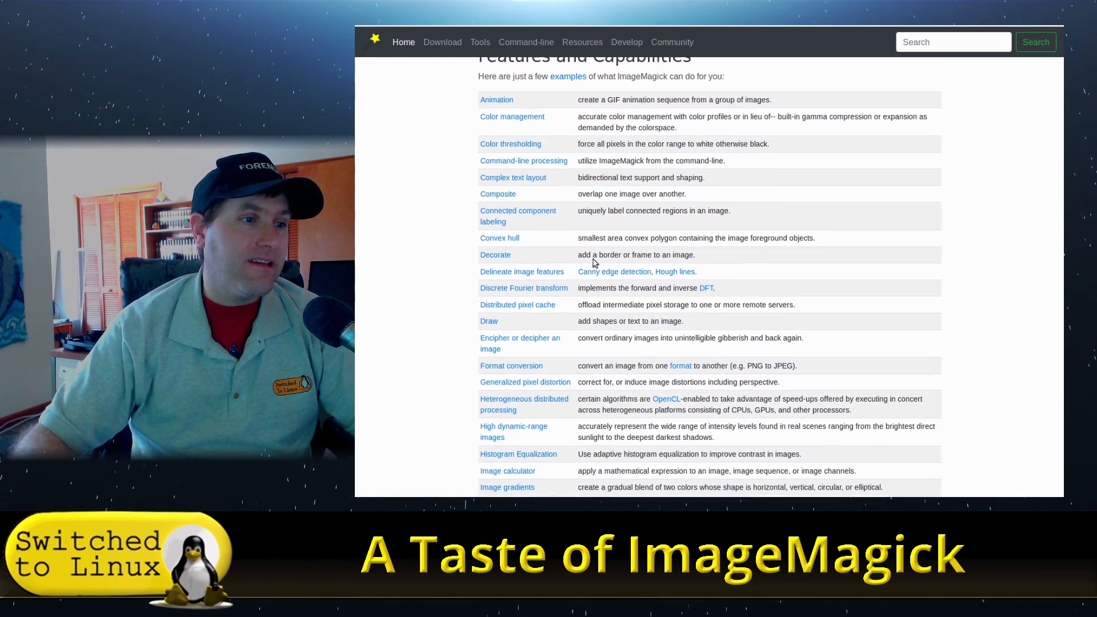
{"action": "scroll", "scroll_direction": "down", "scroll_amount": 3}
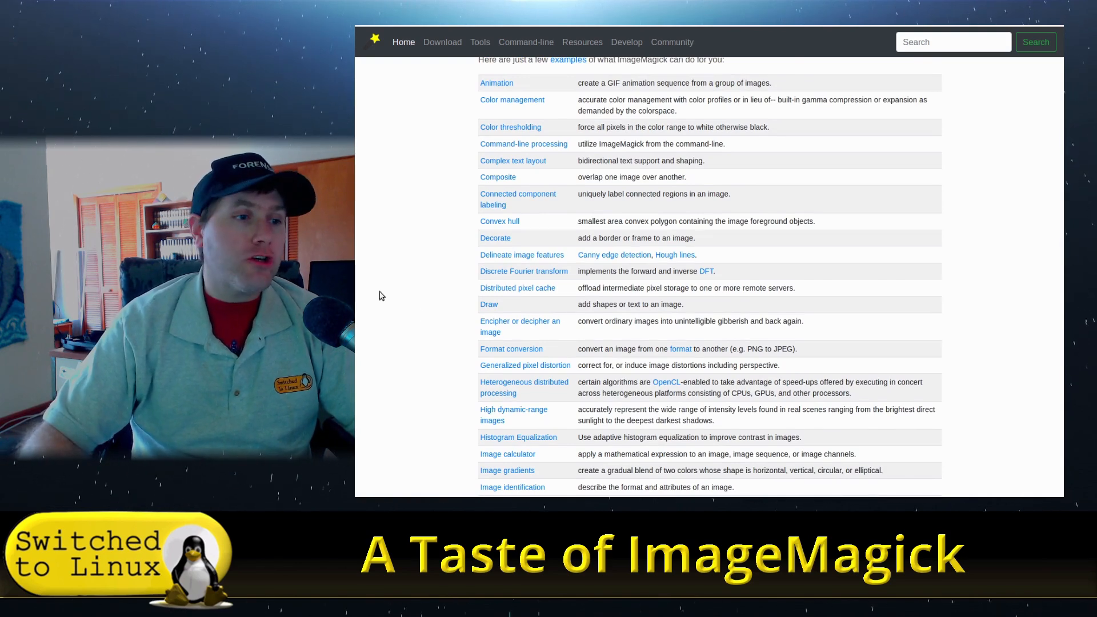
{"action": "scroll", "scroll_direction": "down", "scroll_amount": 3}
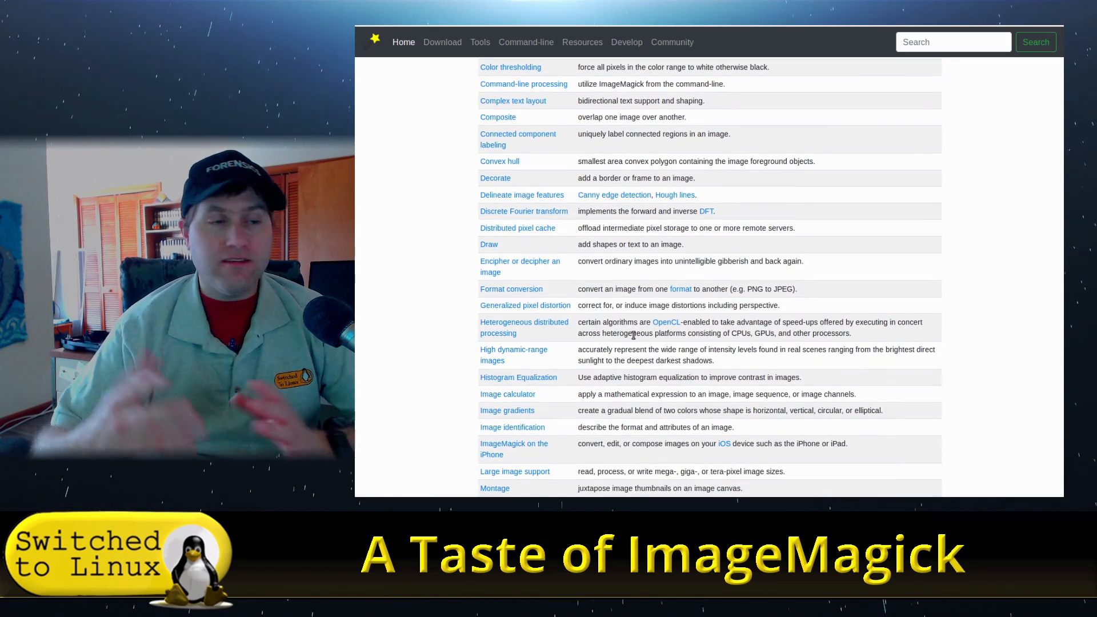
{"action": "scroll", "scroll_direction": "down", "scroll_amount": 3}
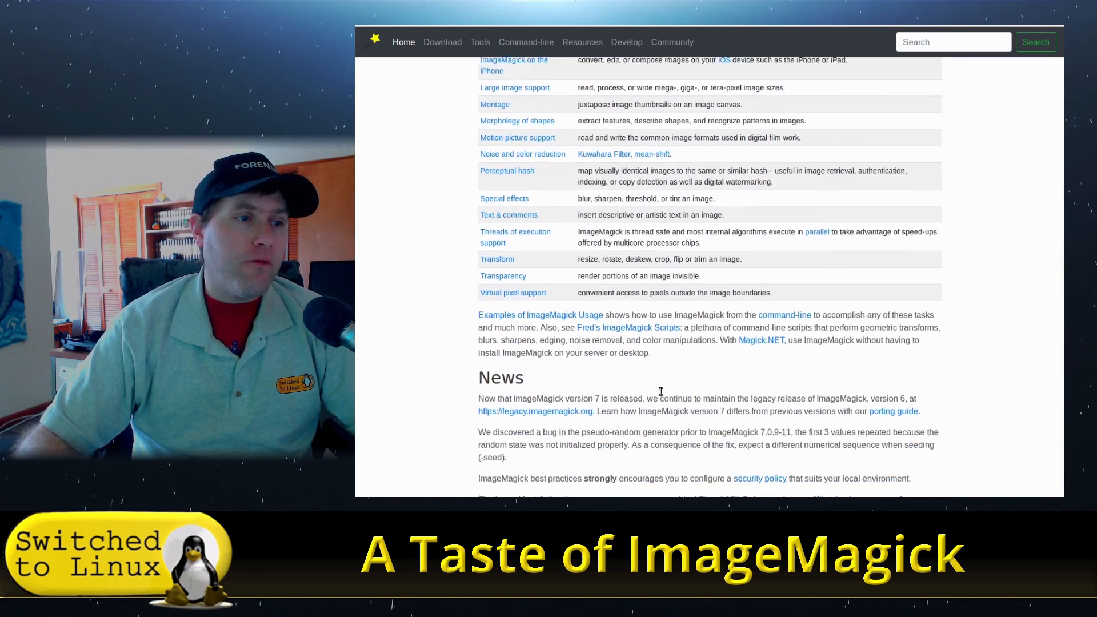
{"action": "scroll", "scroll_direction": "up", "scroll_amount": 3}
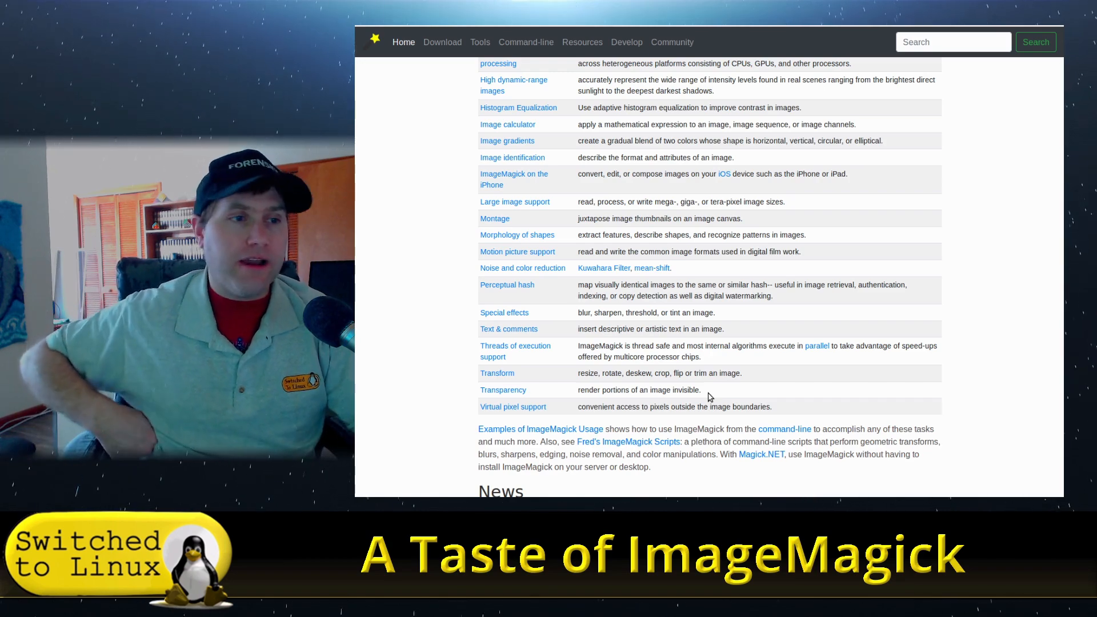
{"action": "scroll", "scroll_direction": "up", "scroll_amount": 3}
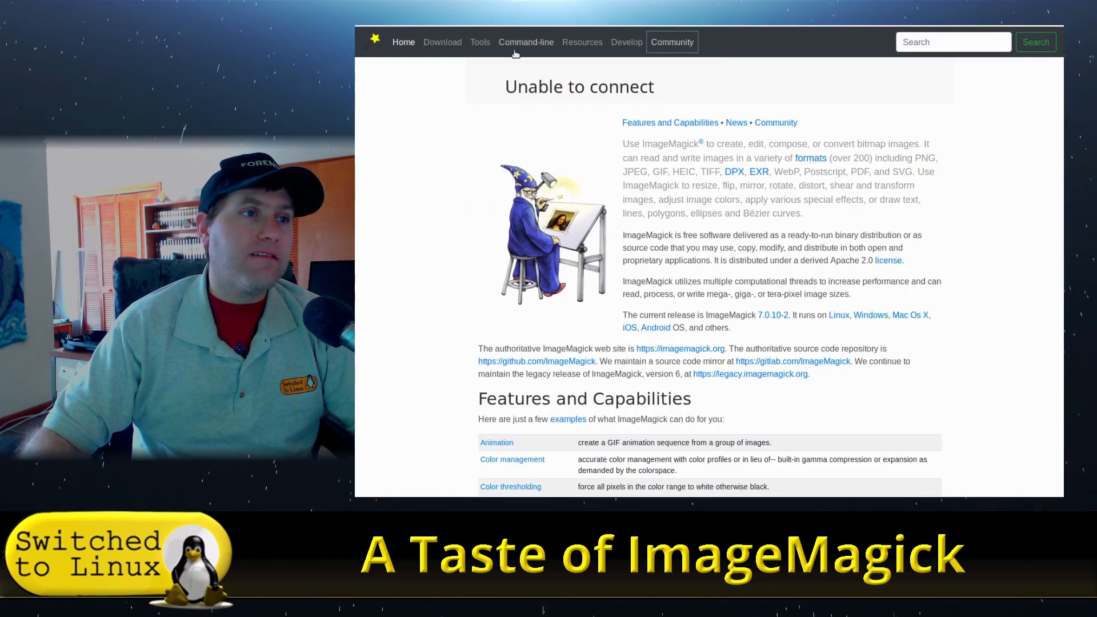
{"action": "left_click", "coordinate": [526, 42]}
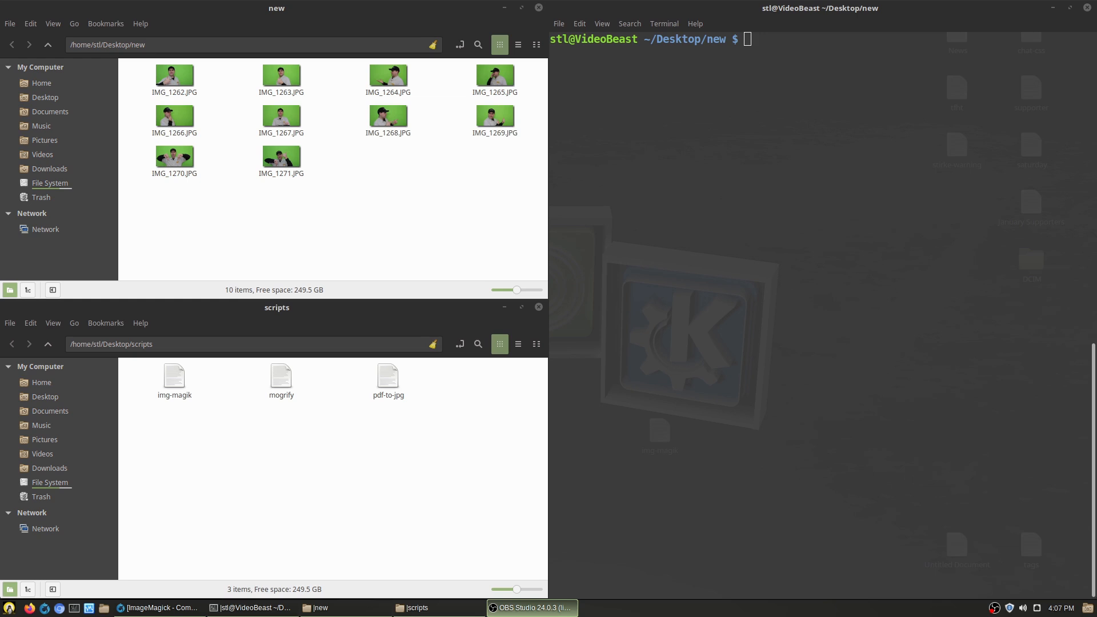
{"action": "mouse_move", "coordinate": [300, 409]}
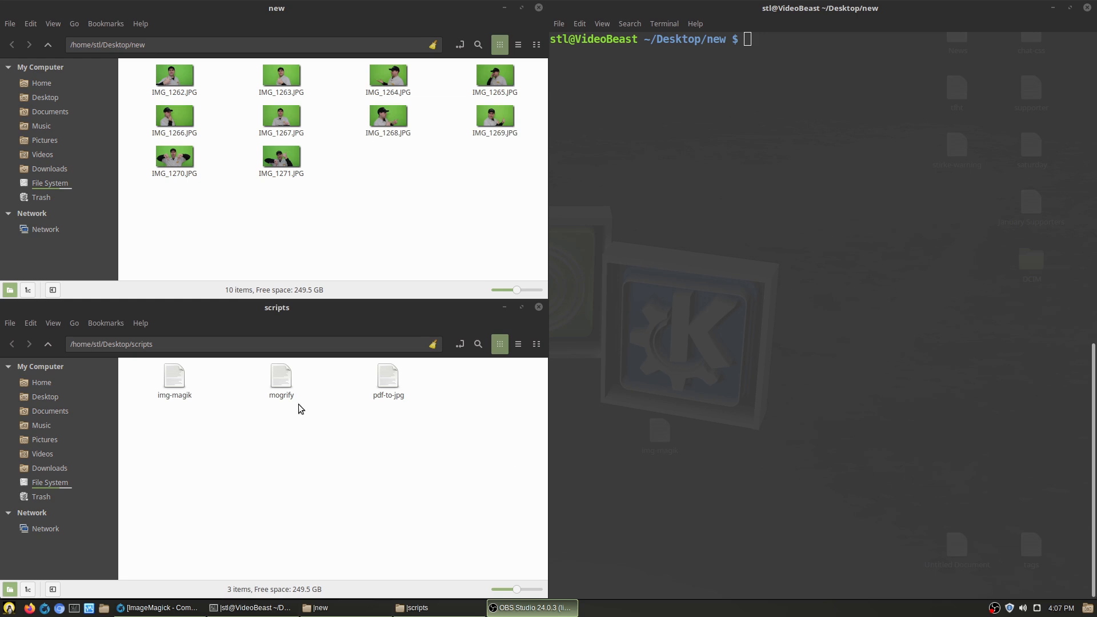
{"action": "mouse_move", "coordinate": [356, 479]}
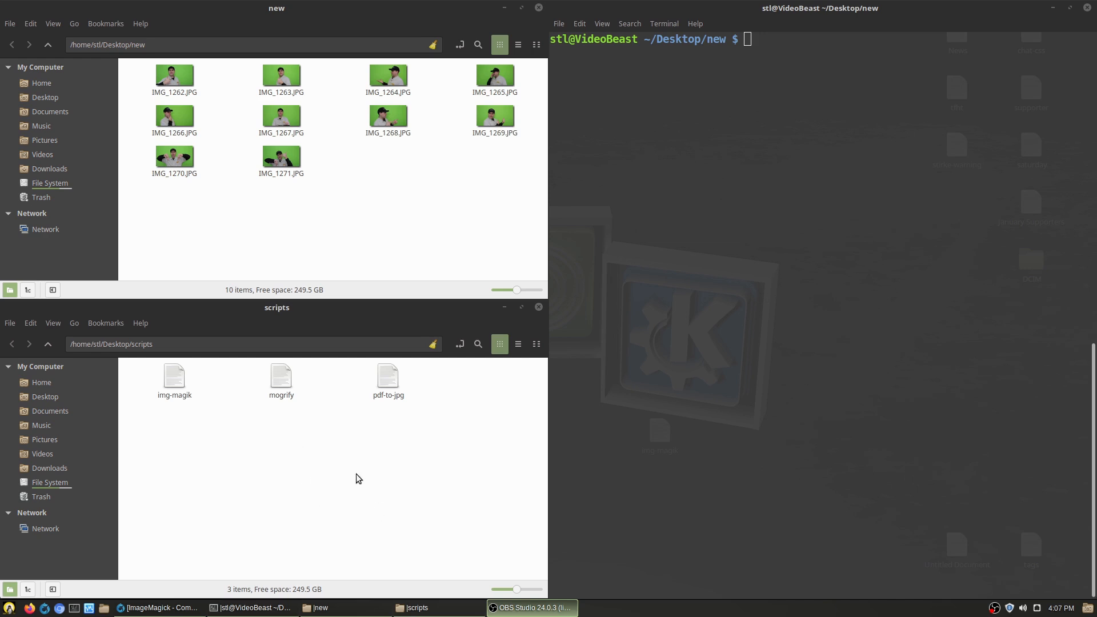
{"action": "mouse_move", "coordinate": [204, 79]}
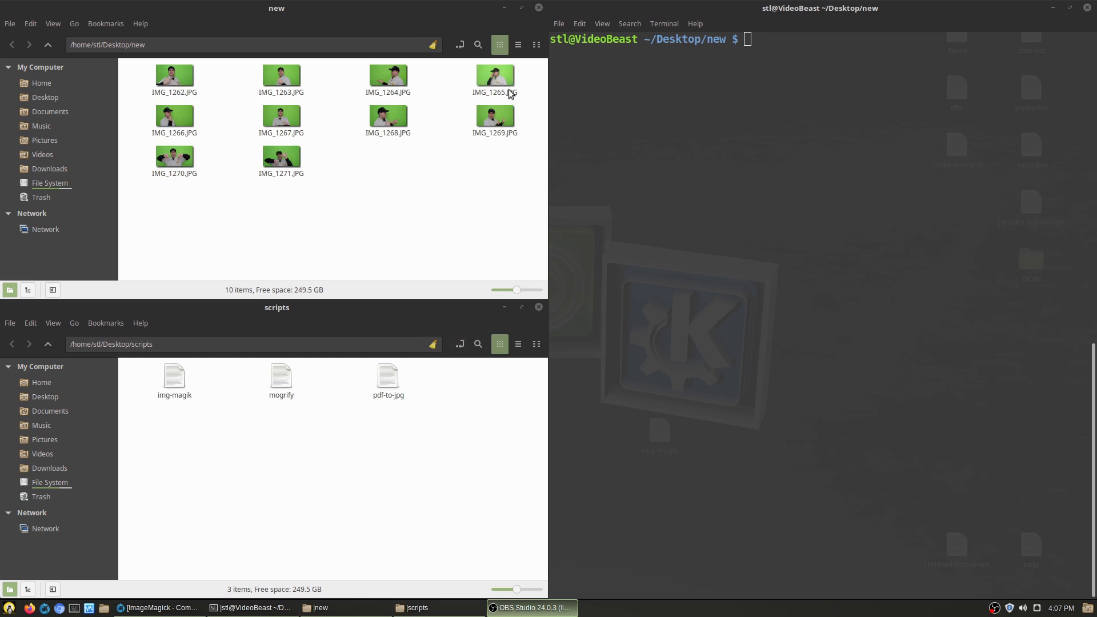
{"action": "mouse_move", "coordinate": [174, 76]}
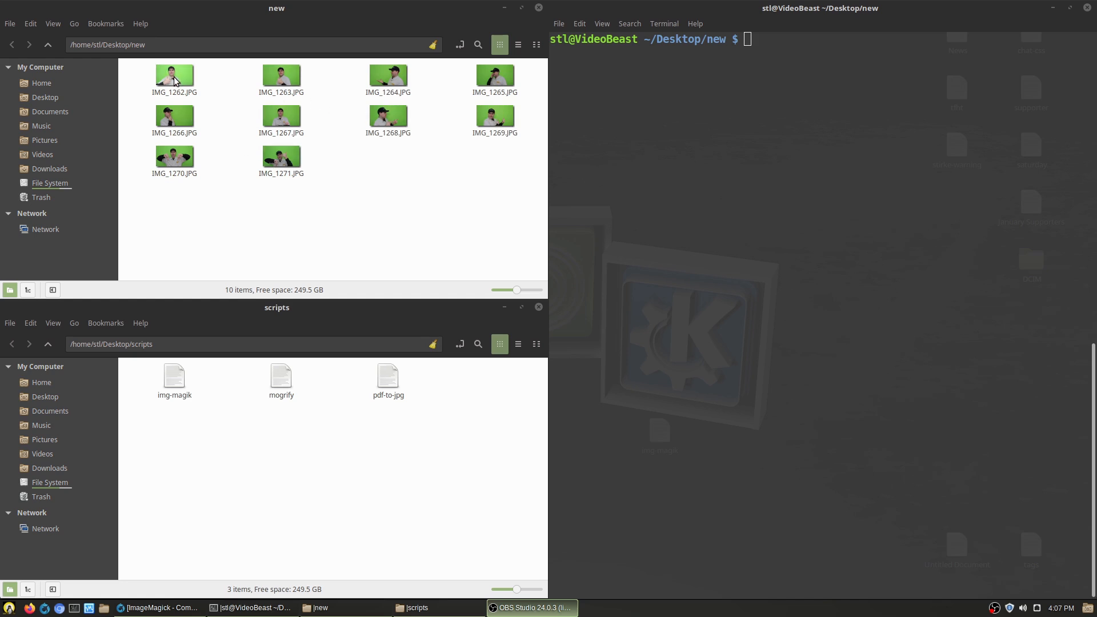
Step: Check the first photo's dimensions in the viewer, then load the mogrify script into Xed
{"action": "double_click", "coordinate": [174, 75]}
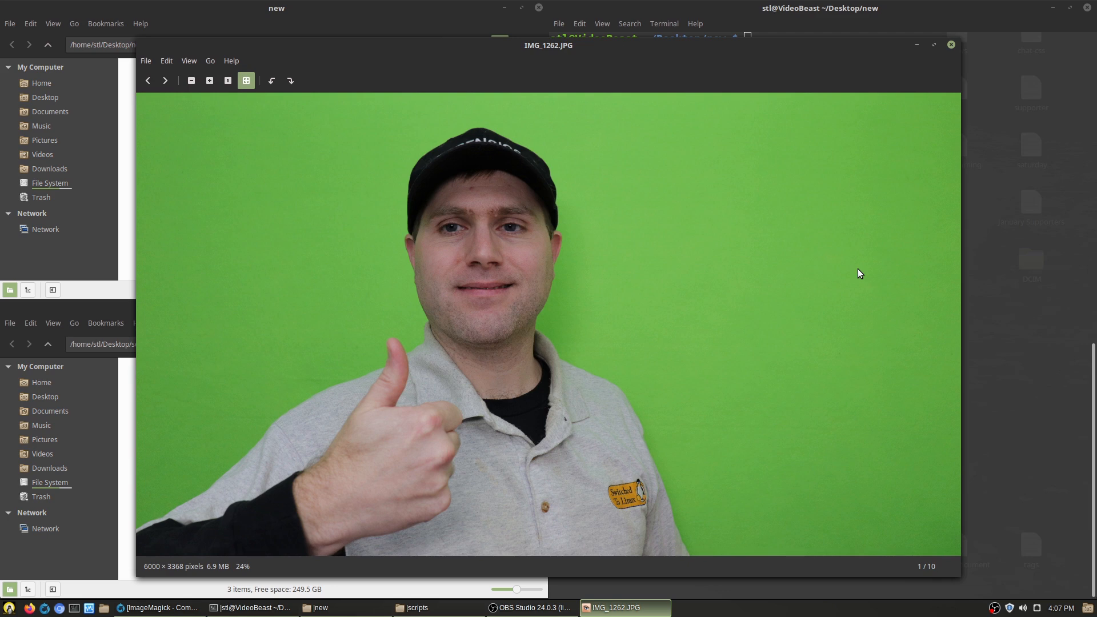
{"action": "mouse_move", "coordinate": [144, 578]}
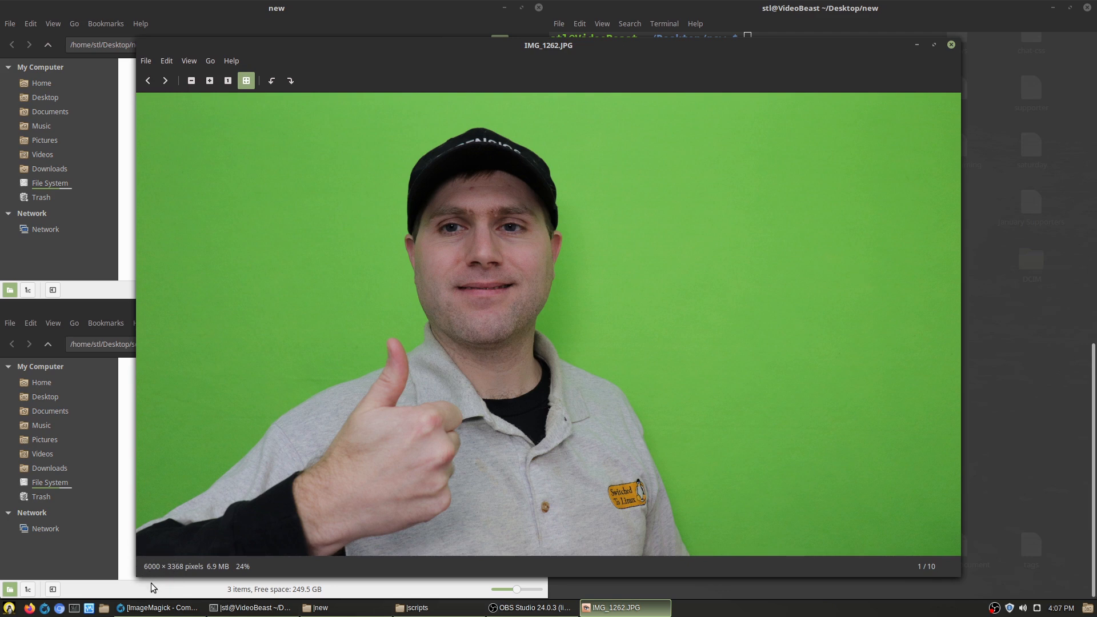
{"action": "mouse_move", "coordinate": [192, 571]}
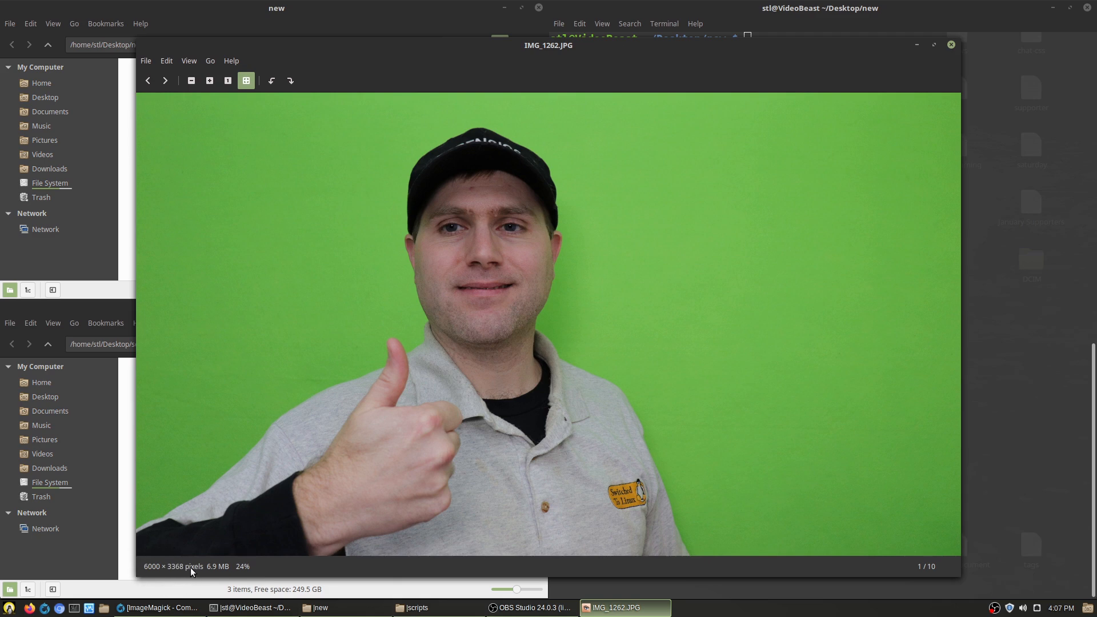
{"action": "mouse_move", "coordinate": [186, 571]}
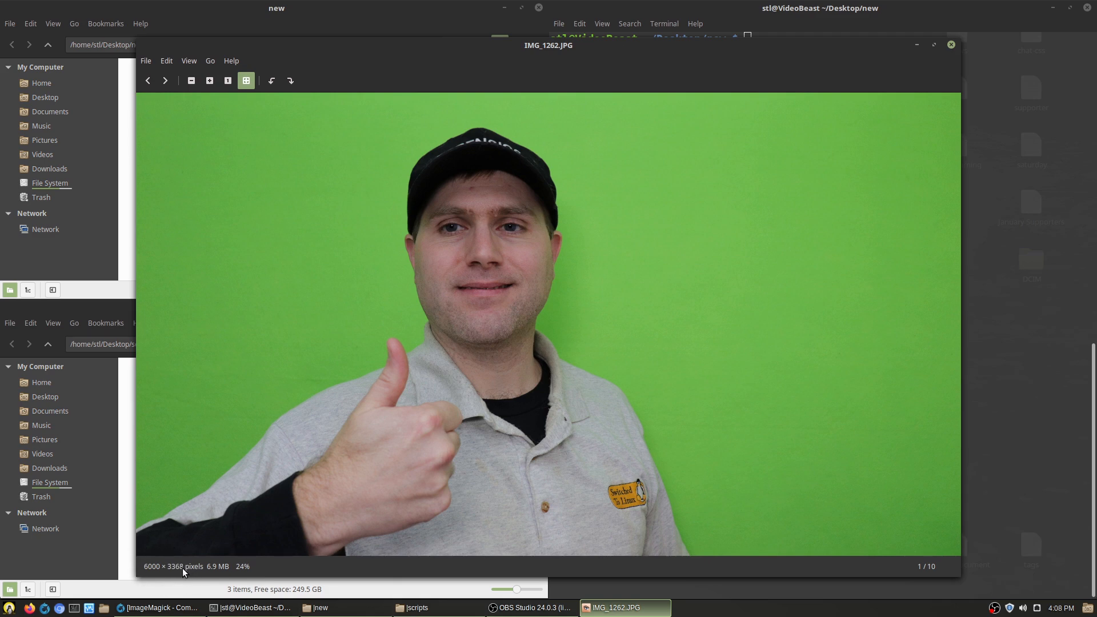
{"action": "mouse_move", "coordinate": [155, 574]}
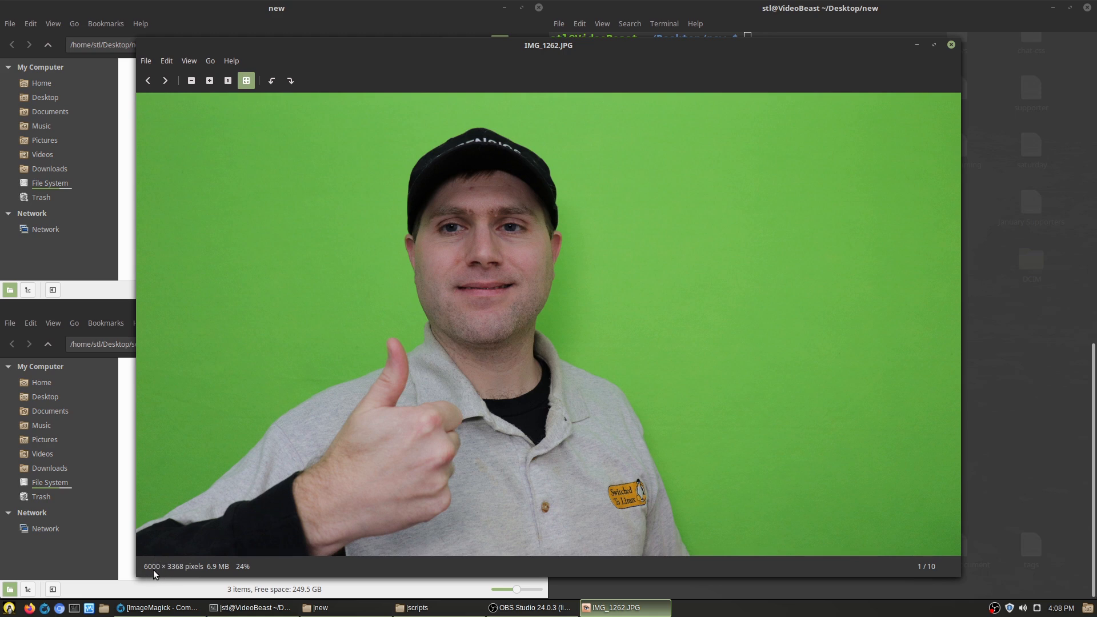
{"action": "mouse_move", "coordinate": [161, 579]}
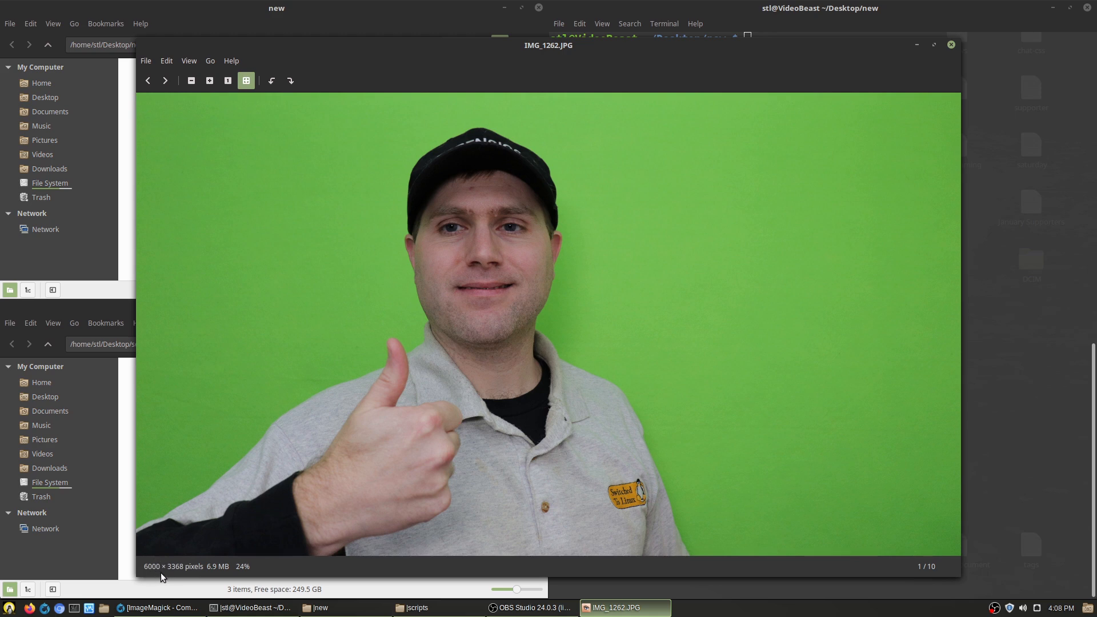
{"action": "mouse_move", "coordinate": [206, 577]}
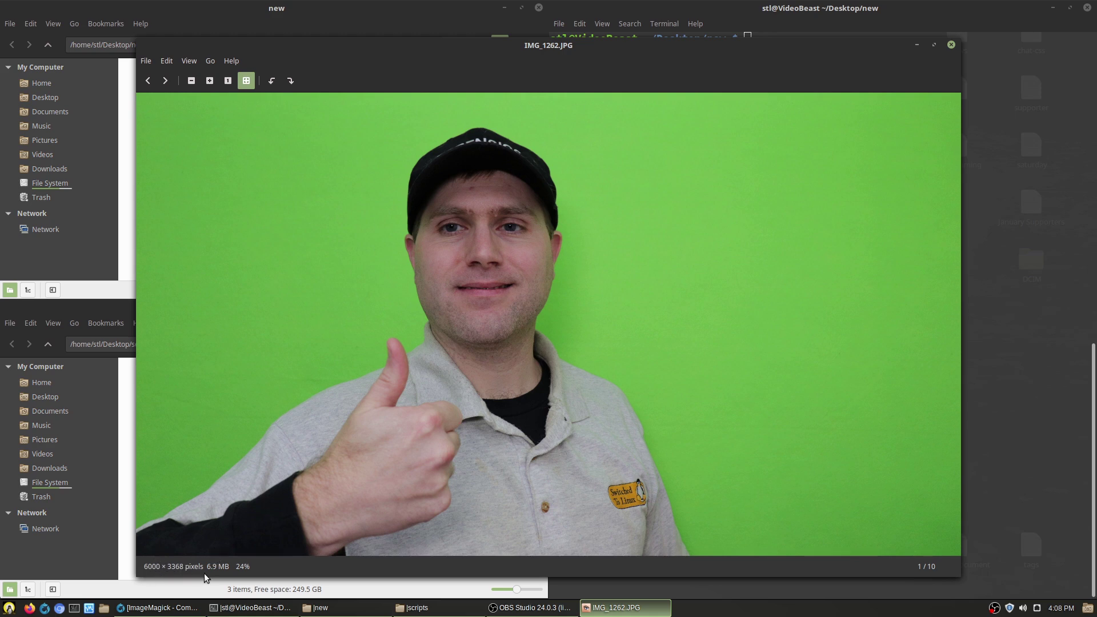
{"action": "mouse_move", "coordinate": [158, 569]}
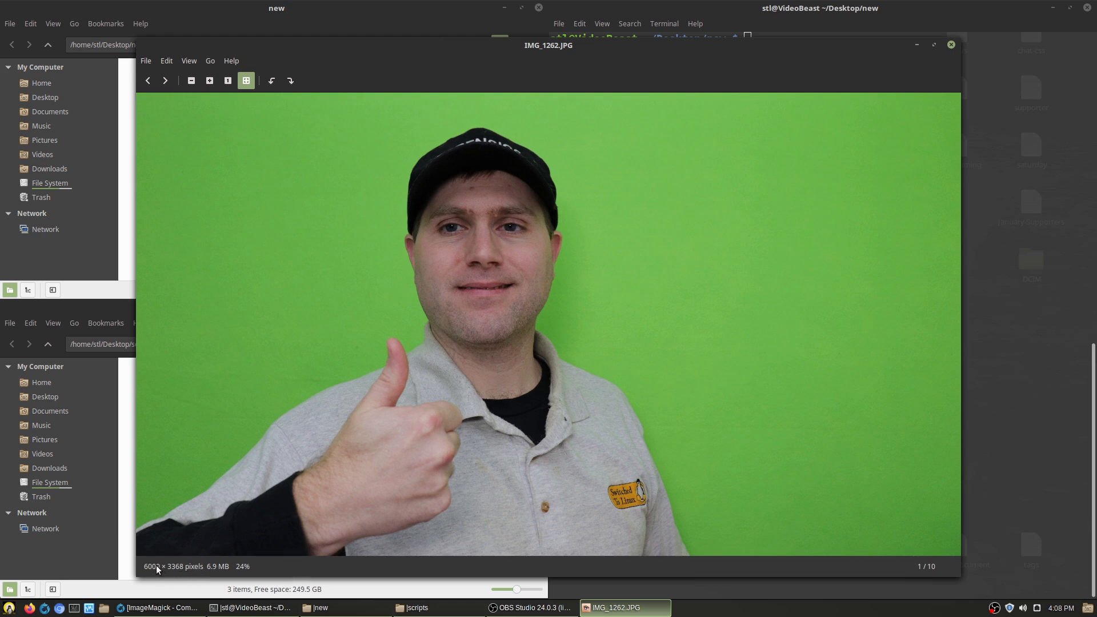
{"action": "mouse_move", "coordinate": [960, 118]}
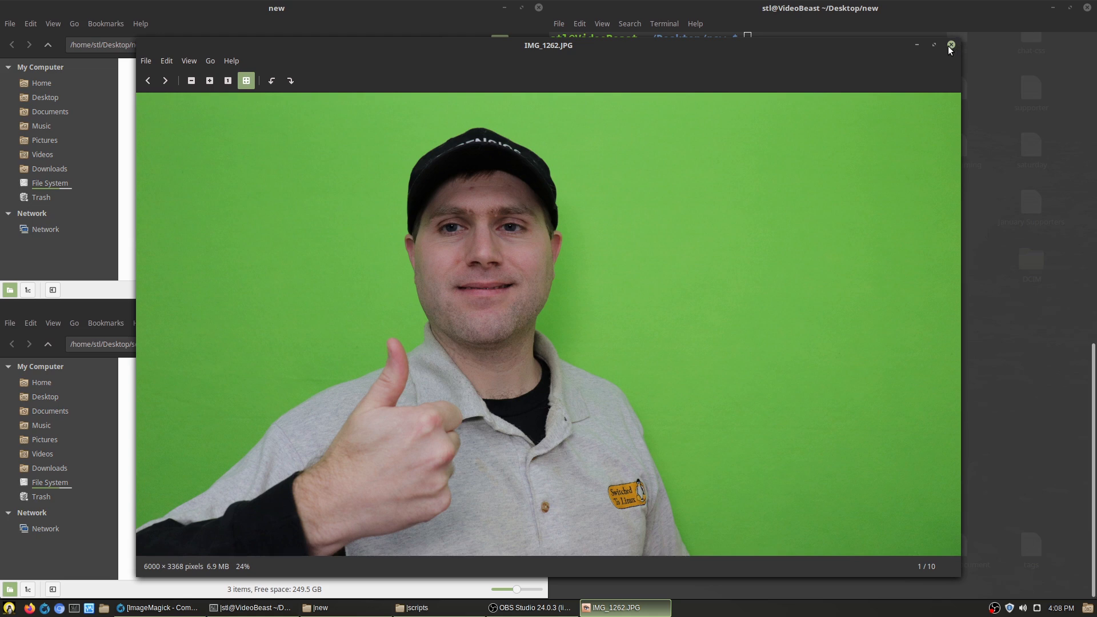
{"action": "left_click", "coordinate": [950, 45]}
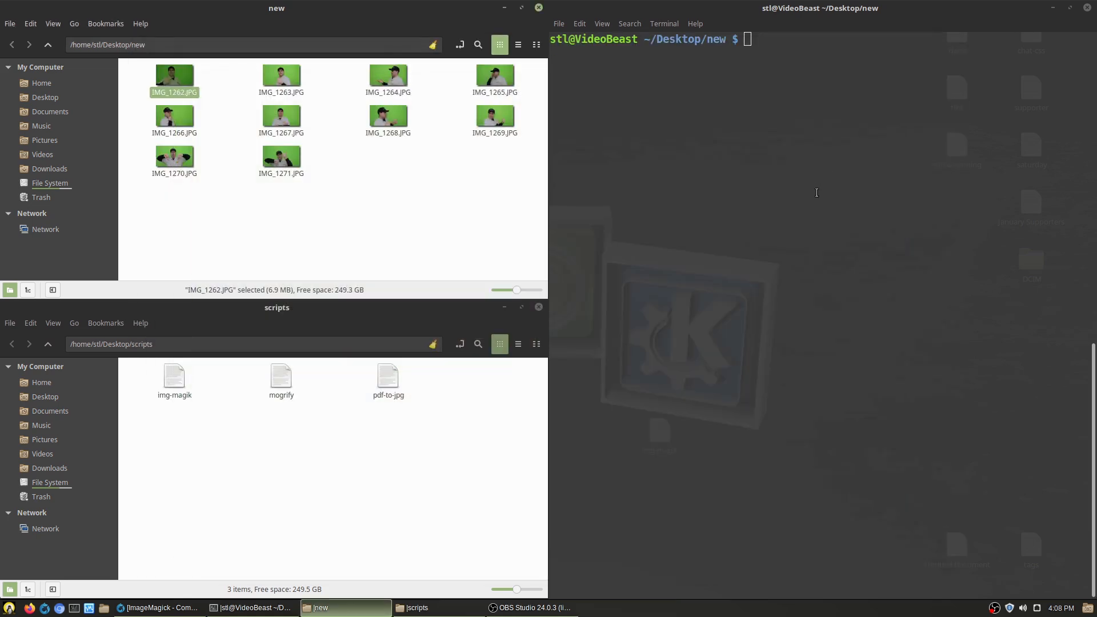
{"action": "mouse_move", "coordinate": [281, 379]}
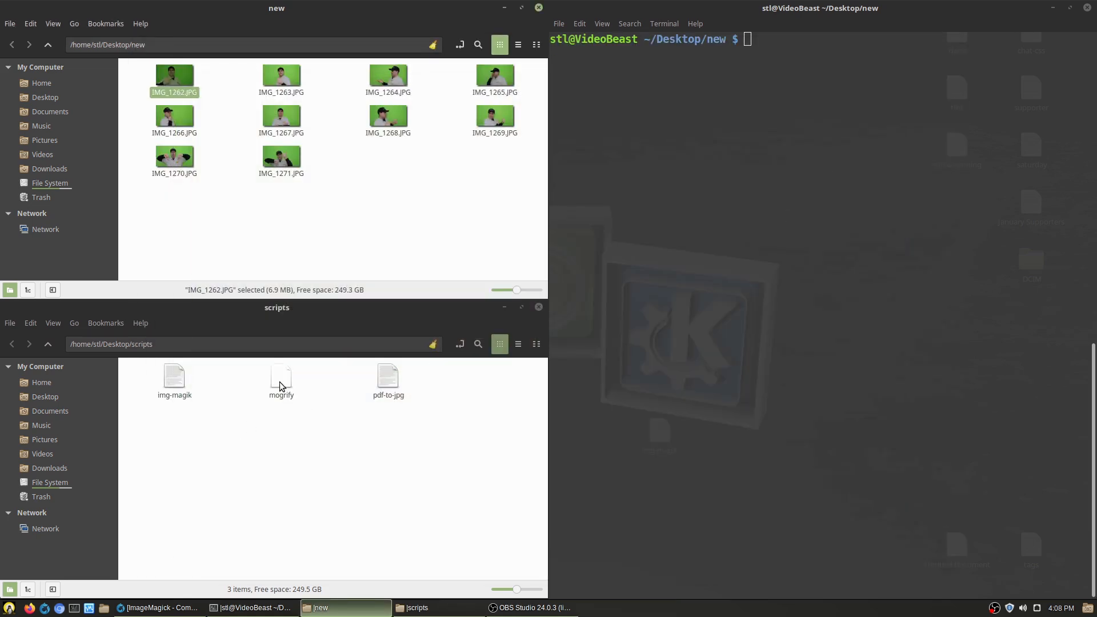
{"action": "double_click", "coordinate": [281, 379]}
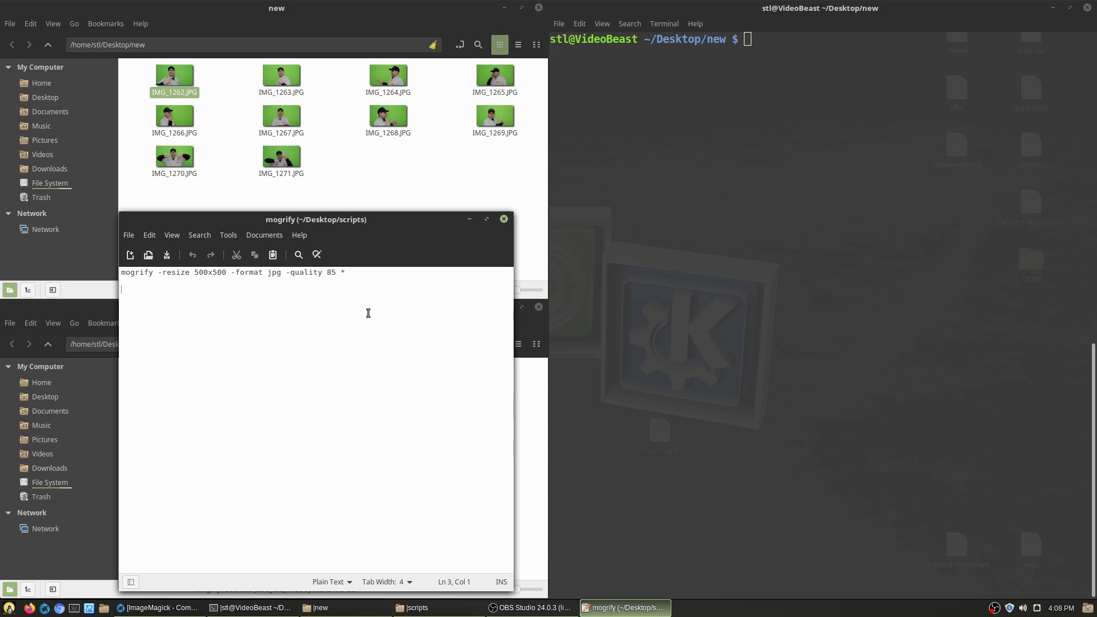
{"action": "mouse_move", "coordinate": [316, 334]}
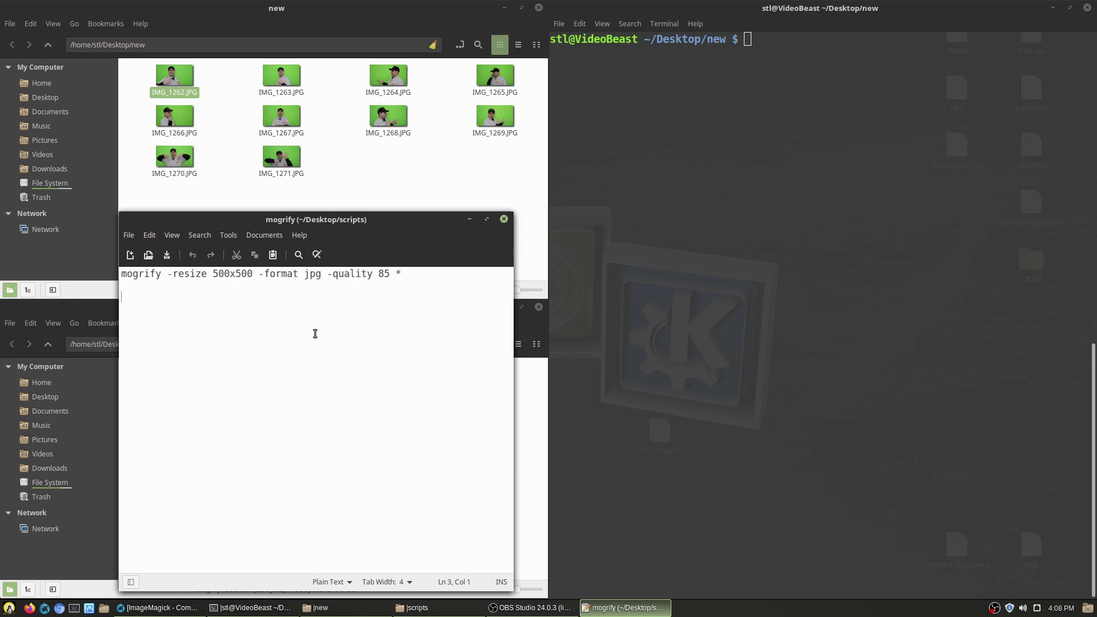
{"action": "mouse_move", "coordinate": [392, 283]}
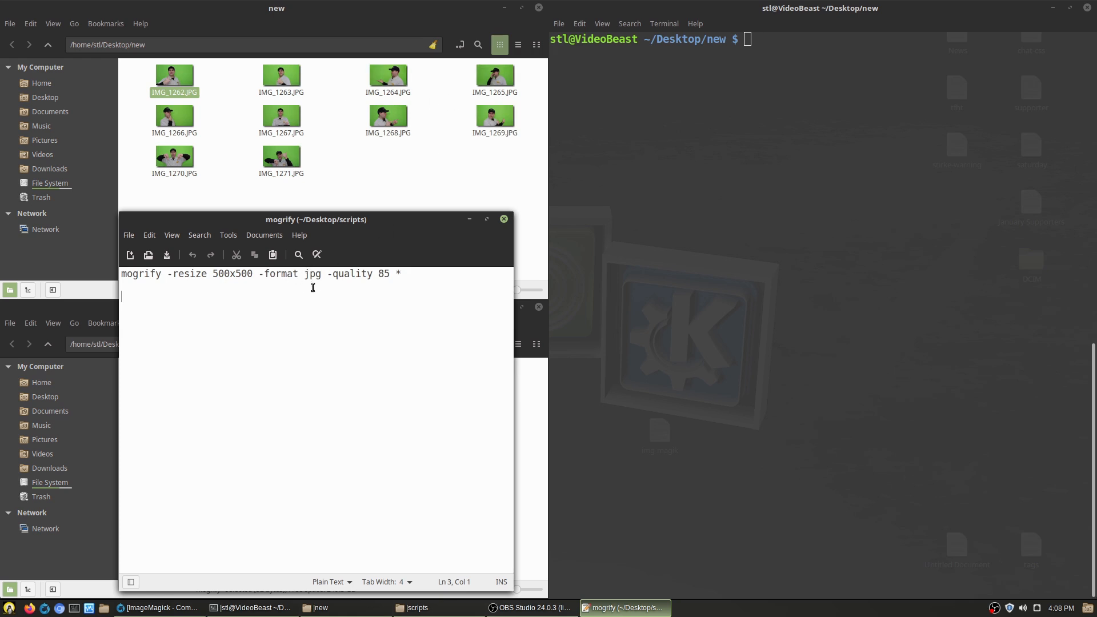
{"action": "mouse_move", "coordinate": [307, 279]}
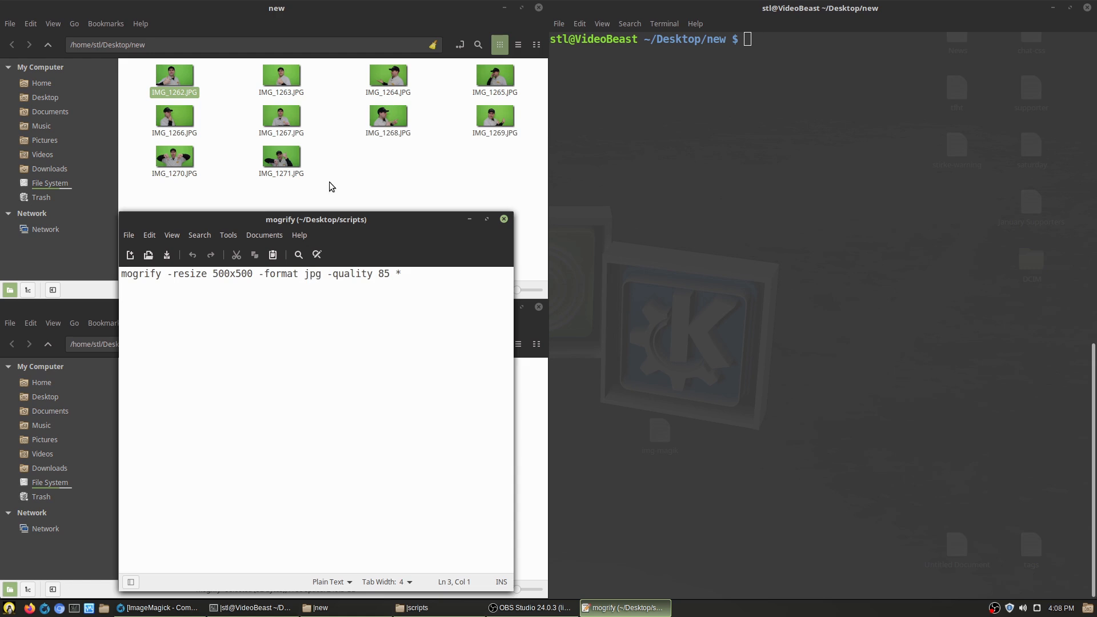
{"action": "mouse_move", "coordinate": [280, 296]}
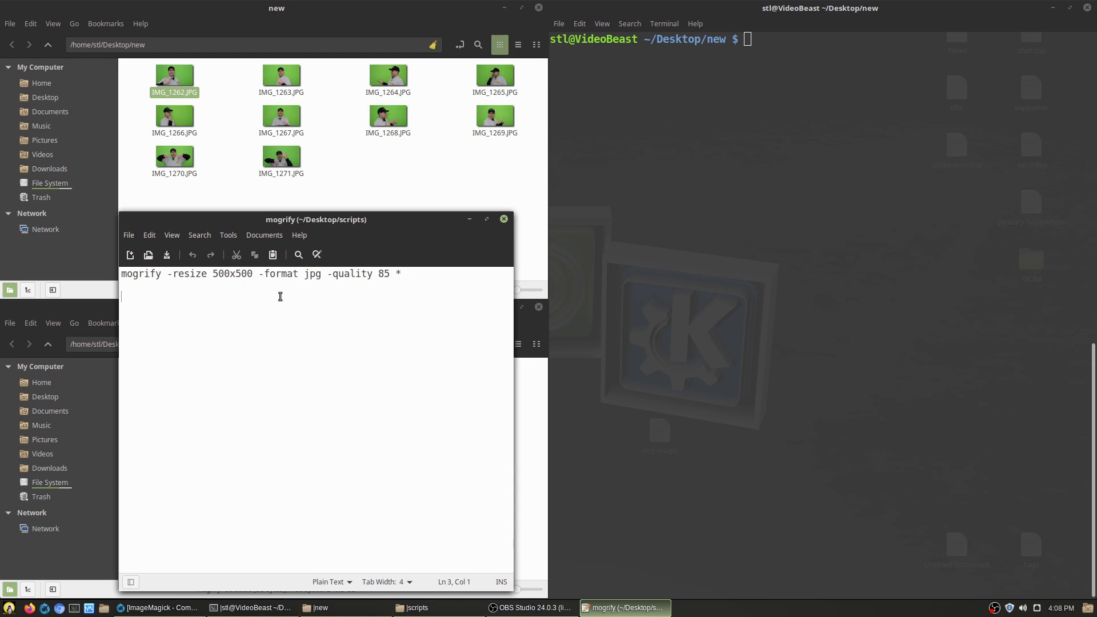
{"action": "mouse_move", "coordinate": [364, 238]}
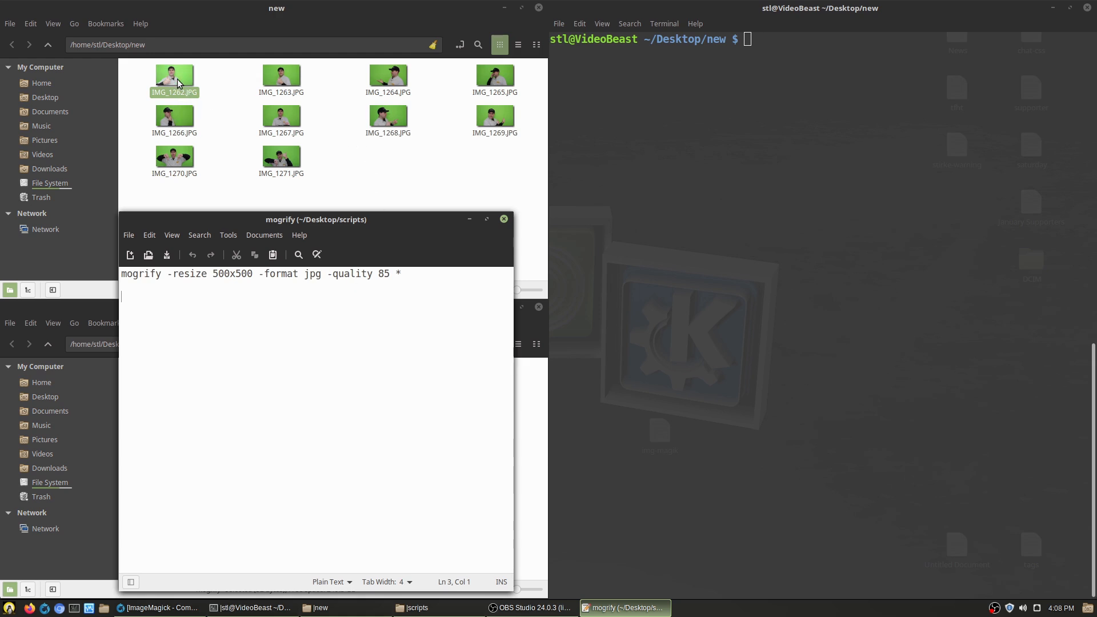
{"action": "mouse_move", "coordinate": [174, 101]}
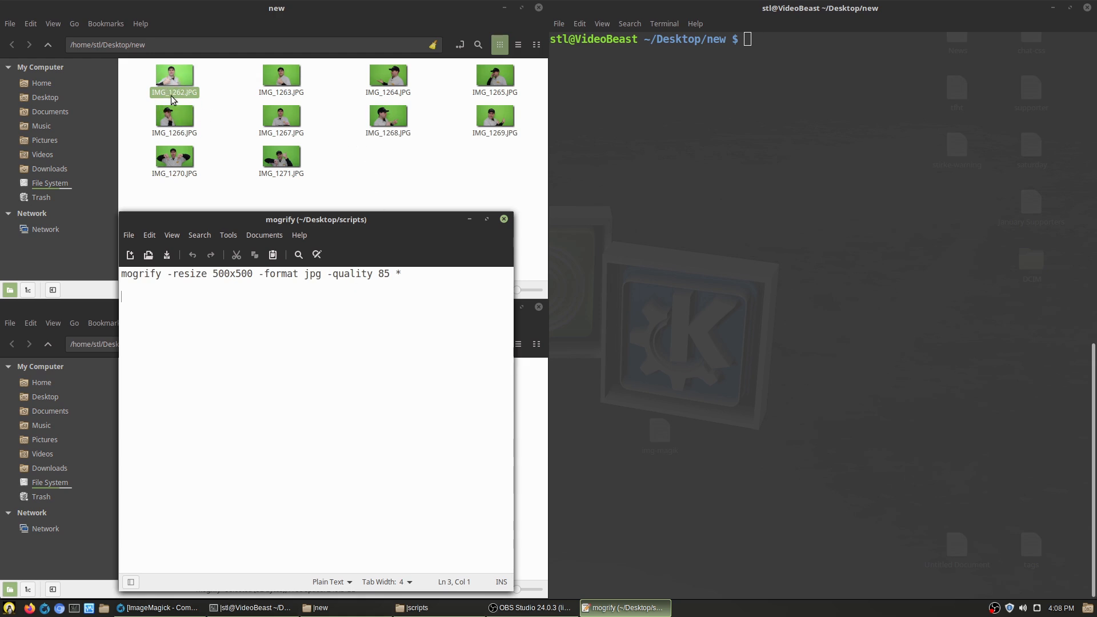
{"action": "mouse_move", "coordinate": [522, 170]}
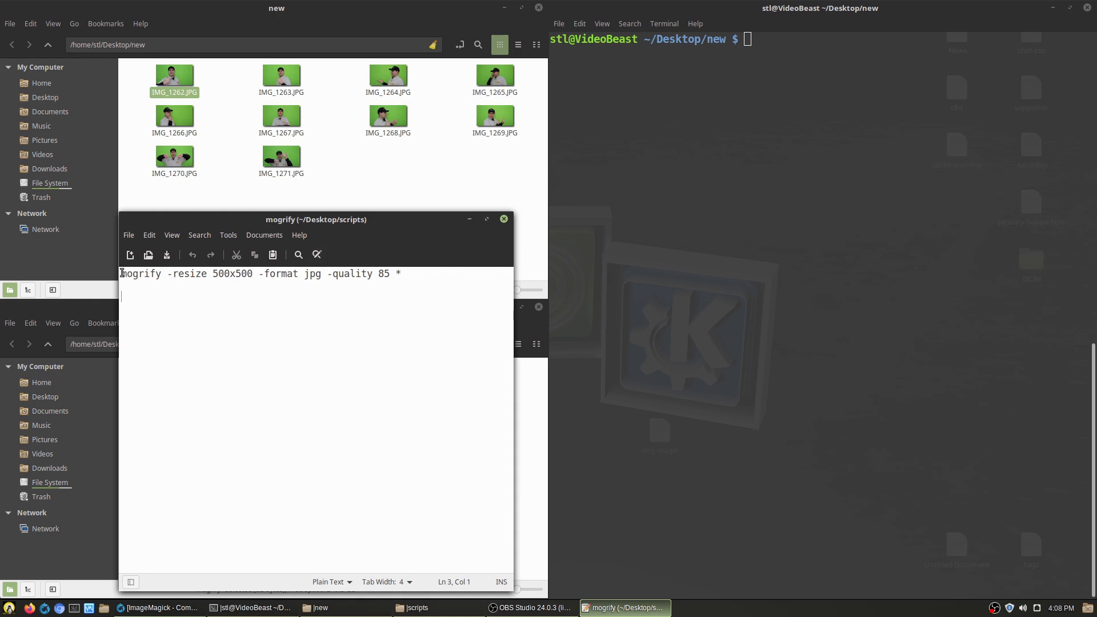
Step: Change the mogrify resize size from 500x500 to 1600x1600 and select the whole command
{"action": "double_click", "coordinate": [141, 273]}
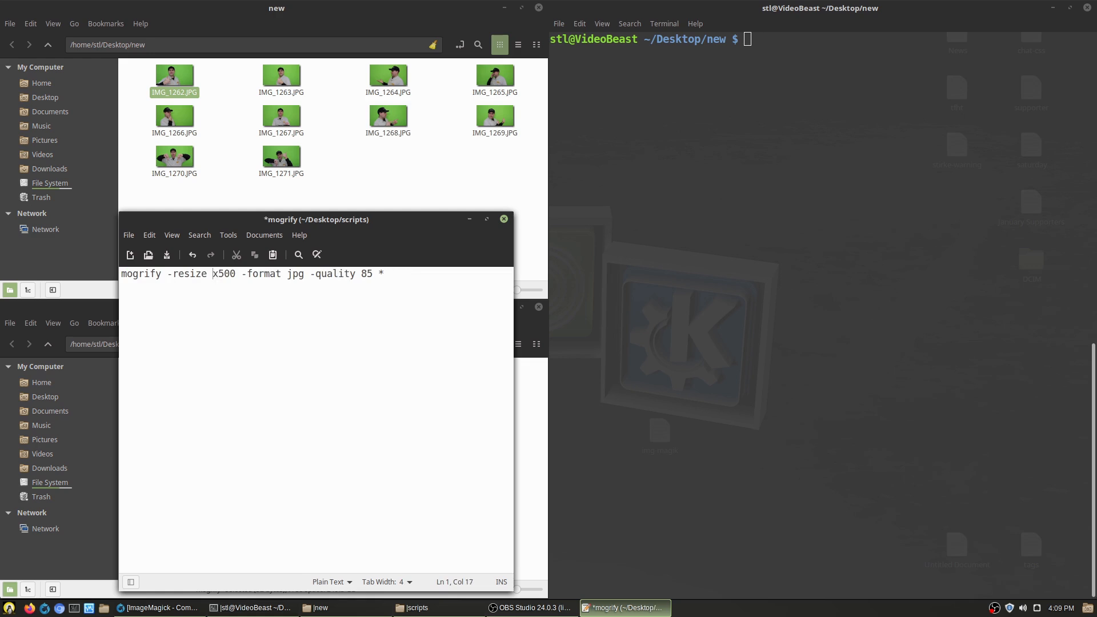
{"action": "type", "text": "1600"}
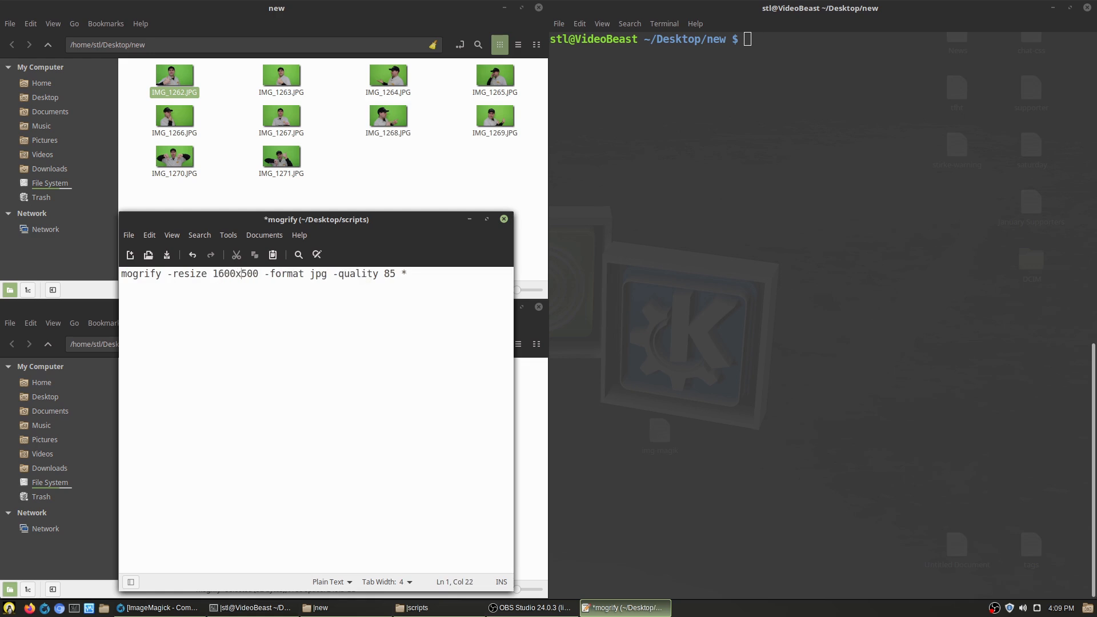
{"action": "key", "text": "BackSpace"}
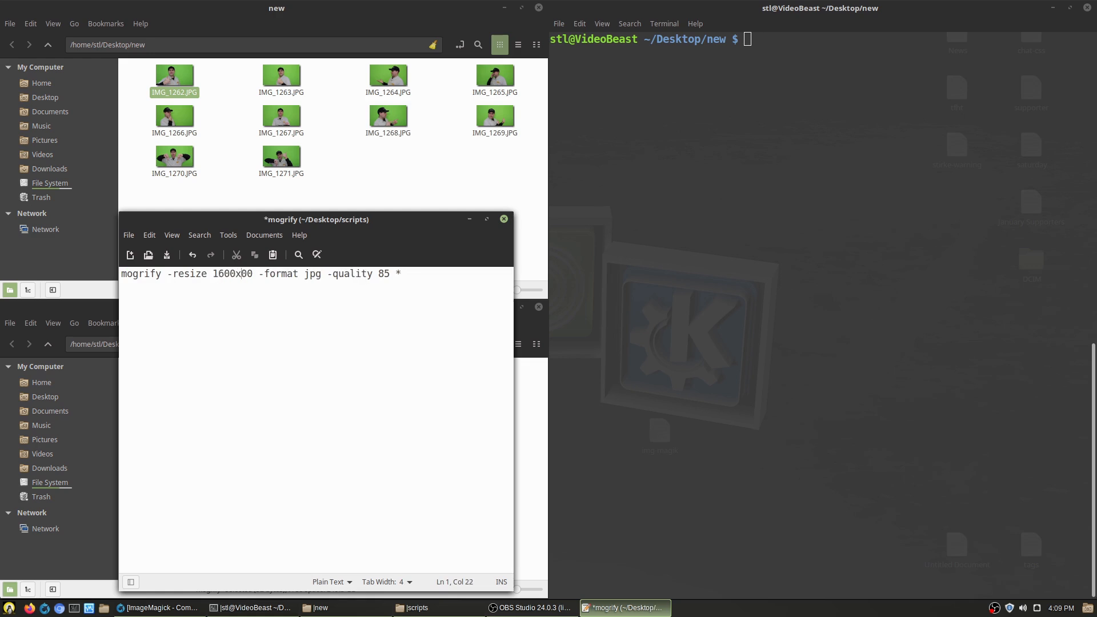
{"action": "type", "text": "16"}
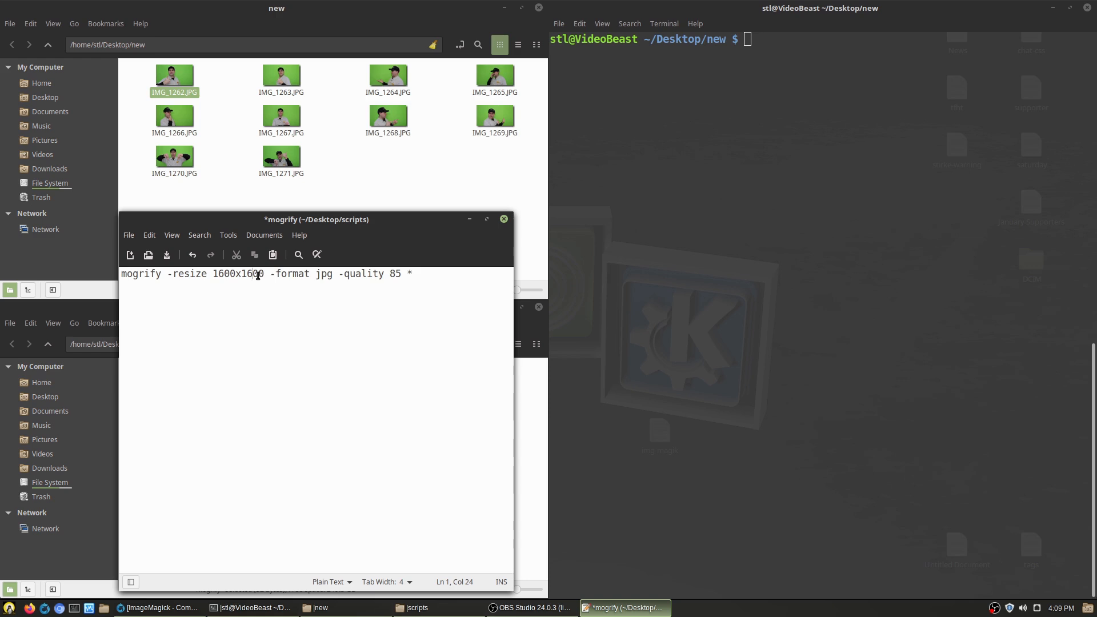
{"action": "mouse_move", "coordinate": [270, 279]}
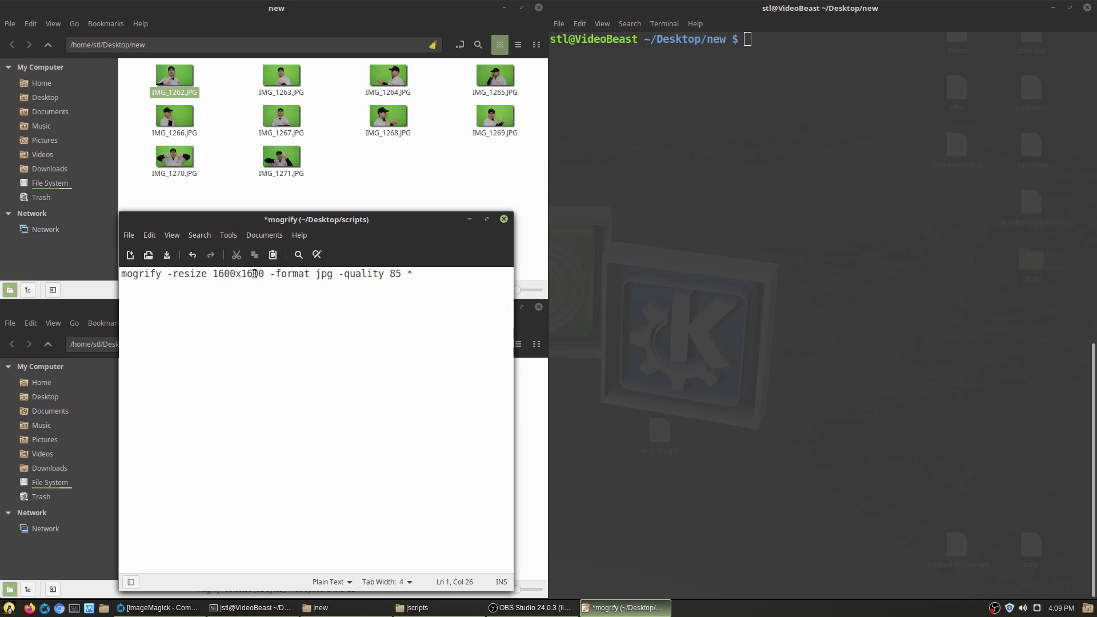
{"action": "left_click", "coordinate": [308, 274]}
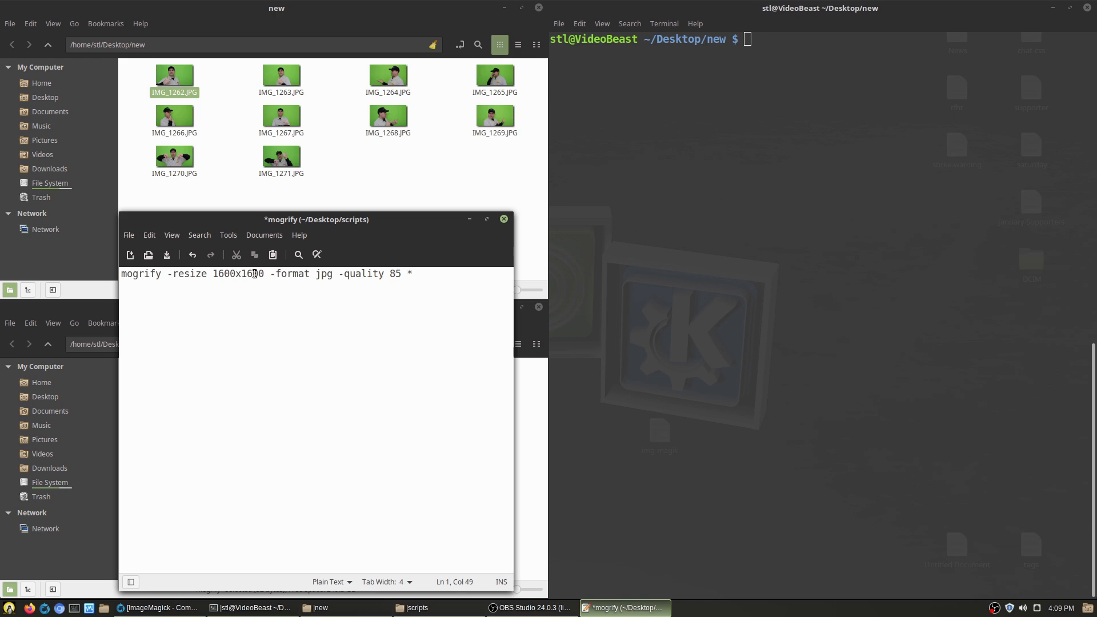
{"action": "key", "text": "Return"}
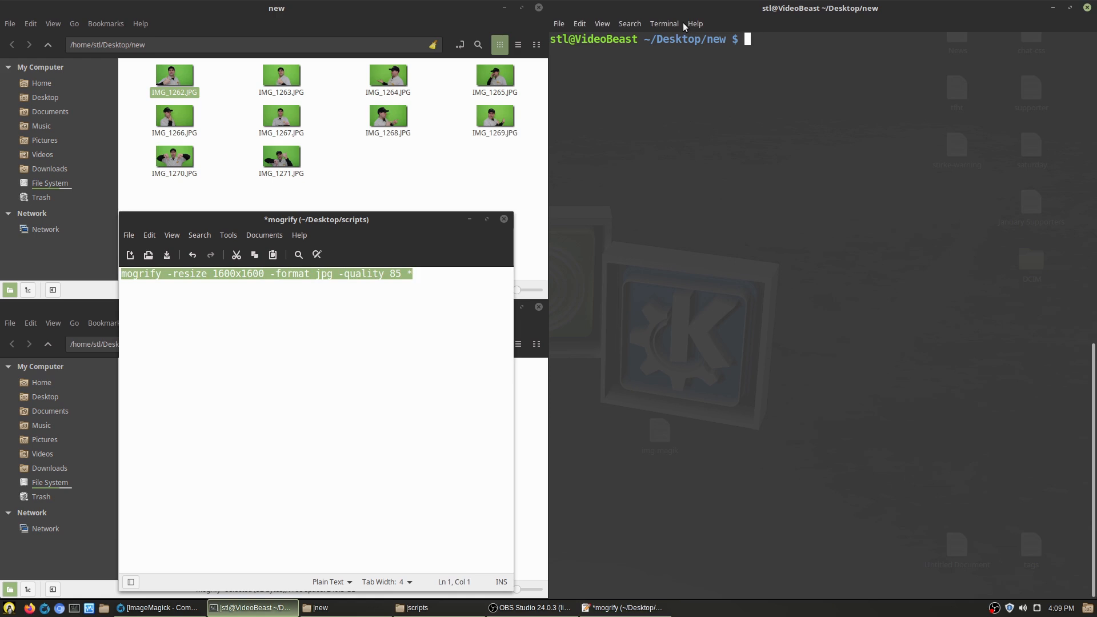
{"action": "mouse_move", "coordinate": [721, 49]}
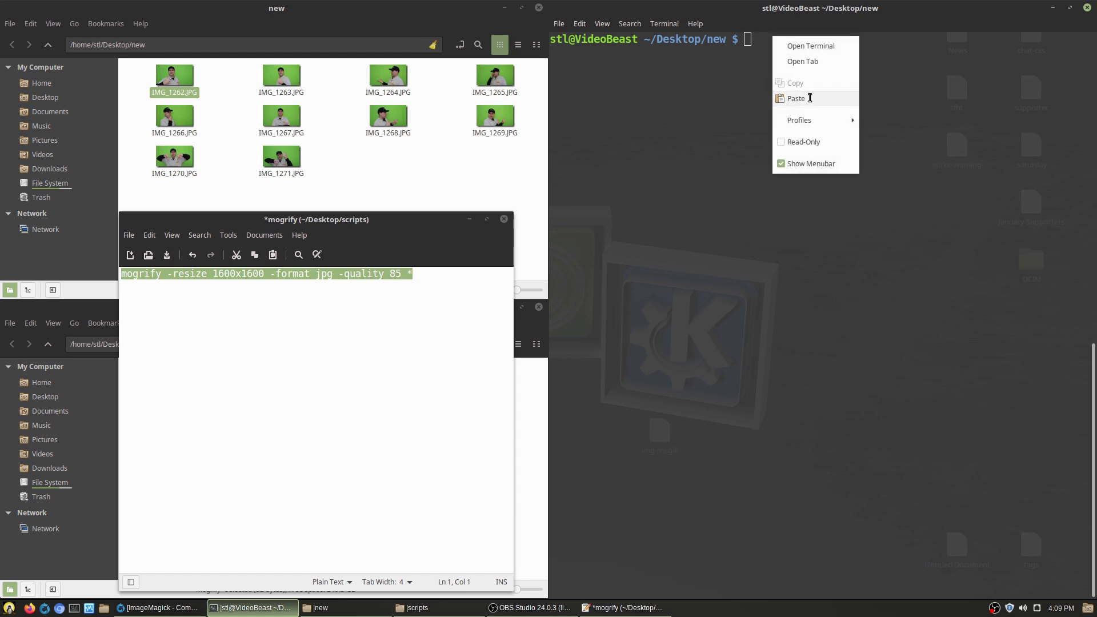
Step: Paste and run the 1600x1600 mogrify command in the terminal, then minimize Xed
{"action": "left_click", "coordinate": [796, 98]}
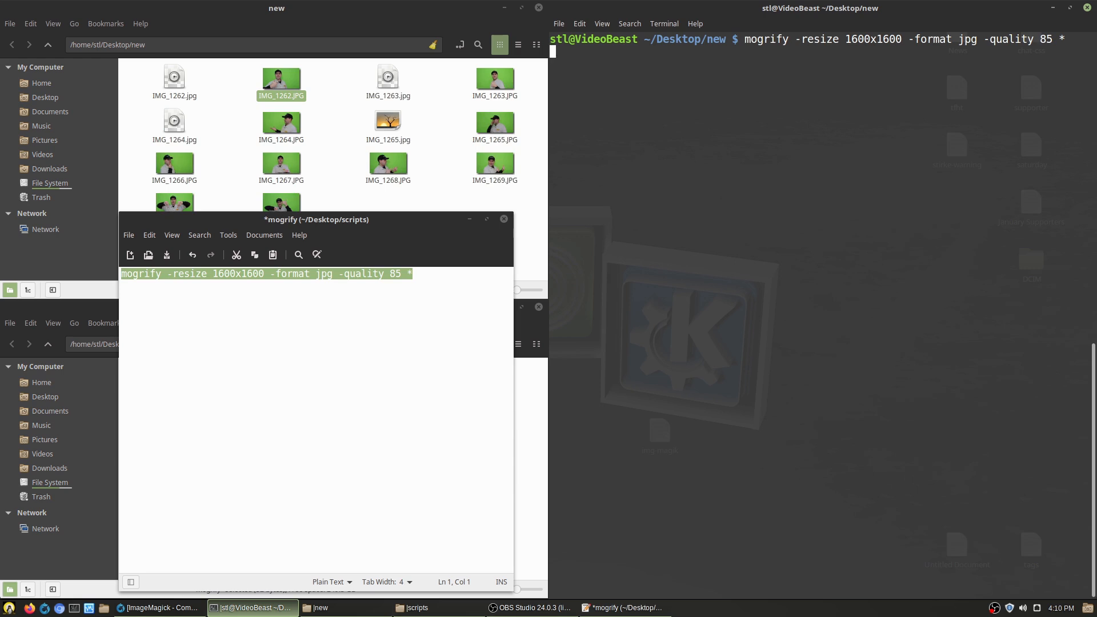
{"action": "key", "text": "Return"}
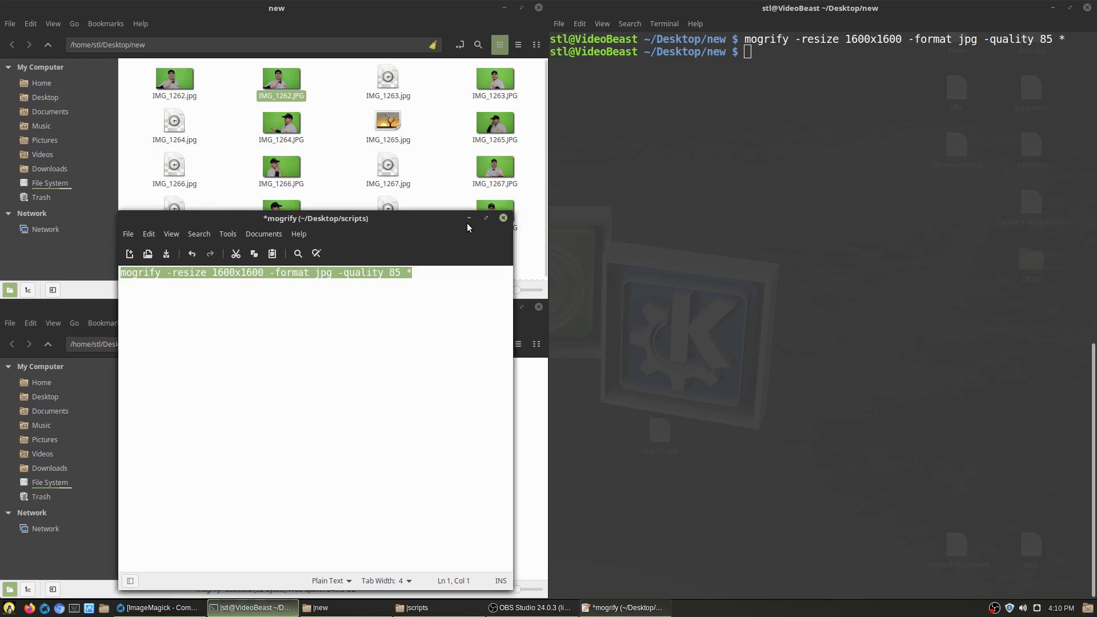
{"action": "left_click", "coordinate": [503, 218]}
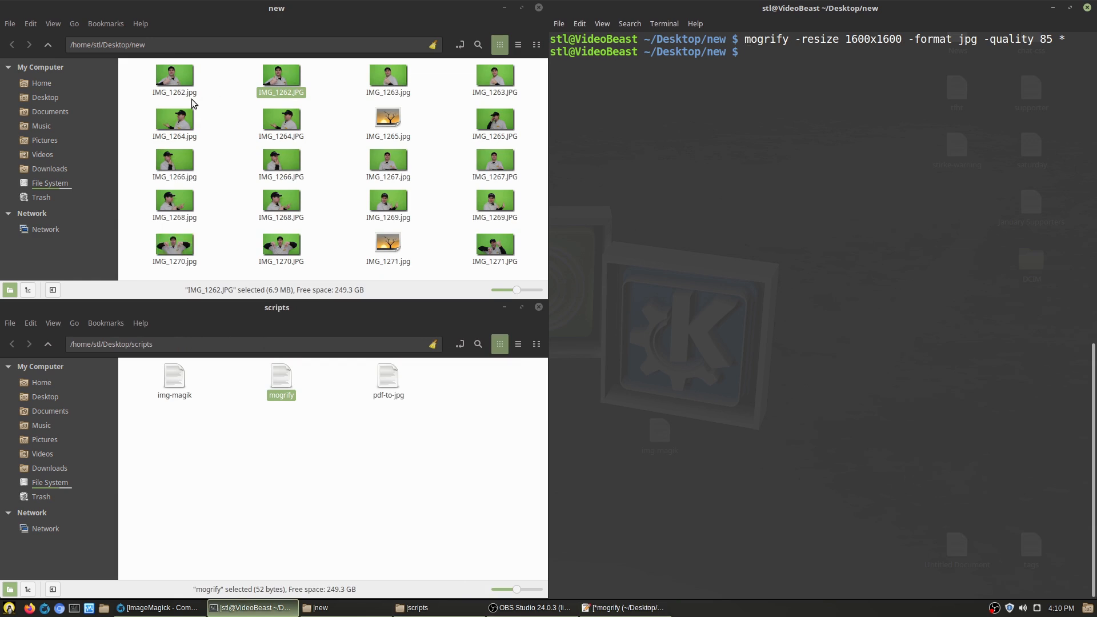
Step: Compare resized IMG_1262.jpg (147 kB) with the 6.9 MB original, then view the resized copy
{"action": "left_click", "coordinate": [174, 75]}
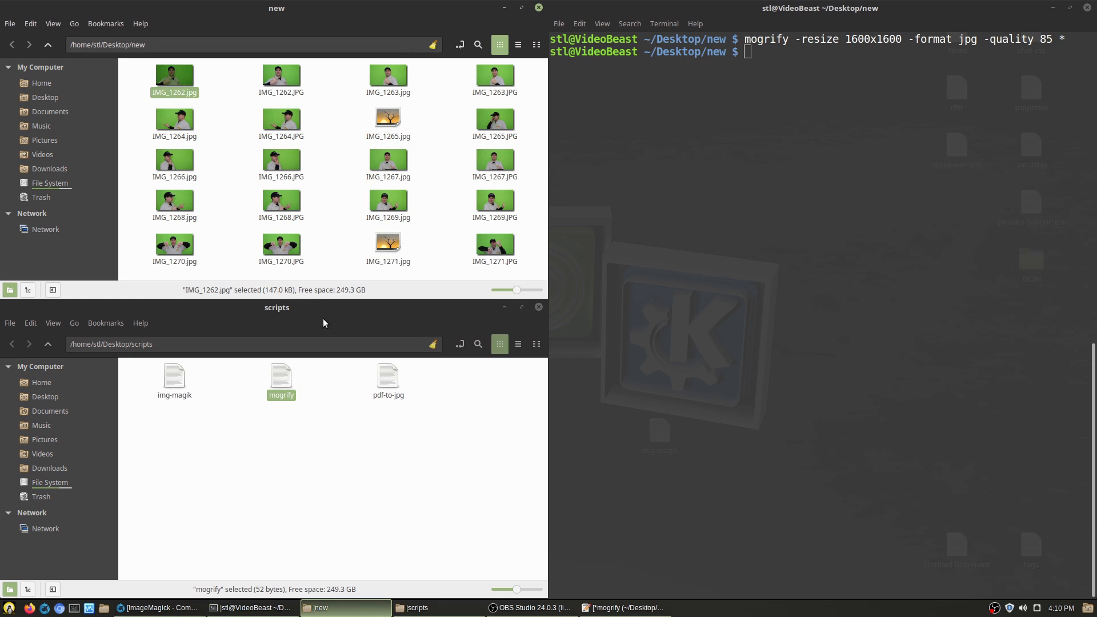
{"action": "mouse_move", "coordinate": [293, 197]}
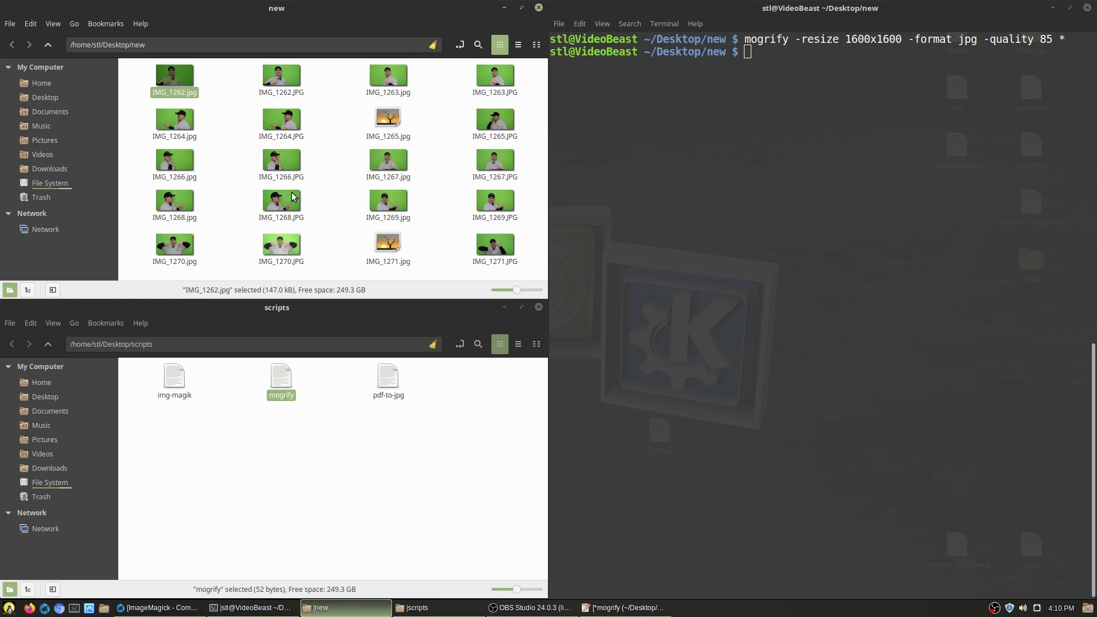
{"action": "left_click", "coordinate": [281, 75]}
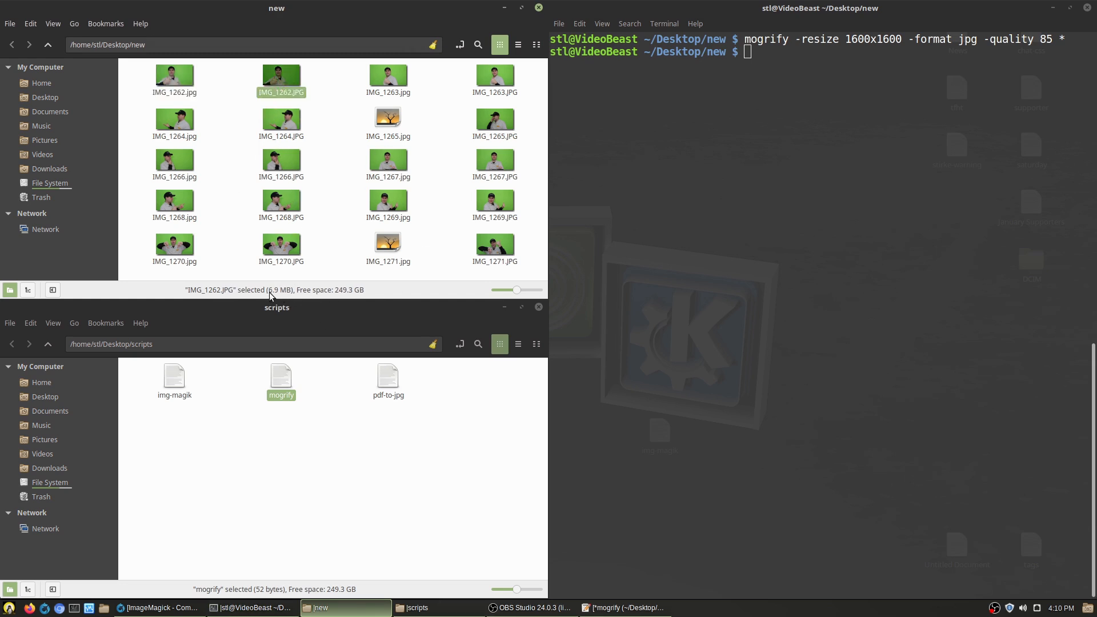
{"action": "left_click", "coordinate": [174, 76]}
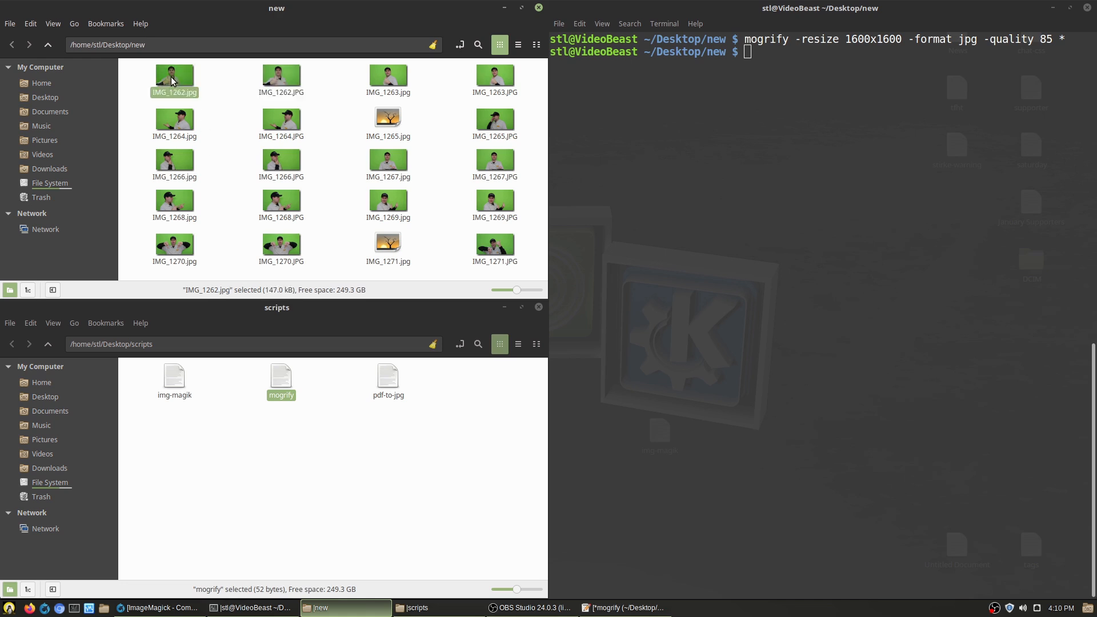
{"action": "double_click", "coordinate": [174, 75]}
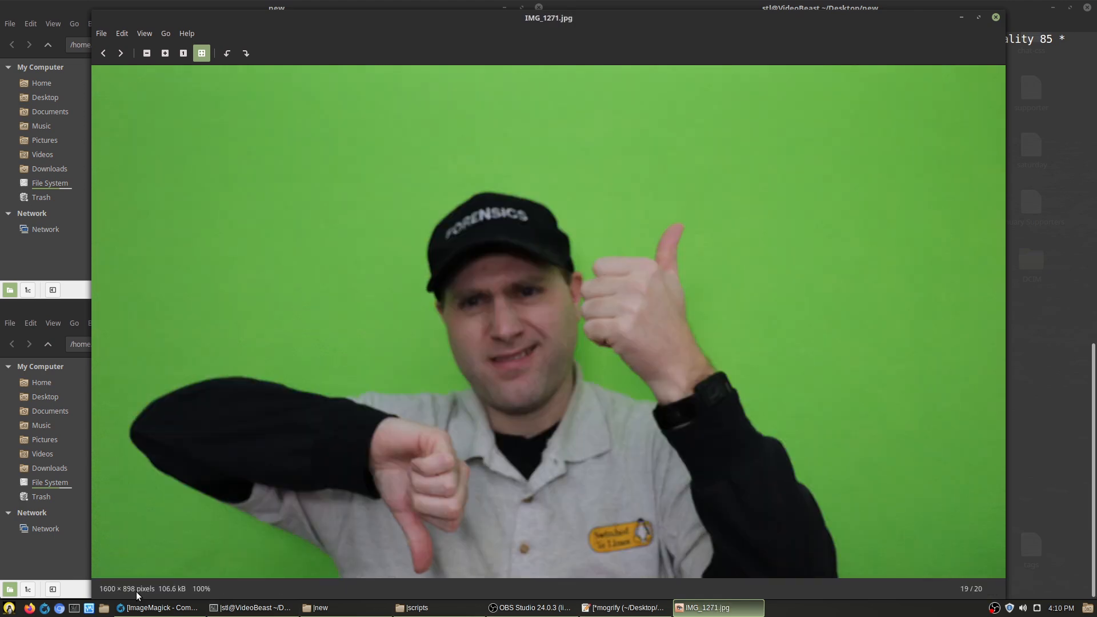
Step: Flip between resized IMG_1262.jpg at 1600×898 and the 6000×3368 original in Xviewer
{"action": "left_click", "coordinate": [103, 53]}
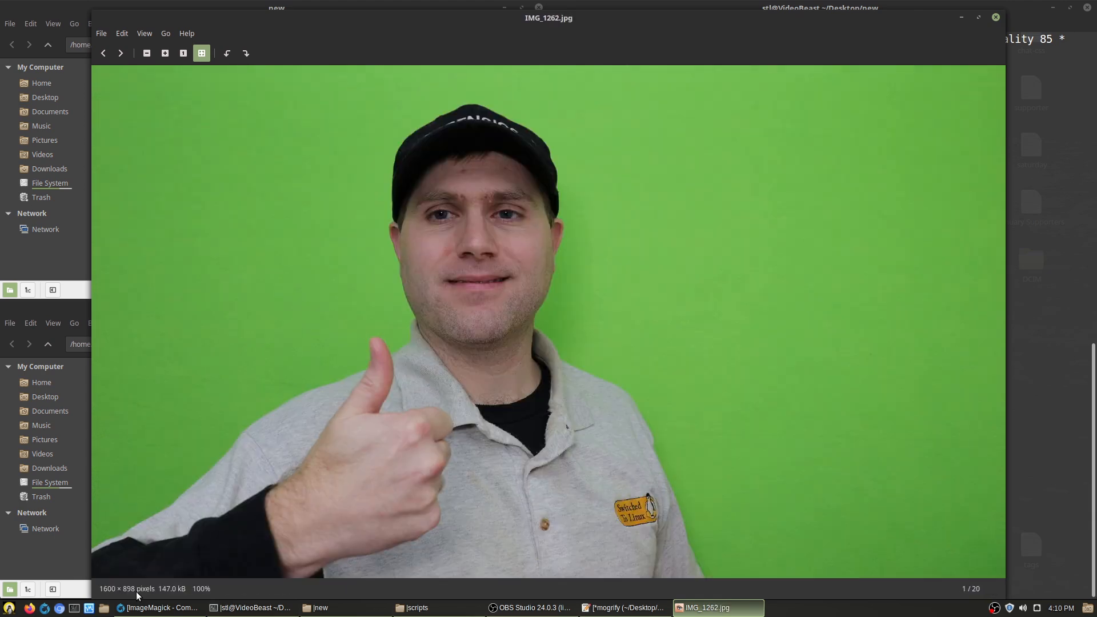
{"action": "left_click", "coordinate": [120, 53]}
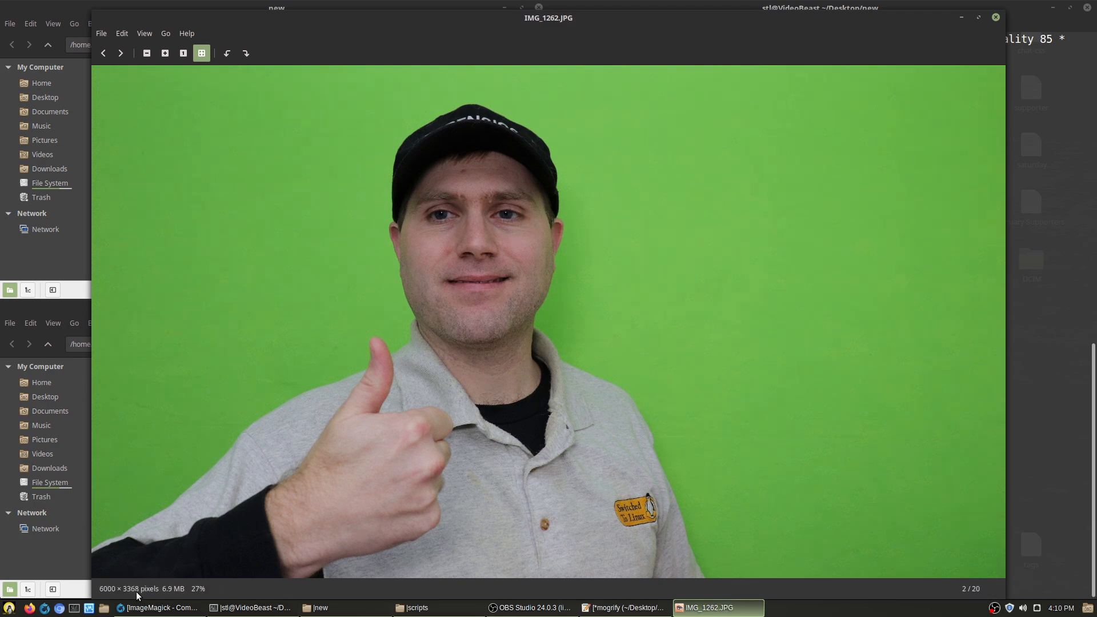
{"action": "left_click", "coordinate": [102, 53]}
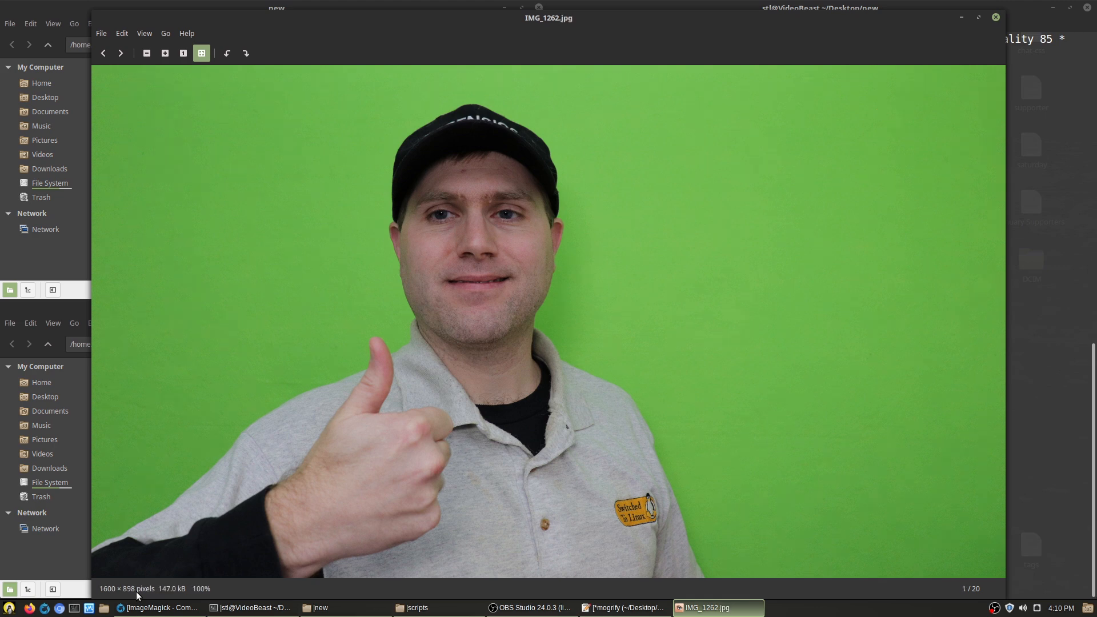
{"action": "mouse_move", "coordinate": [336, 607]}
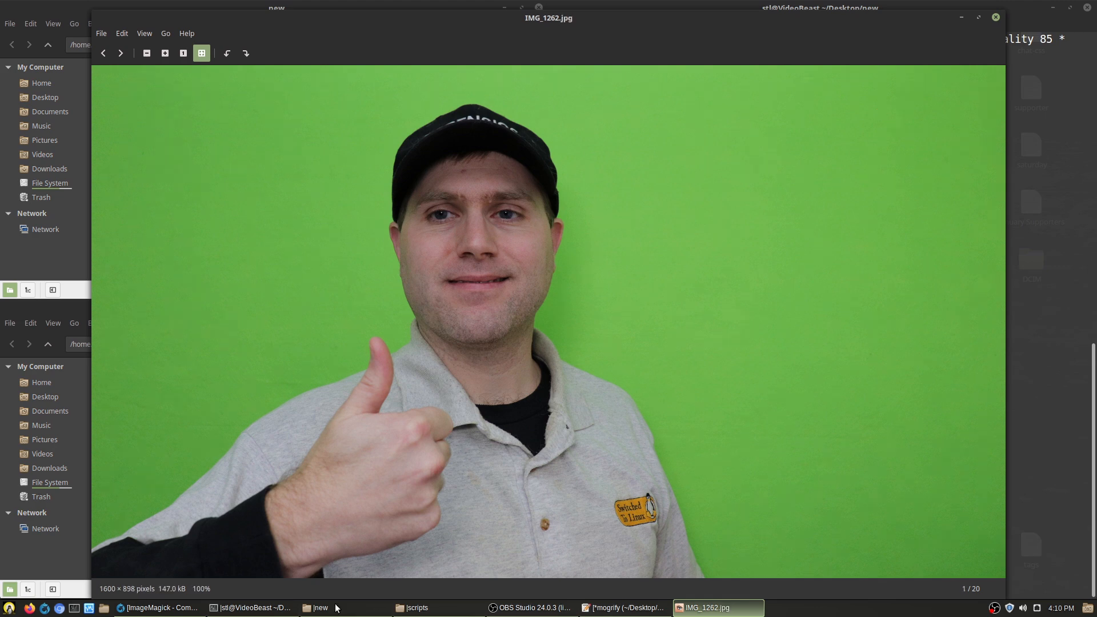
{"action": "mouse_move", "coordinate": [995, 17]}
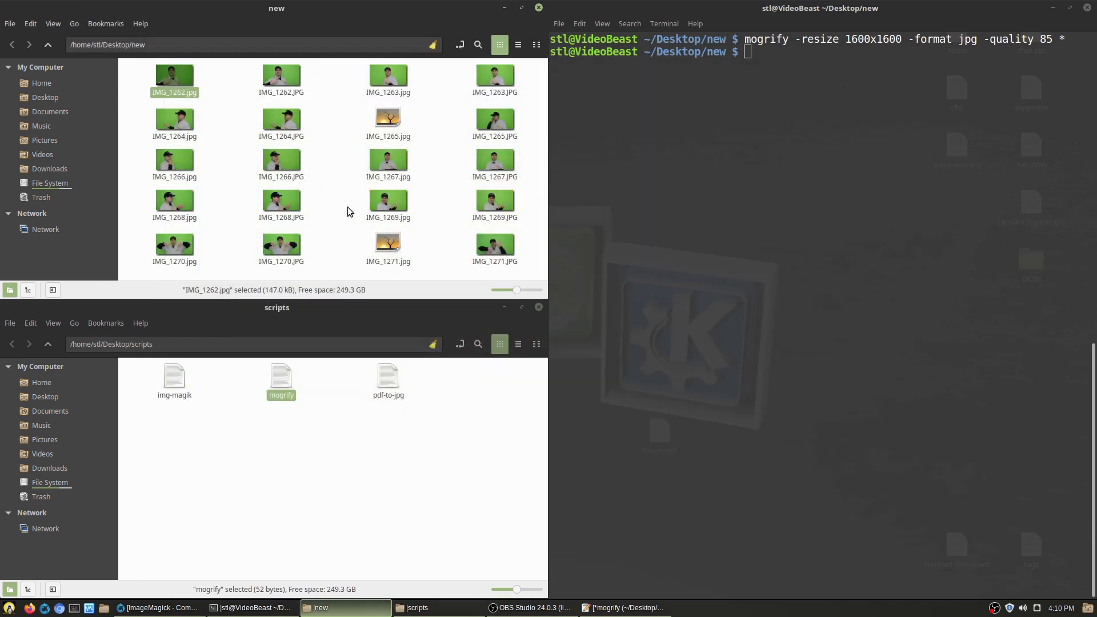
{"action": "mouse_move", "coordinate": [160, 101]}
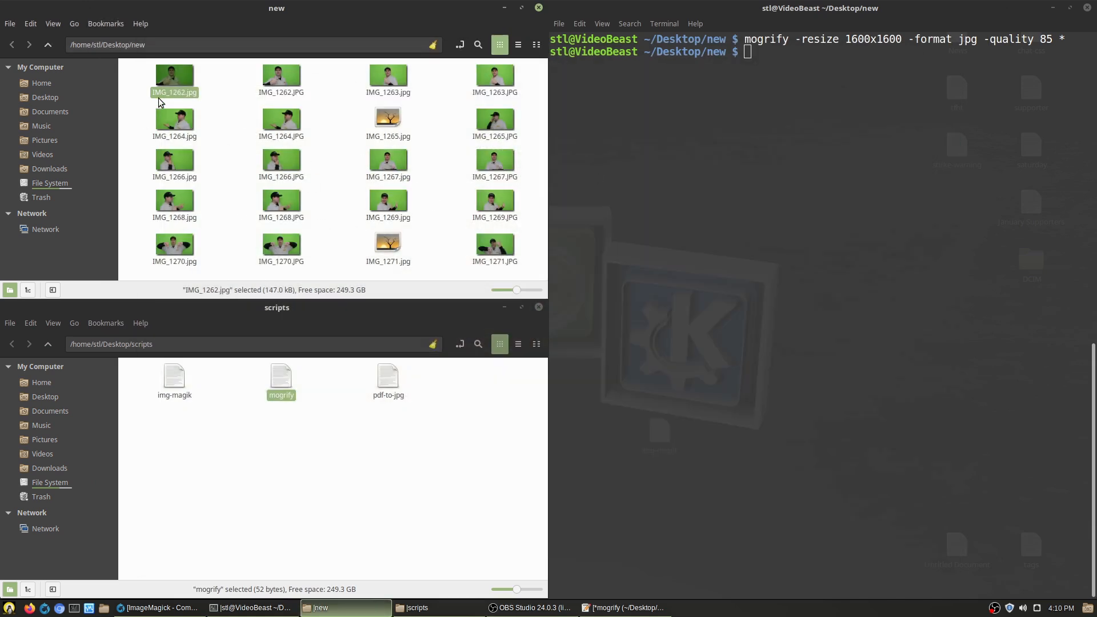
Step: Select and delete the lowercase .jpg copies, then launch the img-magik script
{"action": "left_click_drag", "start_coordinate": [174, 70], "coordinate": [174, 261]}
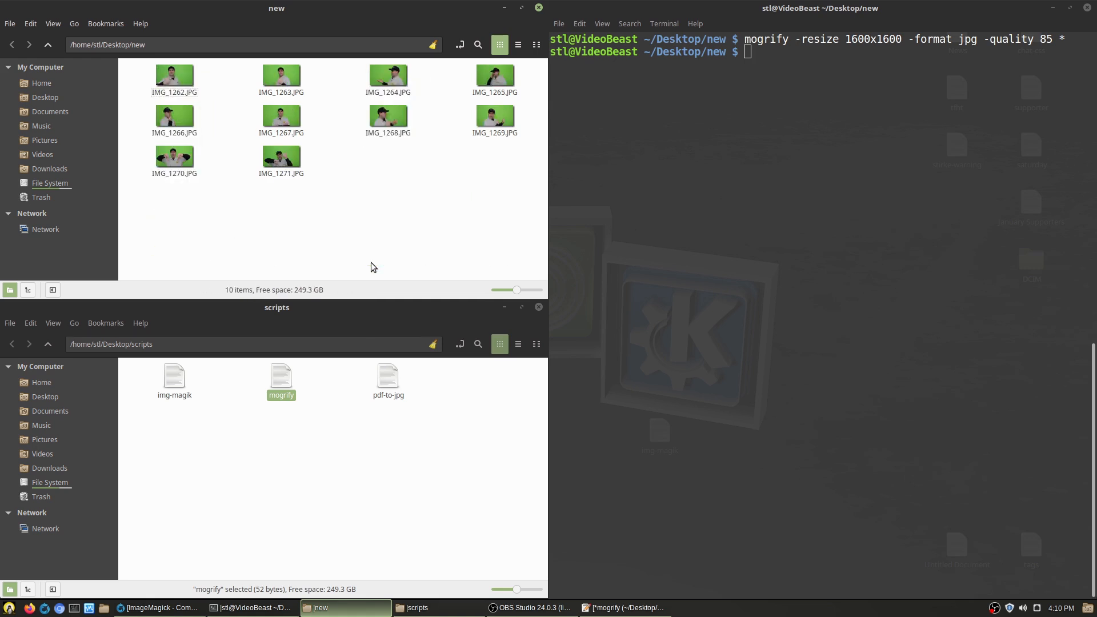
{"action": "mouse_move", "coordinate": [482, 187]}
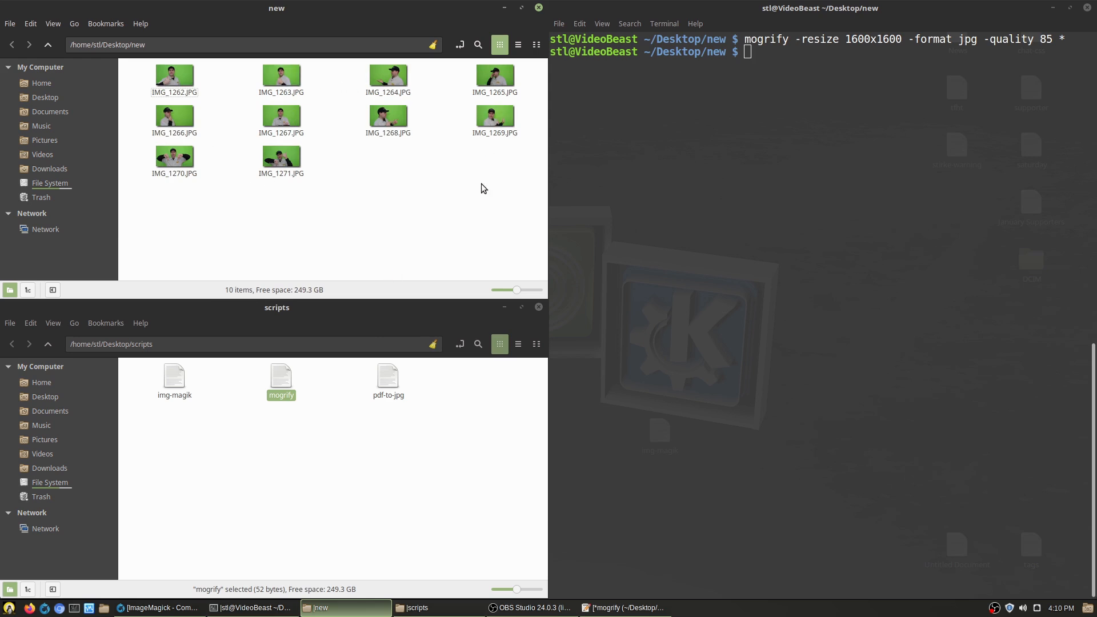
{"action": "double_click", "coordinate": [174, 376]}
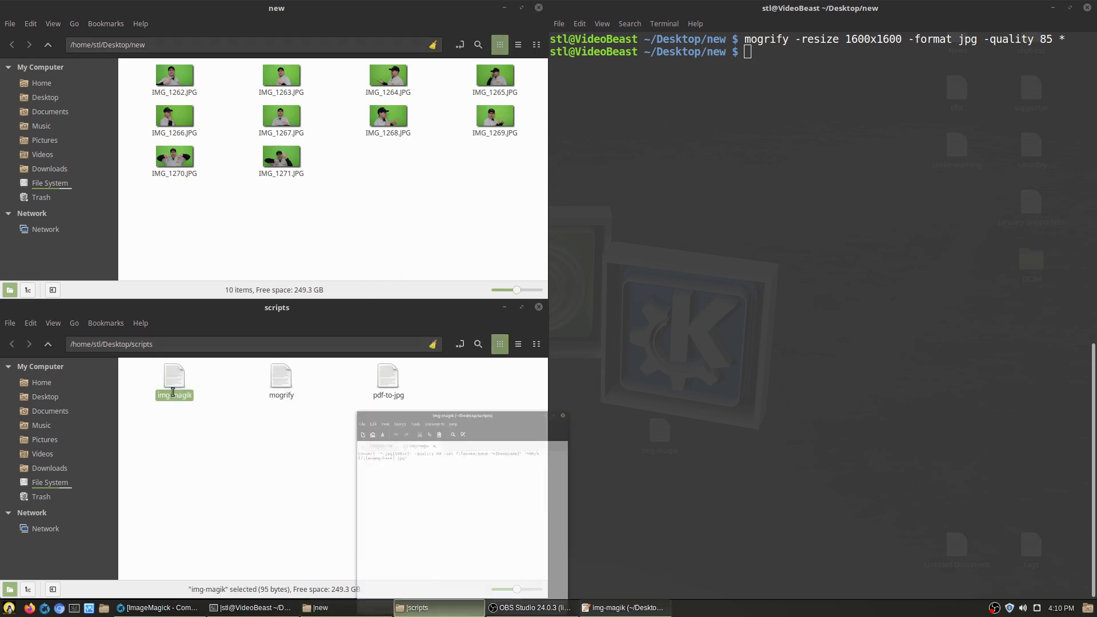
Step: Review the img-magik convert command that resizes images to 500 wide in Xed
{"action": "double_click", "coordinate": [174, 376]}
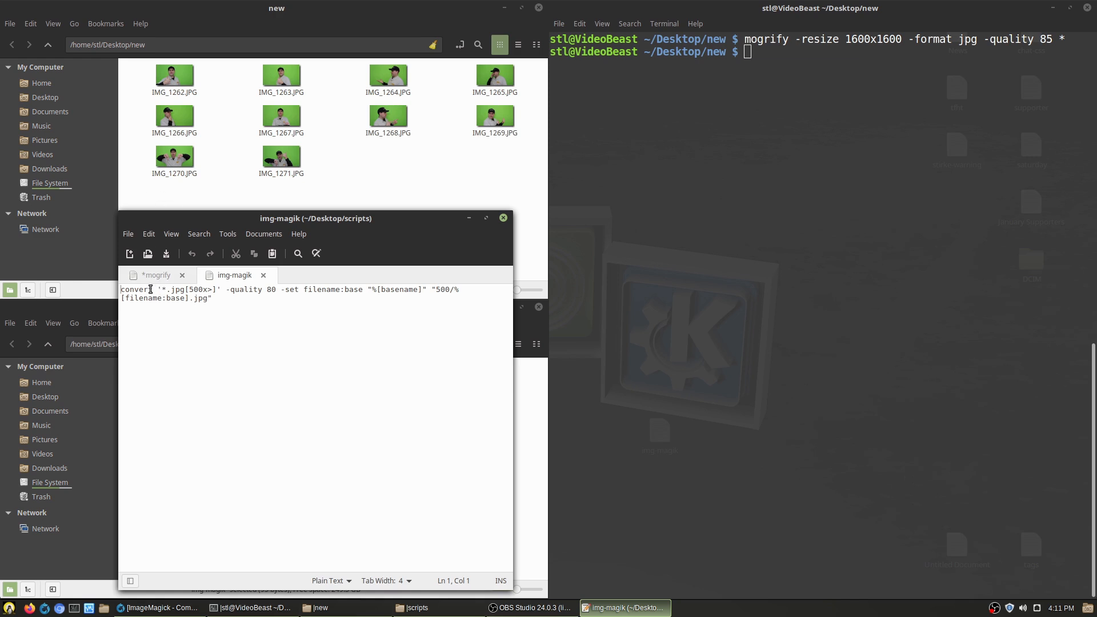
{"action": "double_click", "coordinate": [136, 289]}
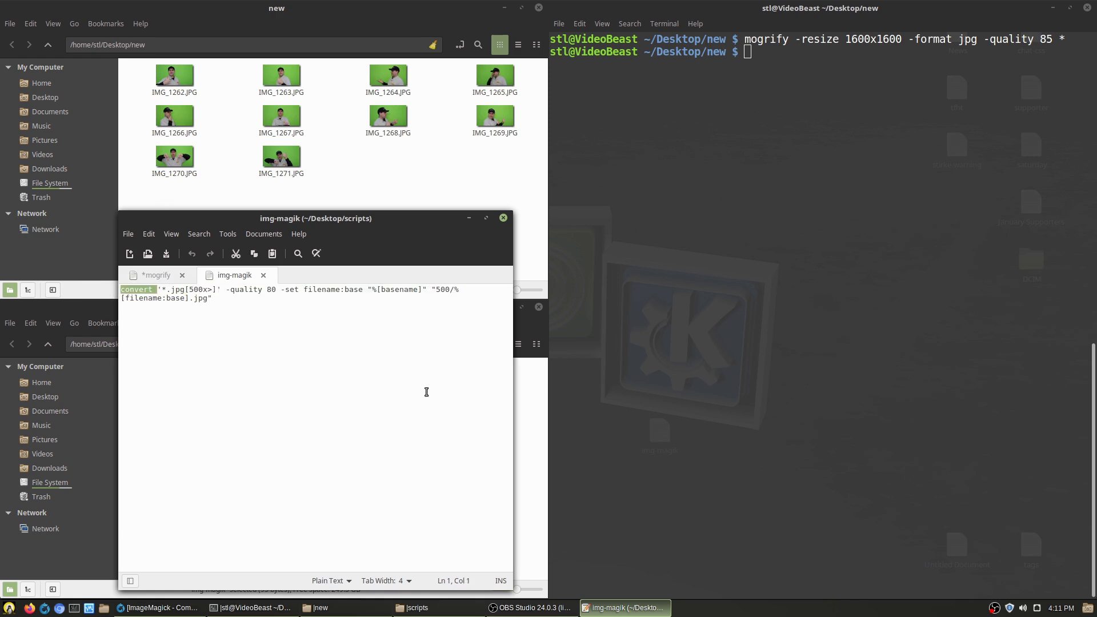
{"action": "left_click", "coordinate": [213, 297]}
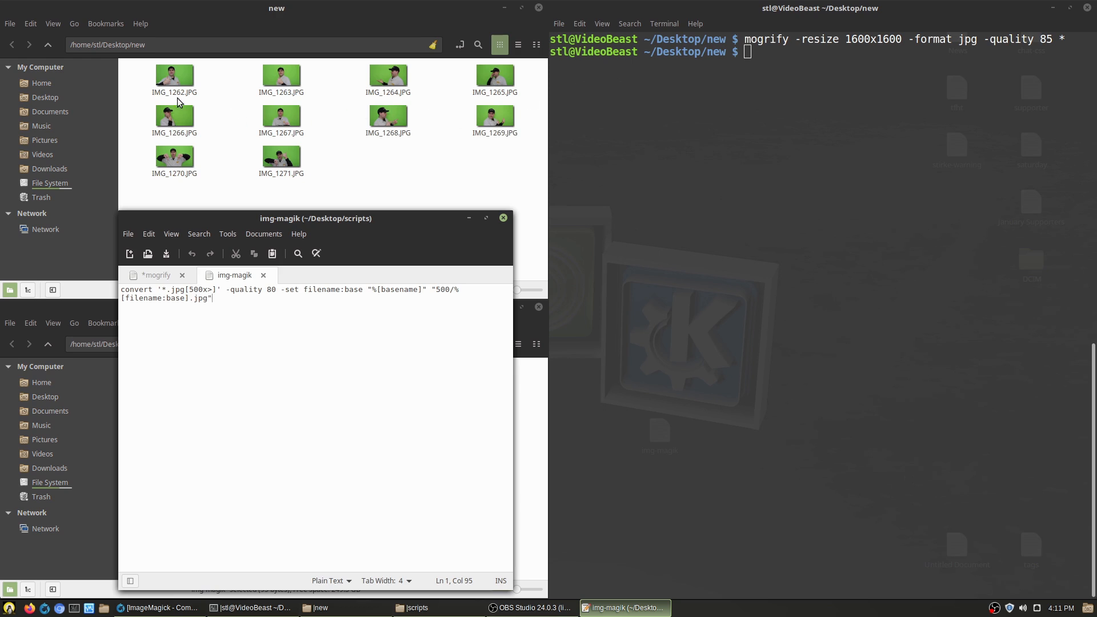
{"action": "mouse_move", "coordinate": [291, 297]}
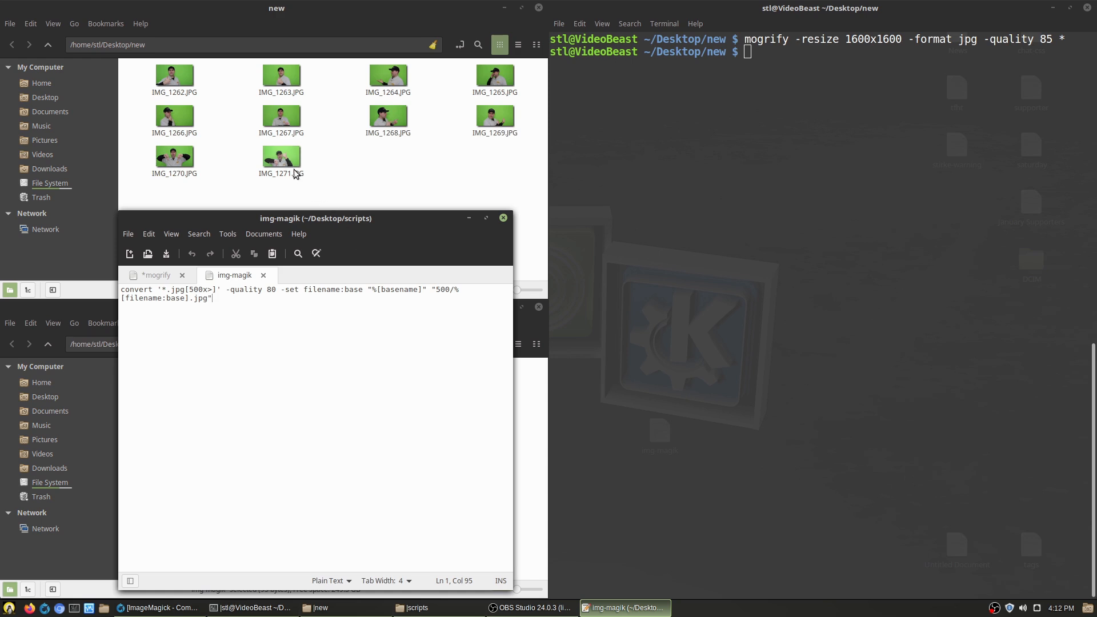
{"action": "mouse_move", "coordinate": [344, 174]}
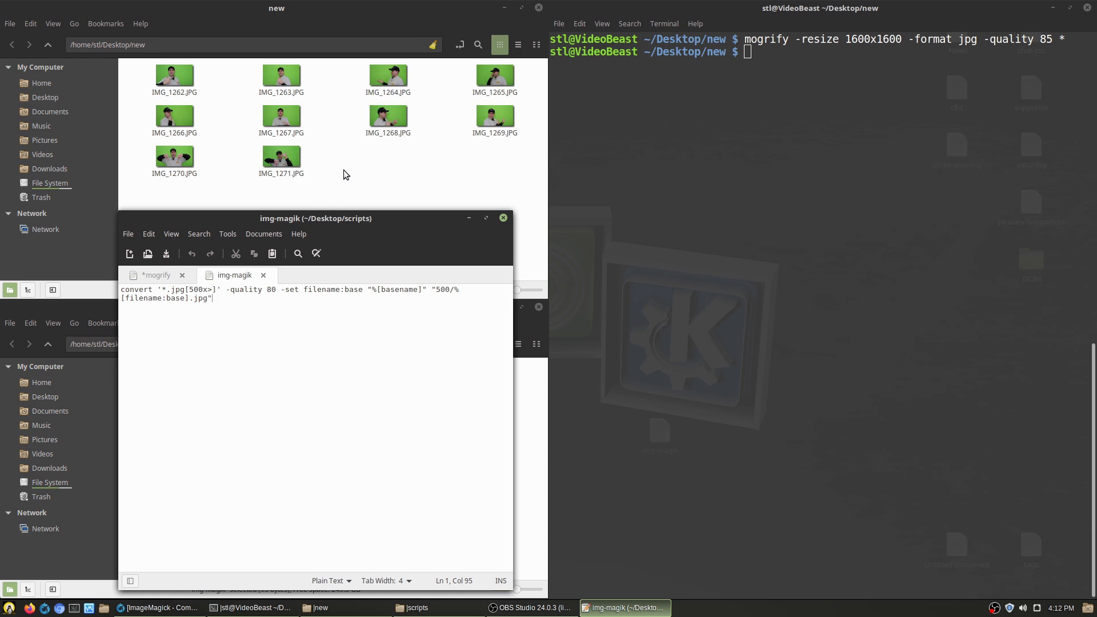
{"action": "mouse_move", "coordinate": [479, 170]}
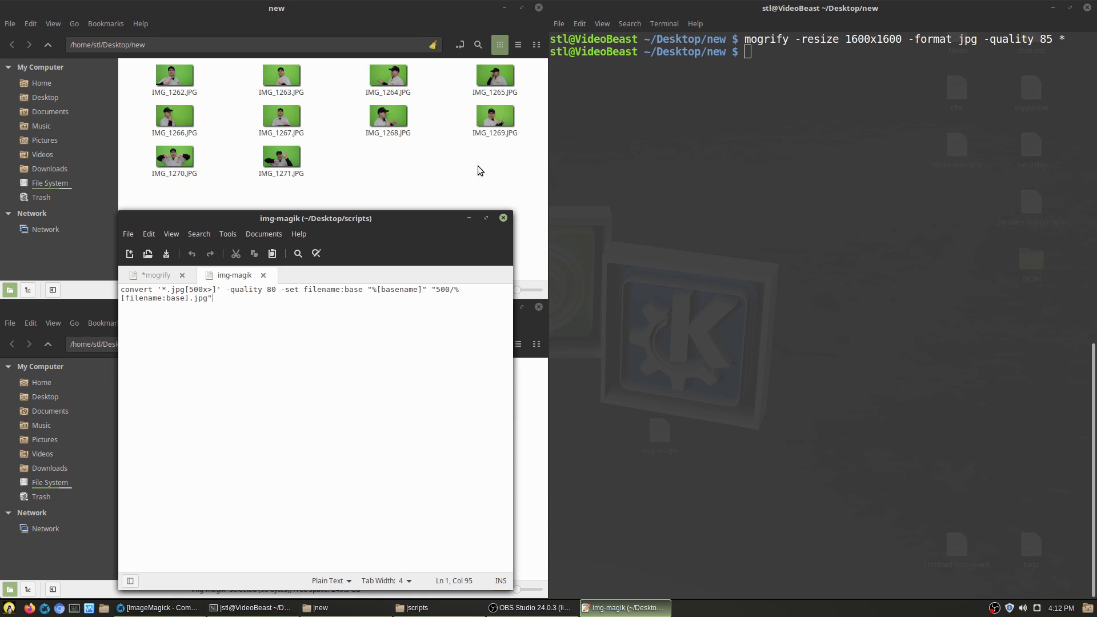
{"action": "mouse_move", "coordinate": [344, 289]}
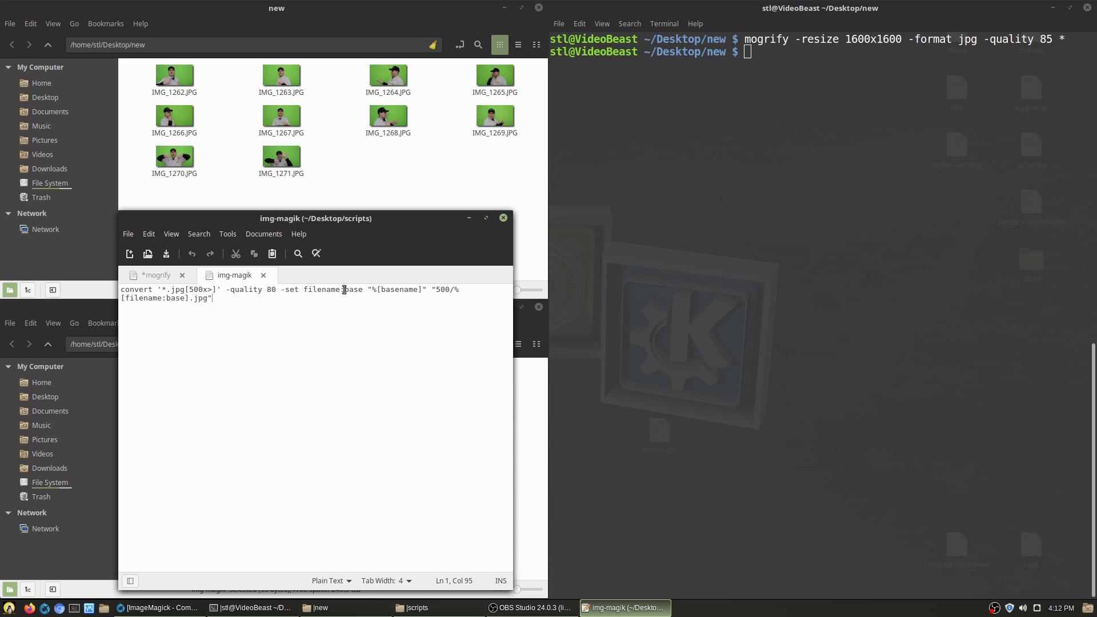
{"action": "mouse_move", "coordinate": [405, 332]}
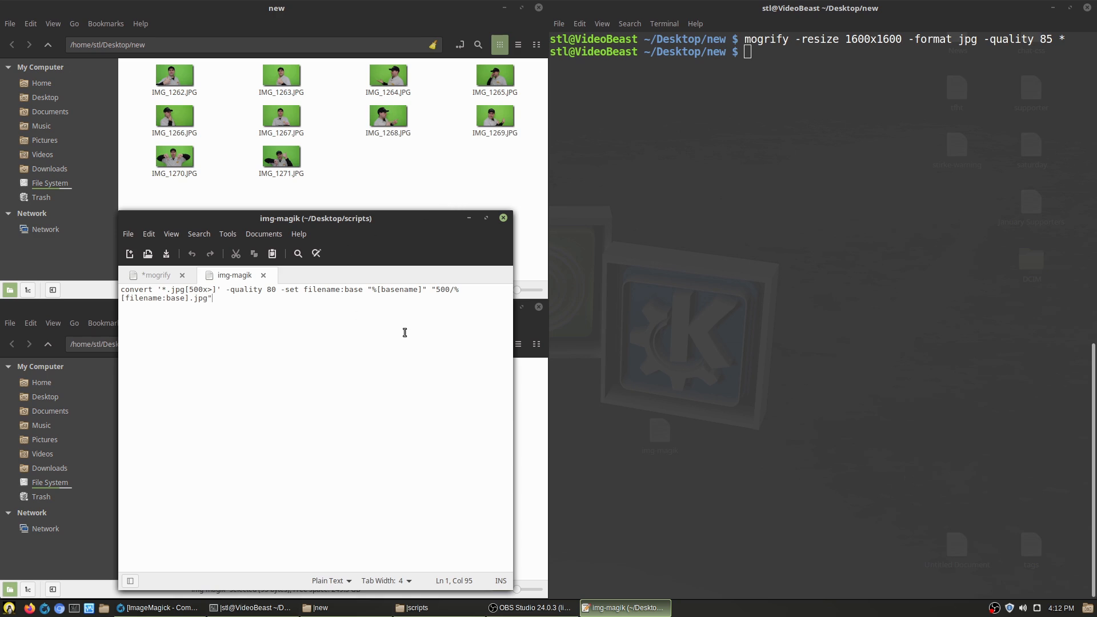
{"action": "mouse_move", "coordinate": [446, 309]}
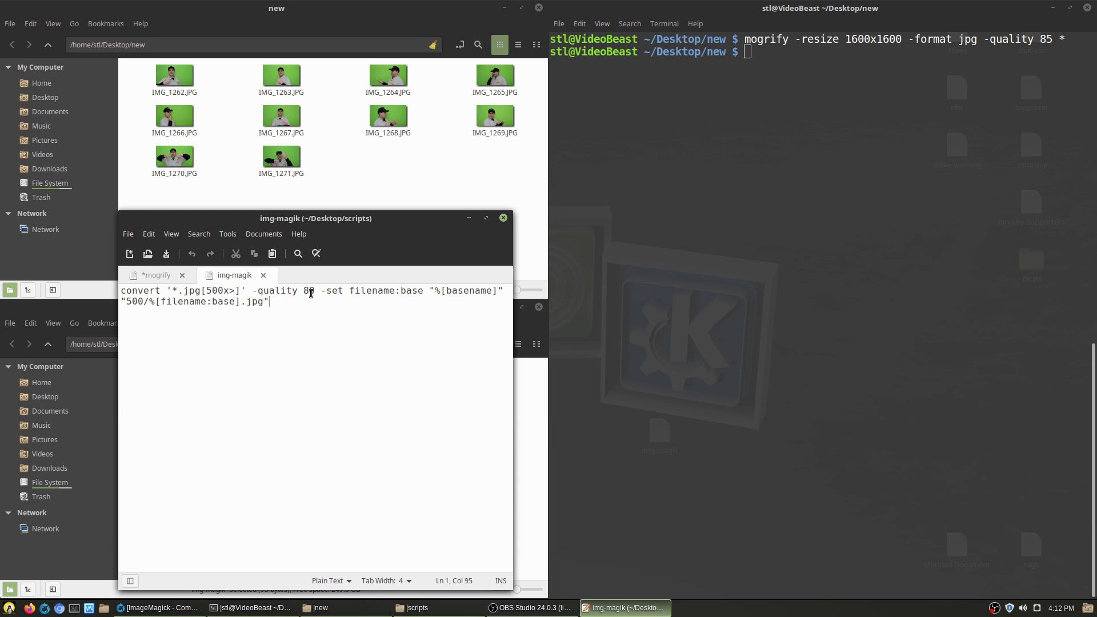
{"action": "mouse_move", "coordinate": [328, 294]}
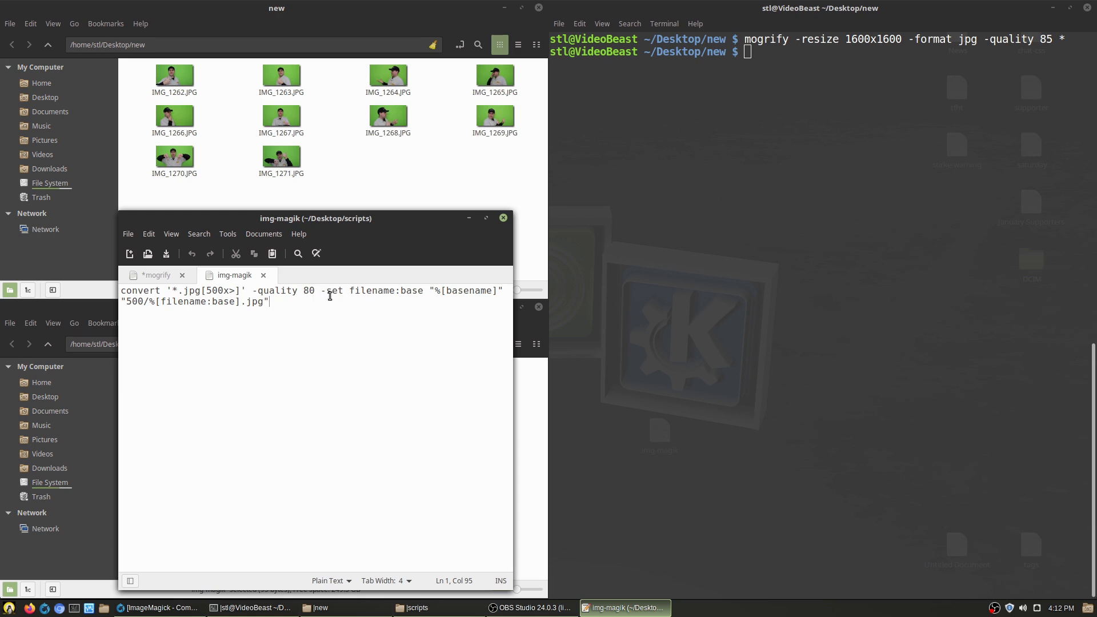
{"action": "mouse_move", "coordinate": [413, 302]}
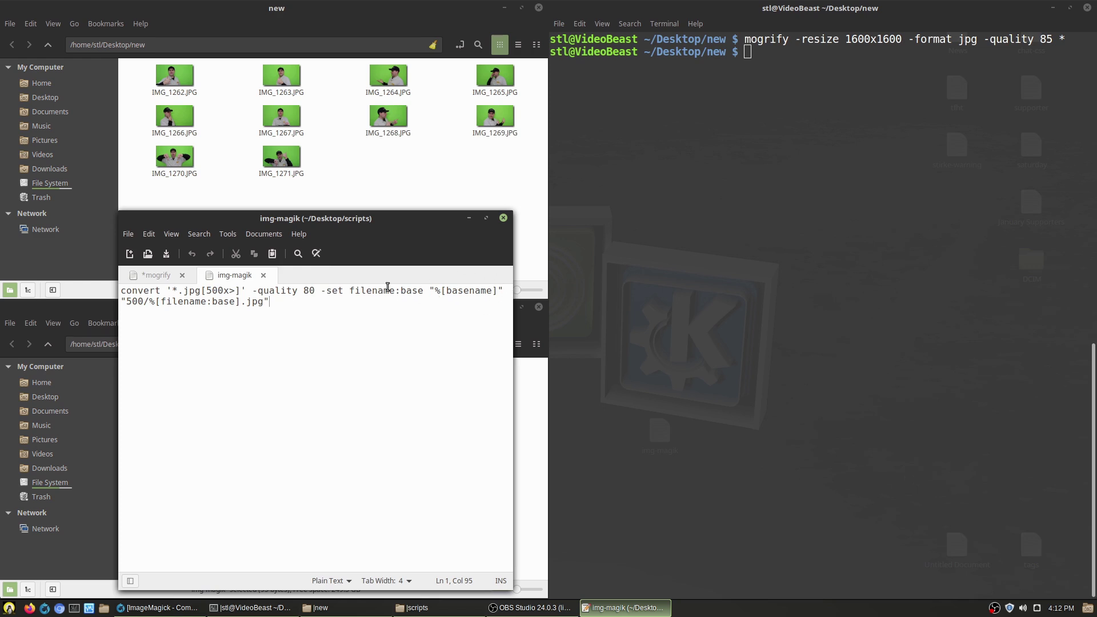
{"action": "mouse_move", "coordinate": [441, 298]}
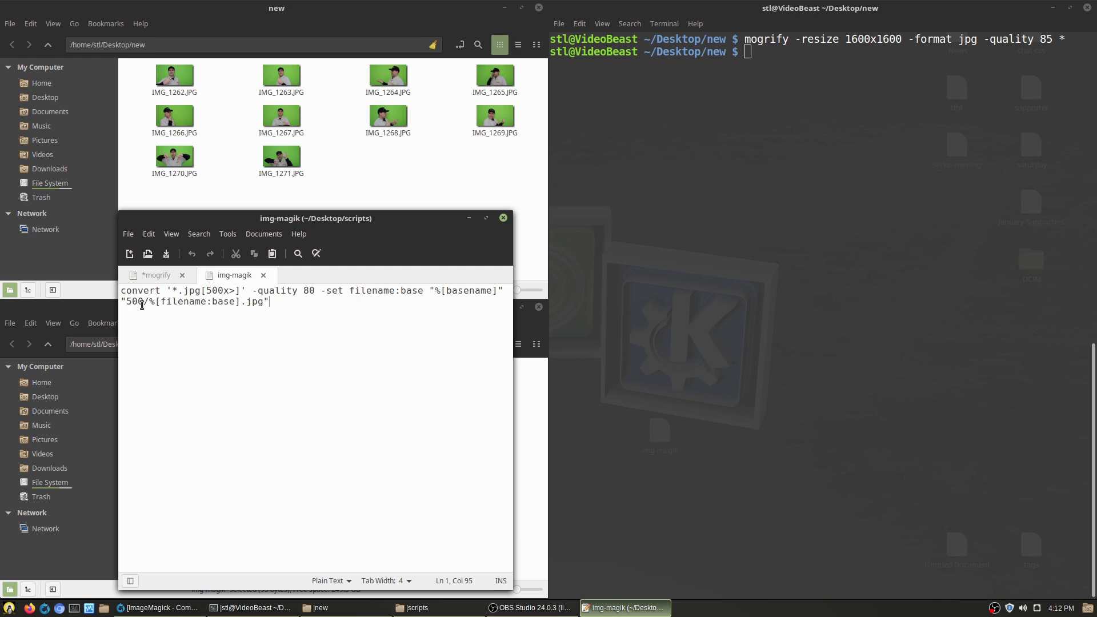
{"action": "mouse_move", "coordinate": [144, 309]}
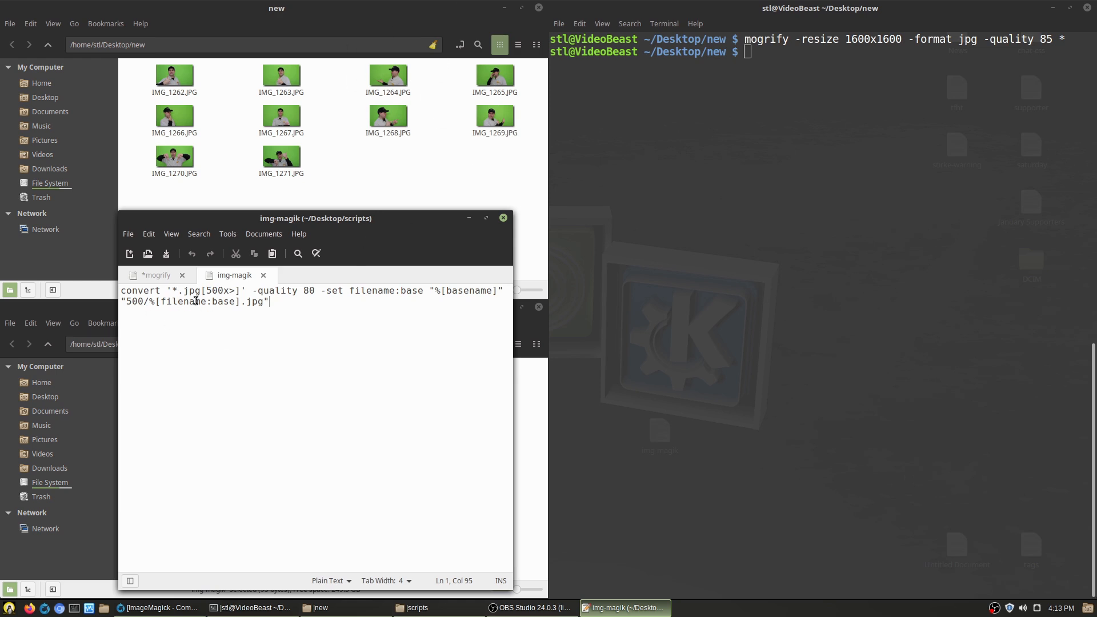
{"action": "mouse_move", "coordinate": [183, 307]}
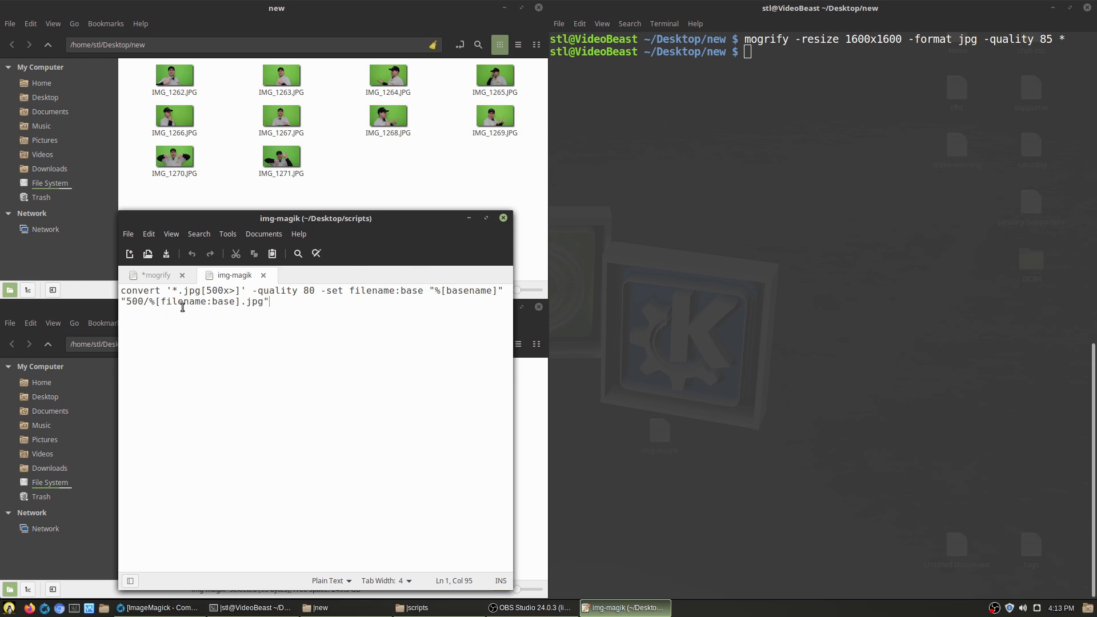
{"action": "mouse_move", "coordinate": [432, 273]}
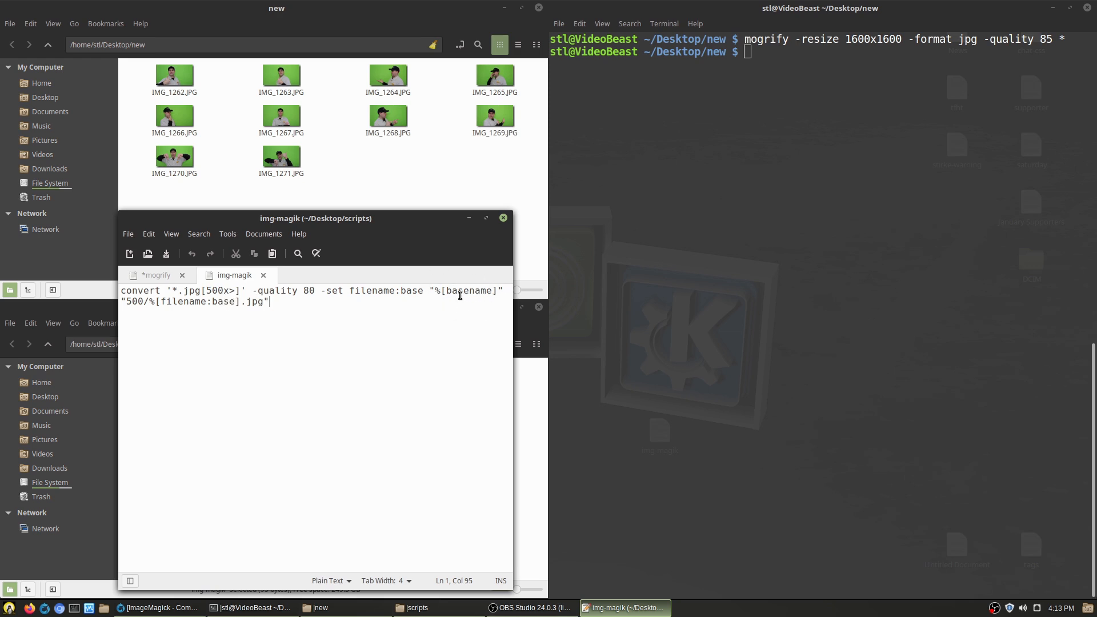
{"action": "mouse_move", "coordinate": [447, 115]}
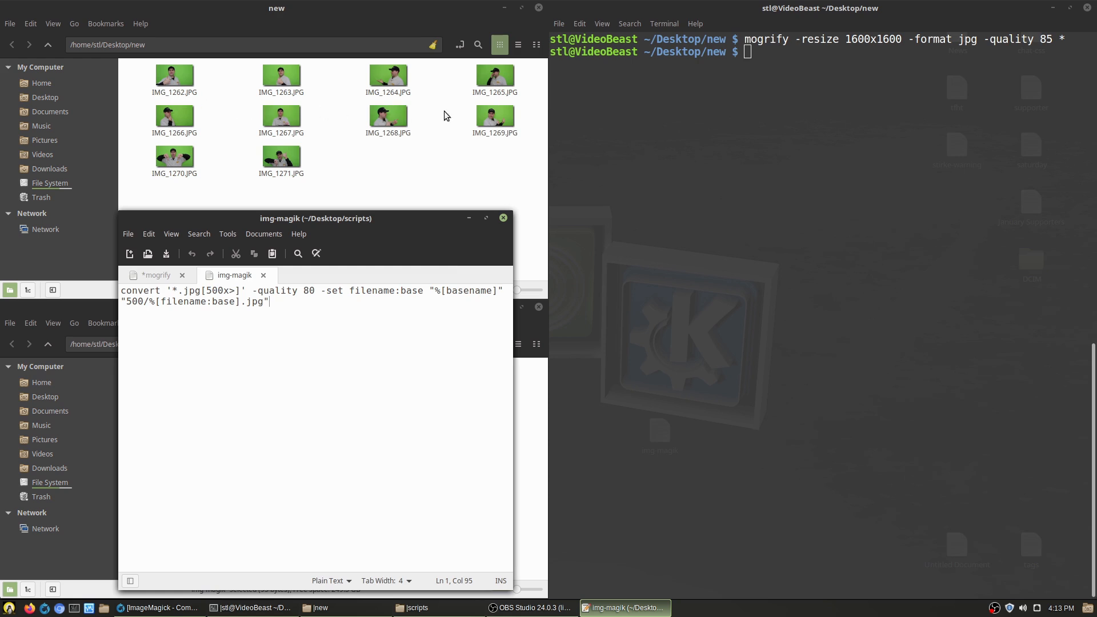
Step: Create an empty 500 folder inside the new folder, enter it, and return to Xed
{"action": "right_click", "coordinate": [447, 116]}
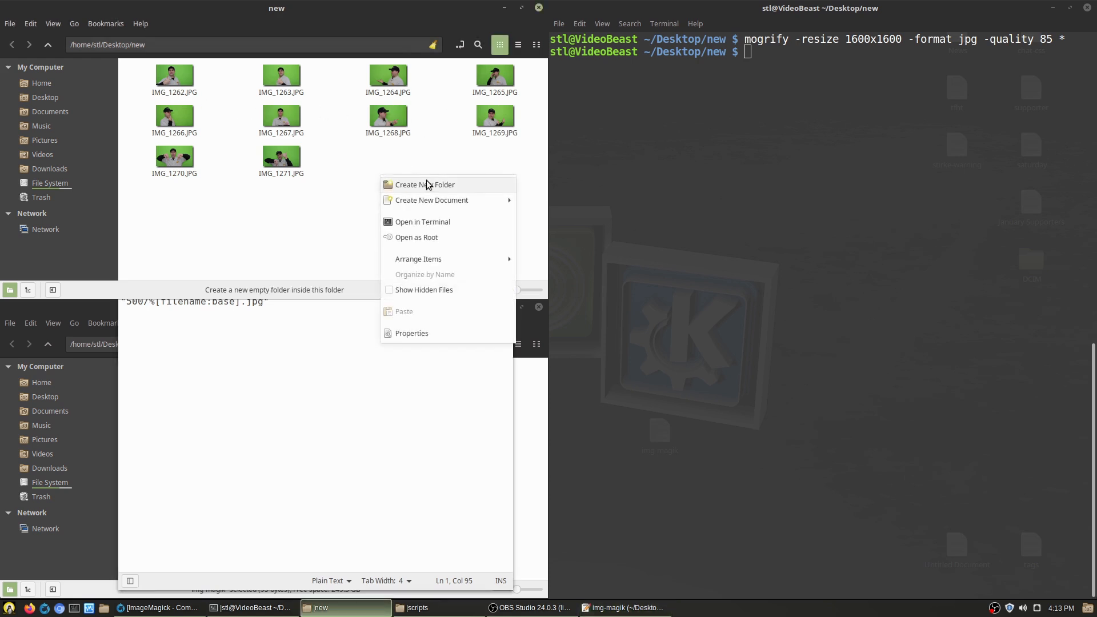
{"action": "left_click", "coordinate": [425, 186]}
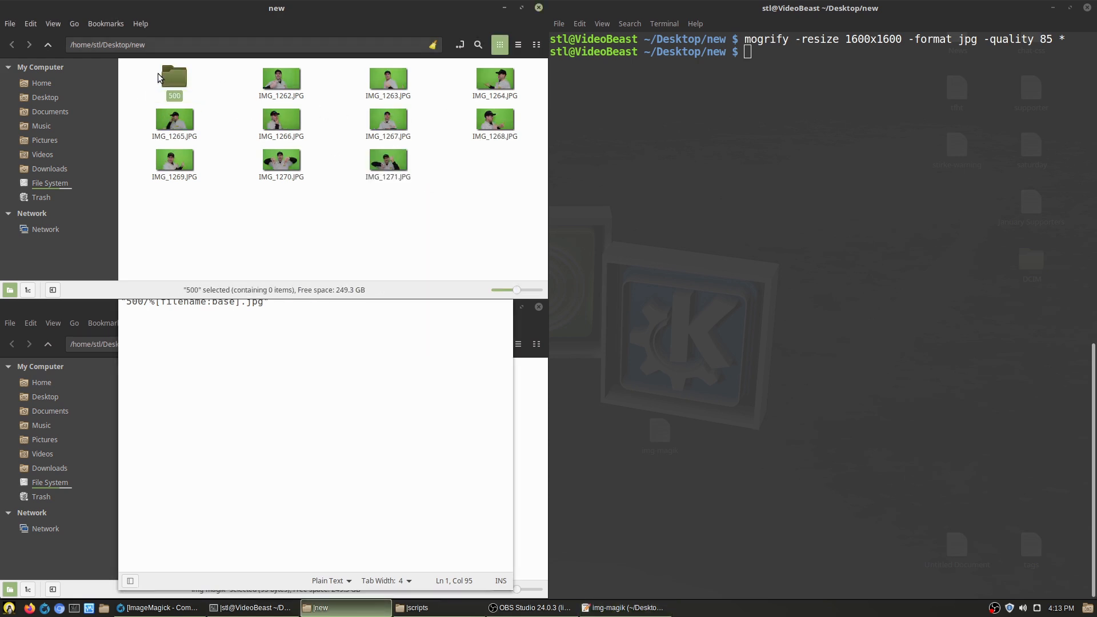
{"action": "double_click", "coordinate": [174, 76]}
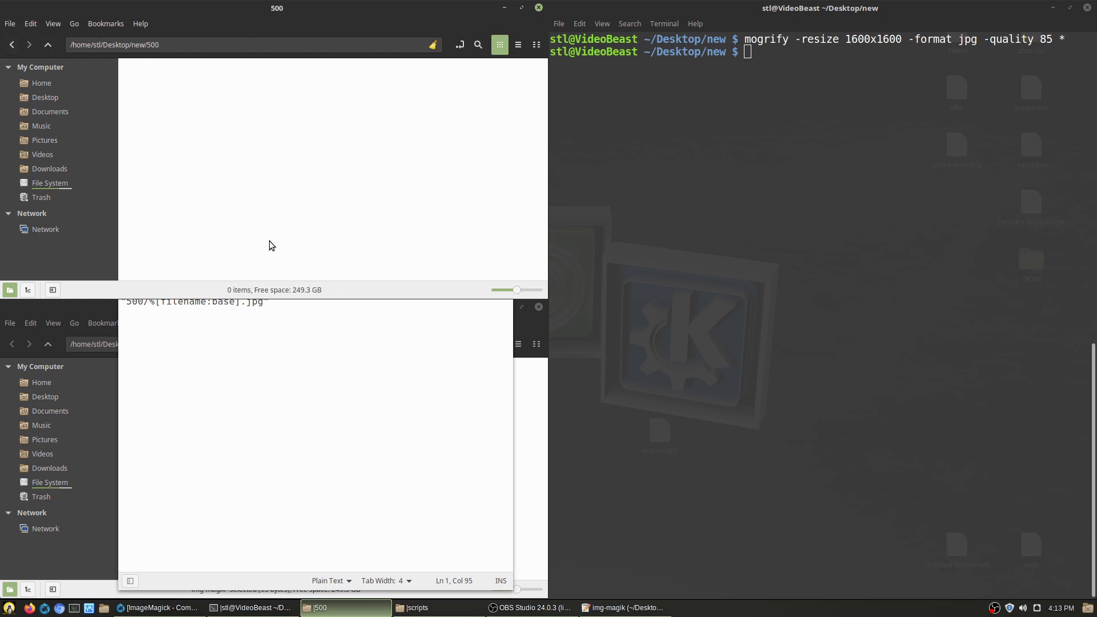
{"action": "left_click", "coordinate": [621, 607]}
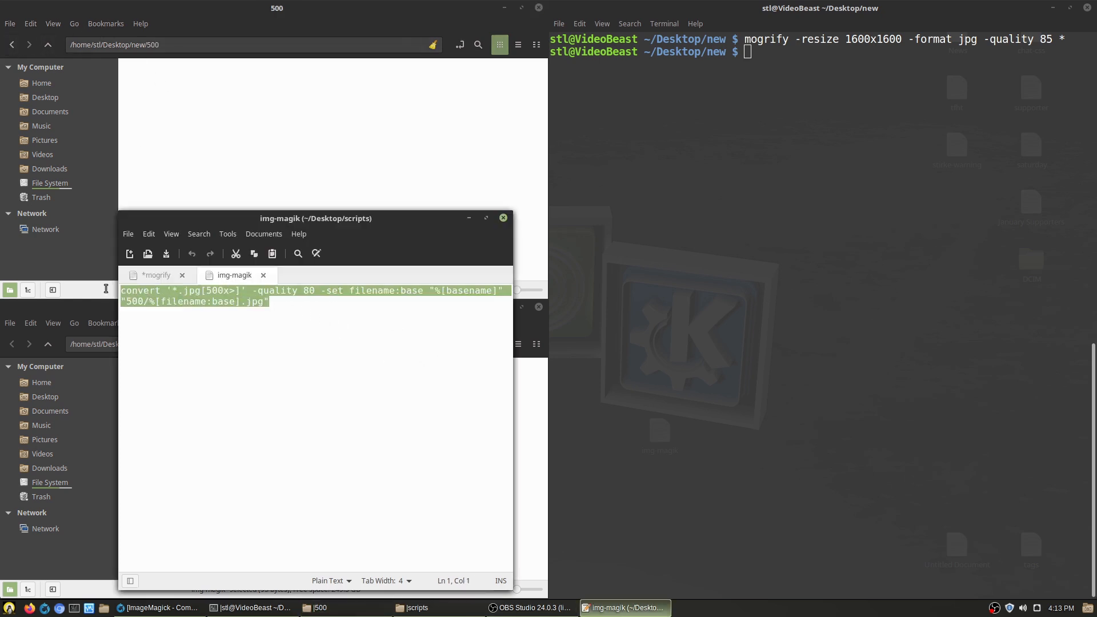
{"action": "mouse_move", "coordinate": [426, 222]}
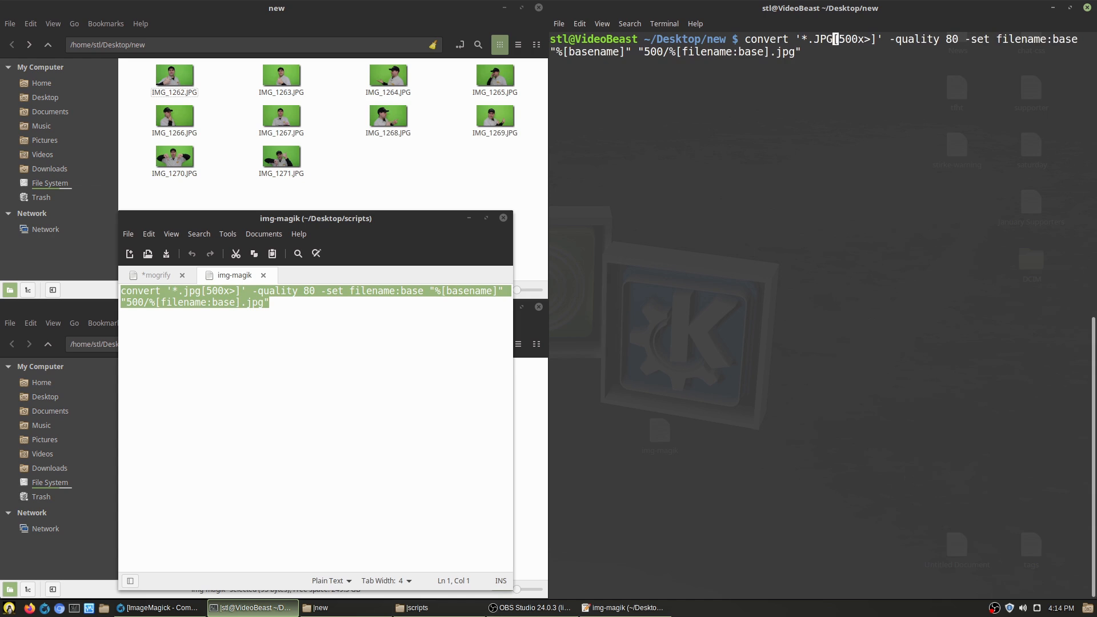
{"action": "mouse_move", "coordinate": [375, 136]}
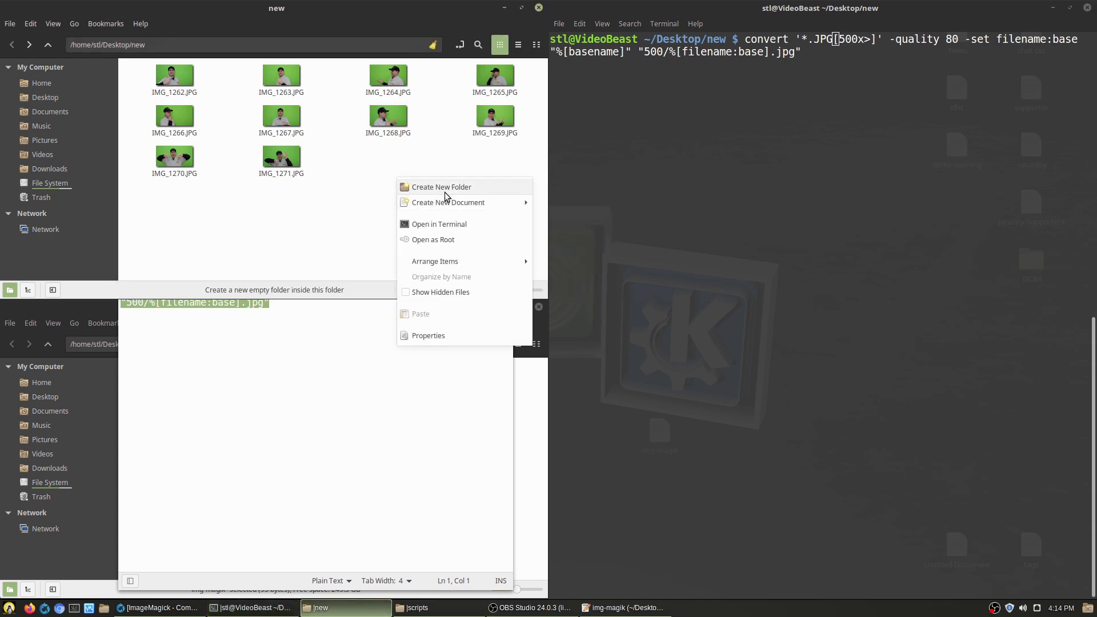
Step: Create the 500 output folder in Nemo and enter it while it is still empty
{"action": "left_click", "coordinate": [441, 186]}
{"action": "type", "text": "500"}
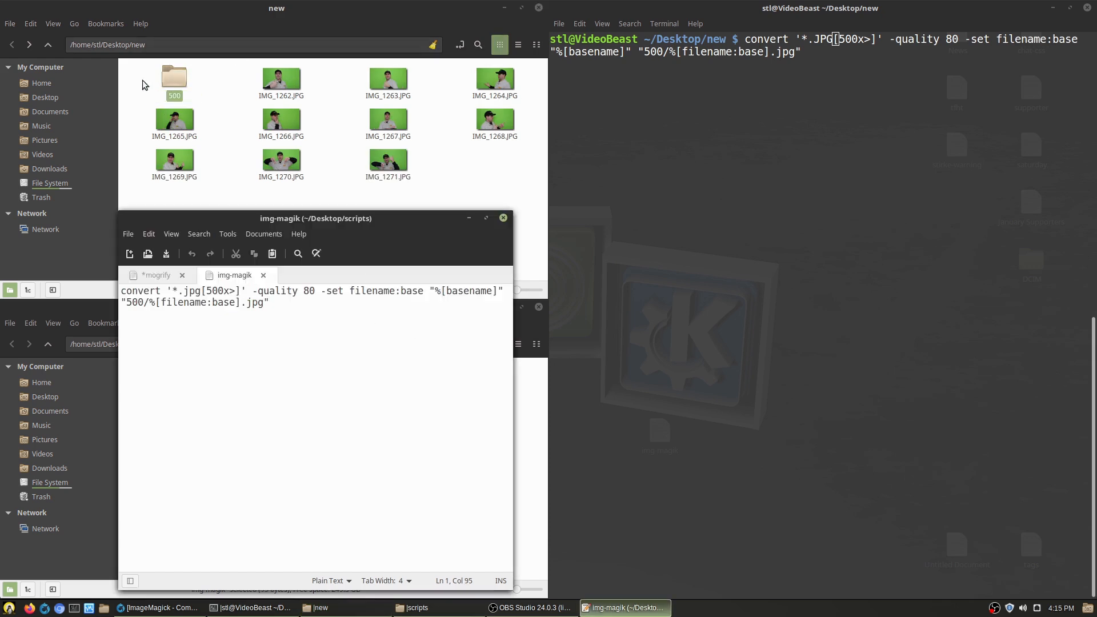
{"action": "double_click", "coordinate": [173, 75]}
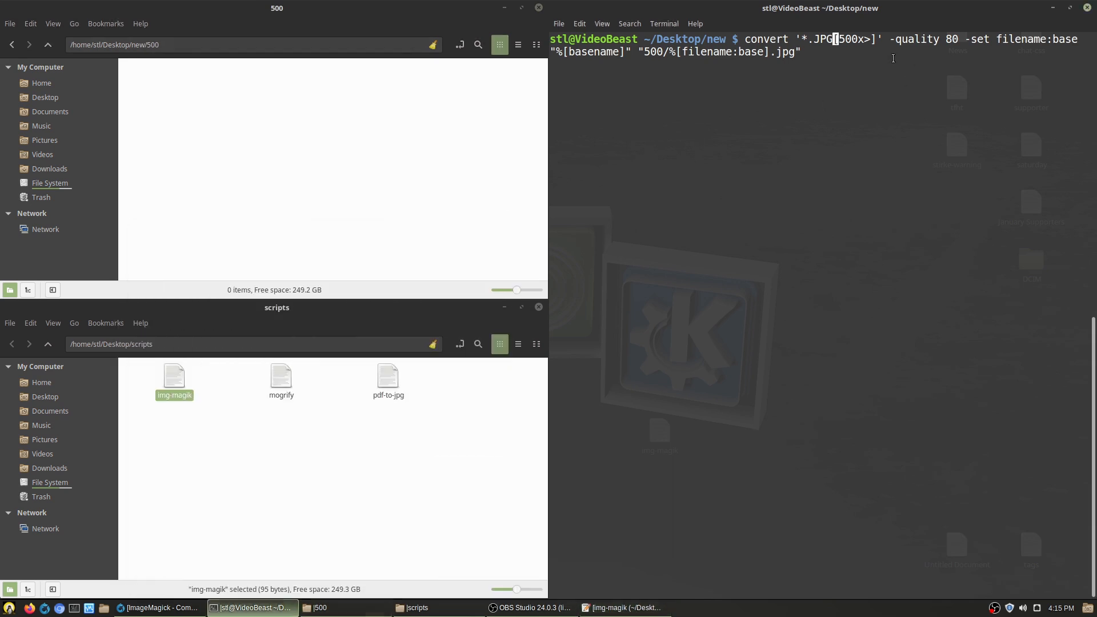
Step: Run the *.JPG convert command, filling the 500 folder with ten resized .jpg copies, and view one
{"action": "key", "text": "Return"}
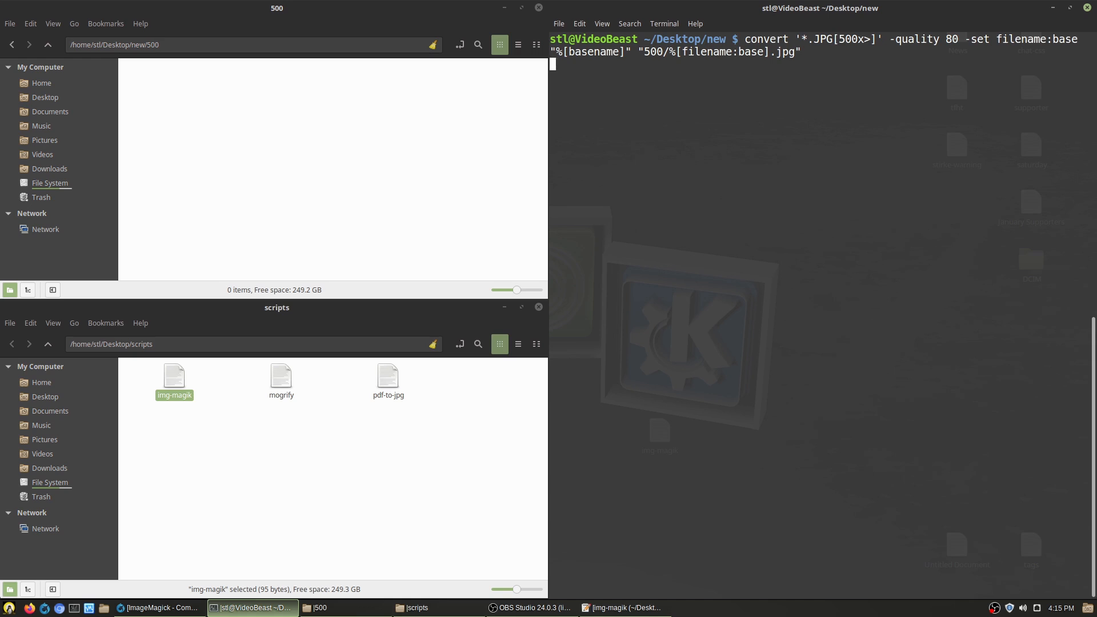
{"action": "key", "text": "Return"}
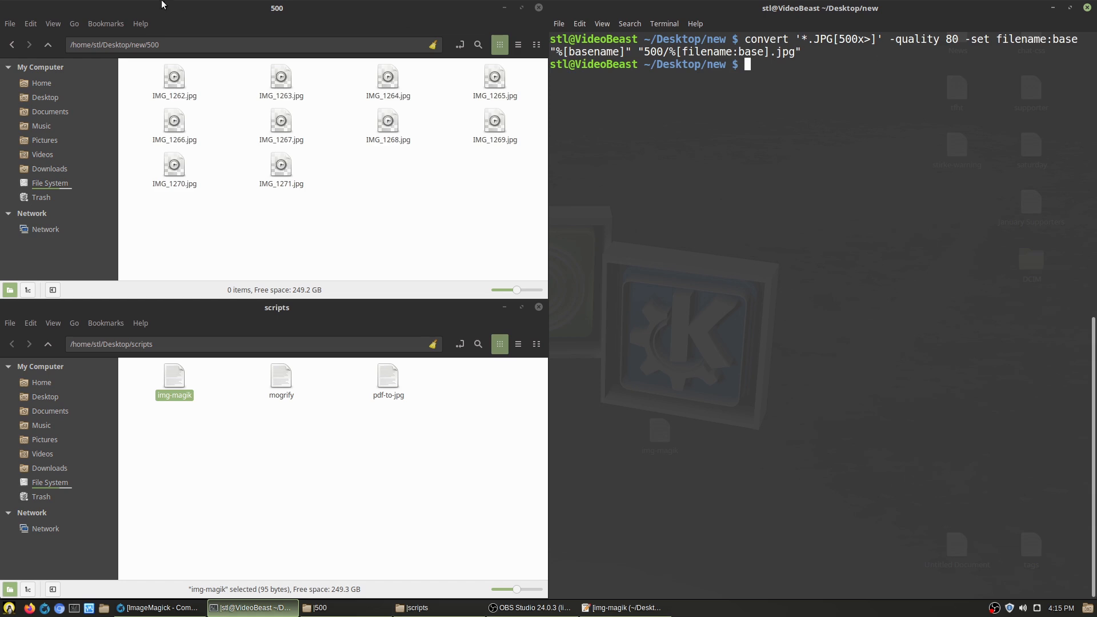
{"action": "double_click", "coordinate": [174, 77]}
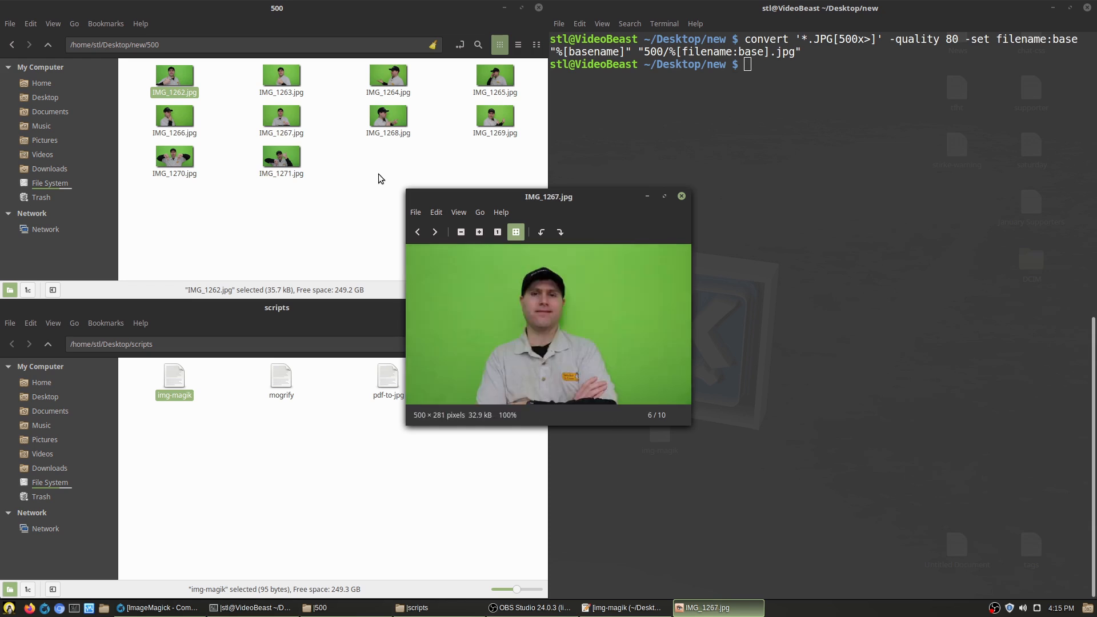
{"action": "mouse_move", "coordinate": [373, 170]}
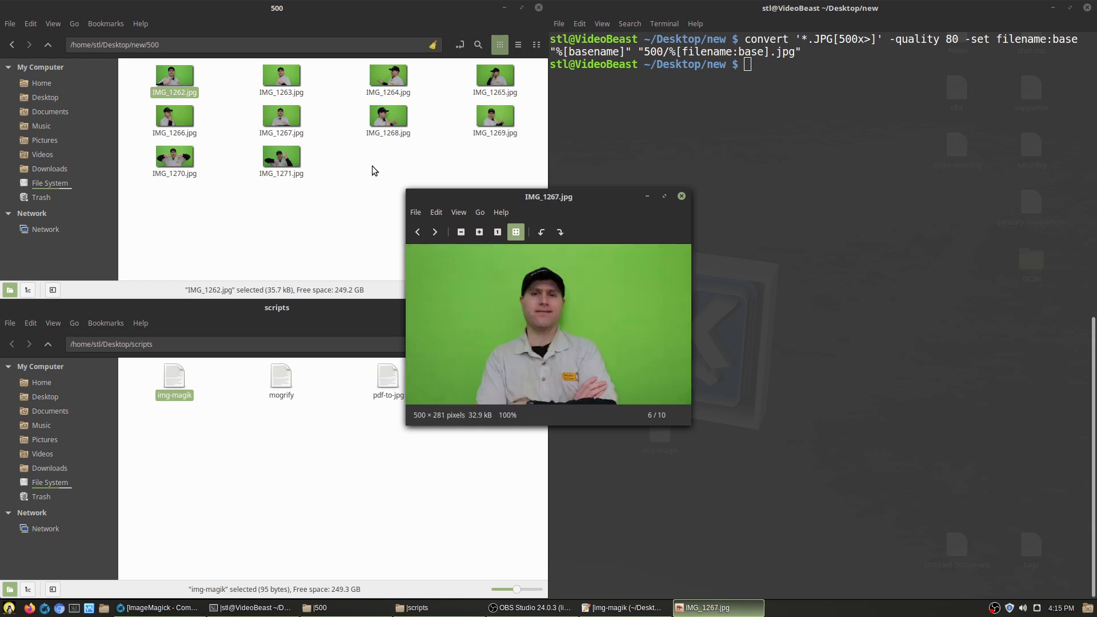
{"action": "mouse_move", "coordinate": [484, 435]}
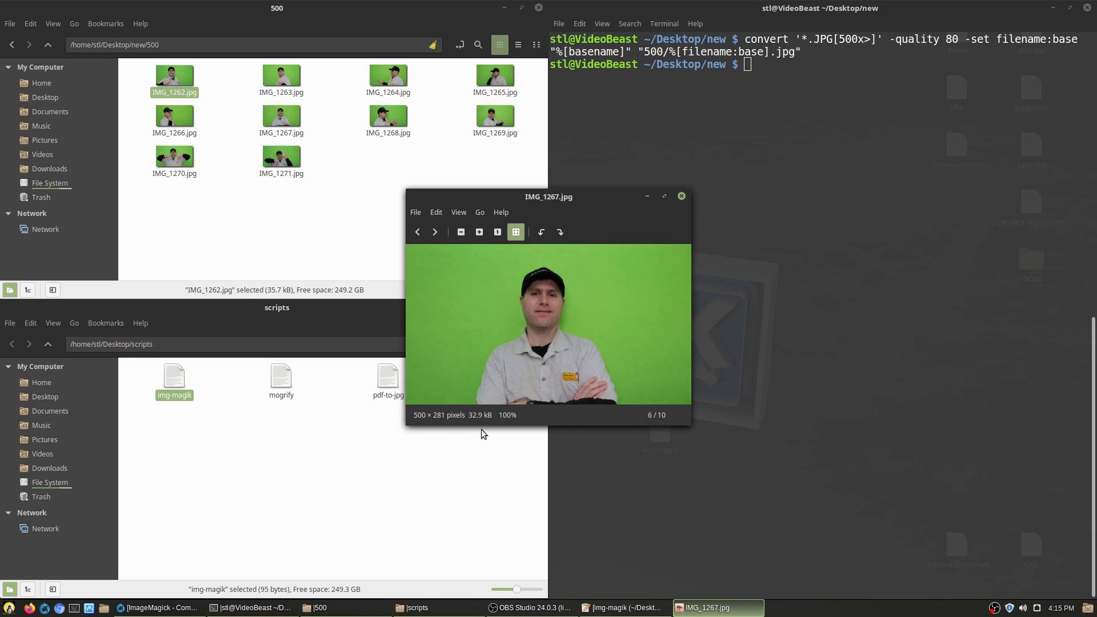
{"action": "mouse_move", "coordinate": [488, 409]}
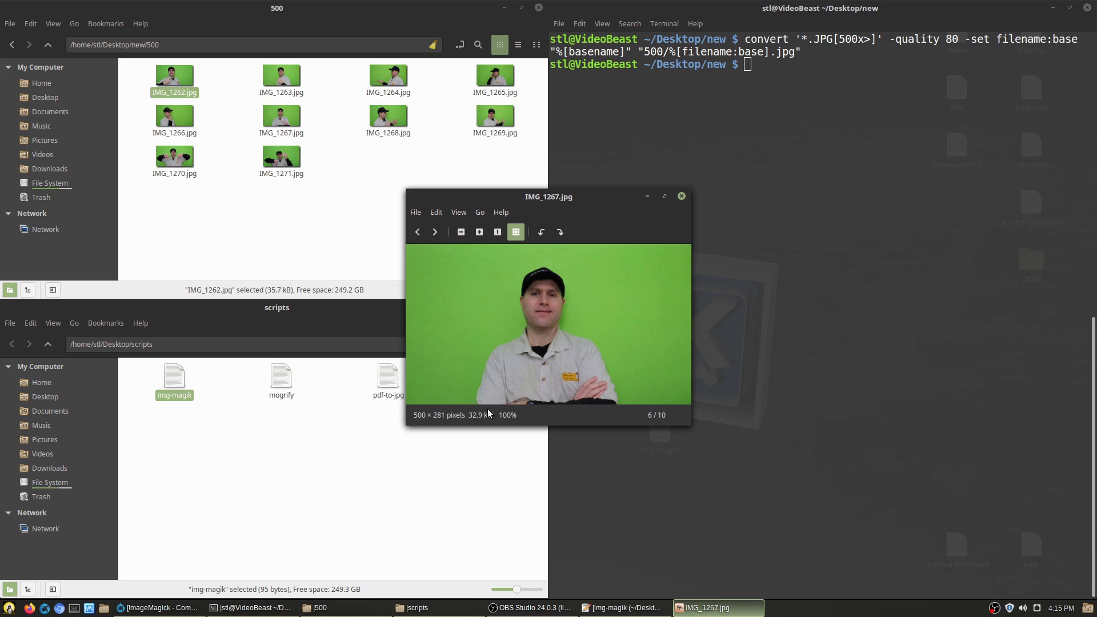
{"action": "mouse_move", "coordinate": [517, 456]}
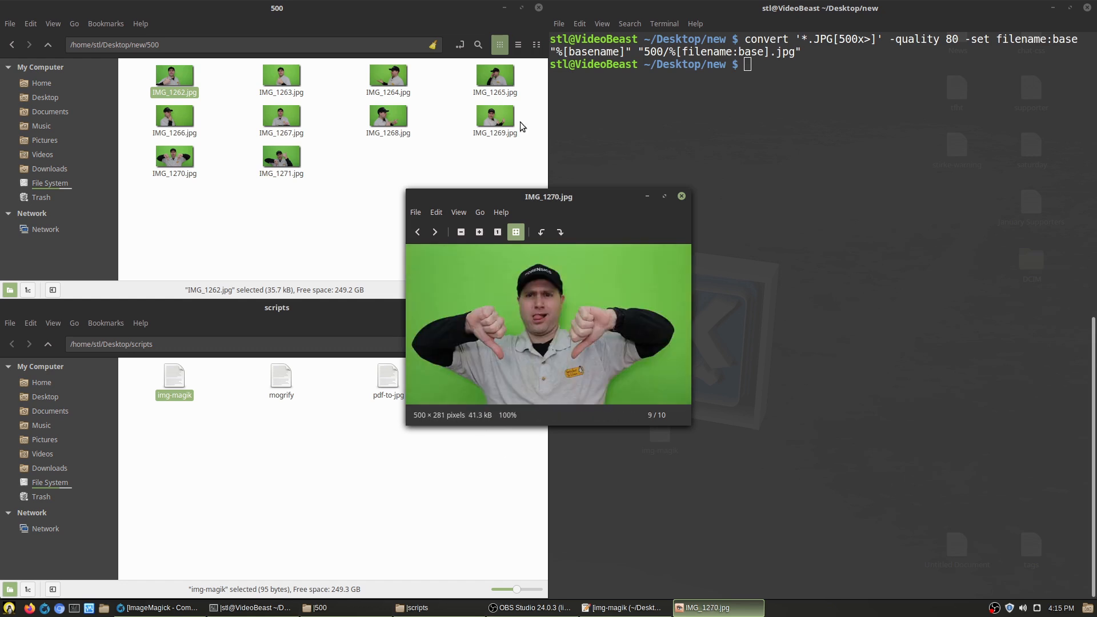
{"action": "mouse_move", "coordinate": [663, 207]}
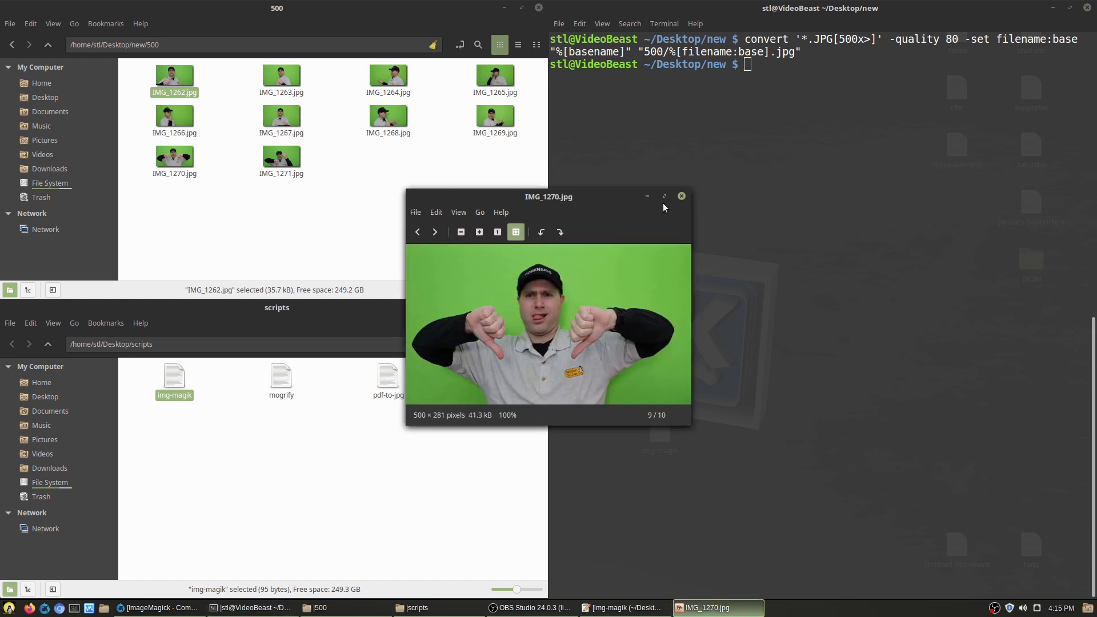
Step: Close the 500×281 image preview and return Nemo to /home/stl/Desktop/new
{"action": "left_click", "coordinate": [680, 196]}
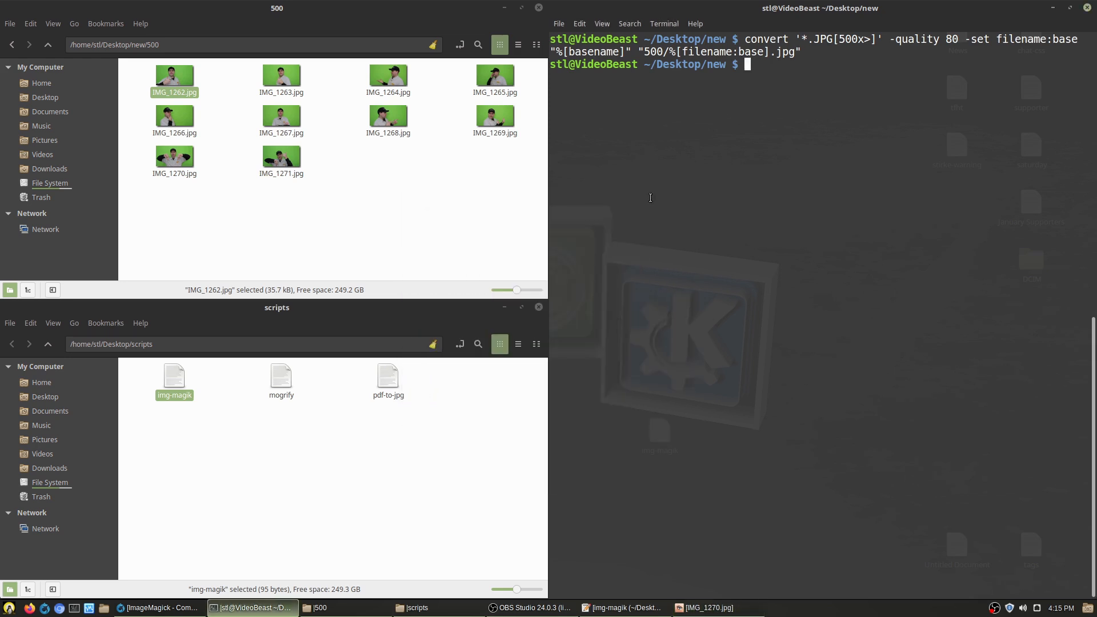
{"action": "mouse_move", "coordinate": [454, 212]}
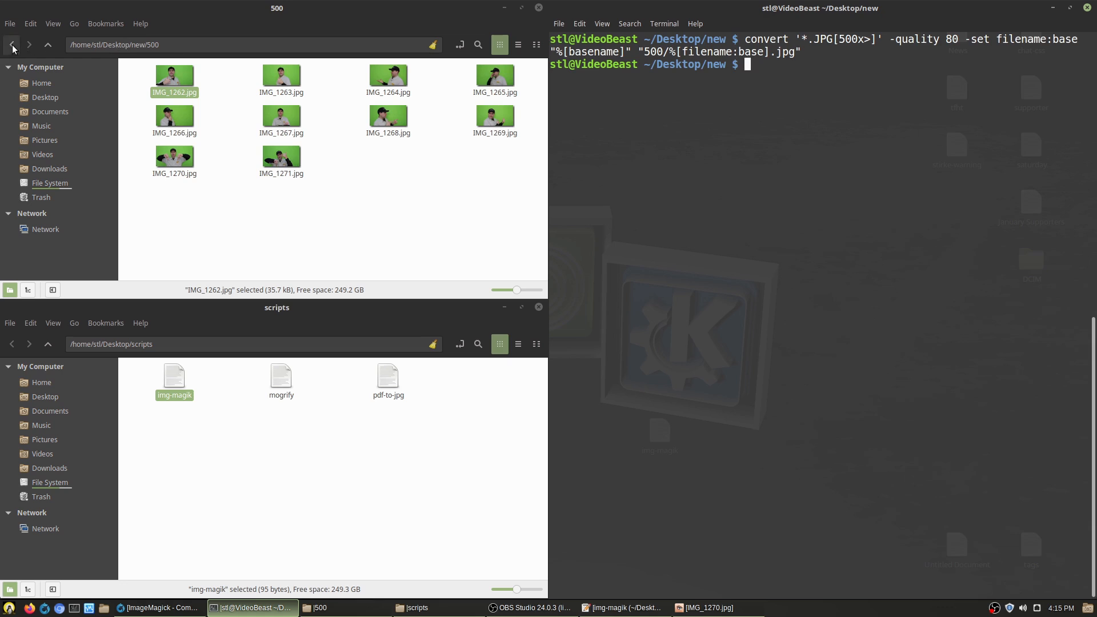
{"action": "left_click", "coordinate": [11, 44]}
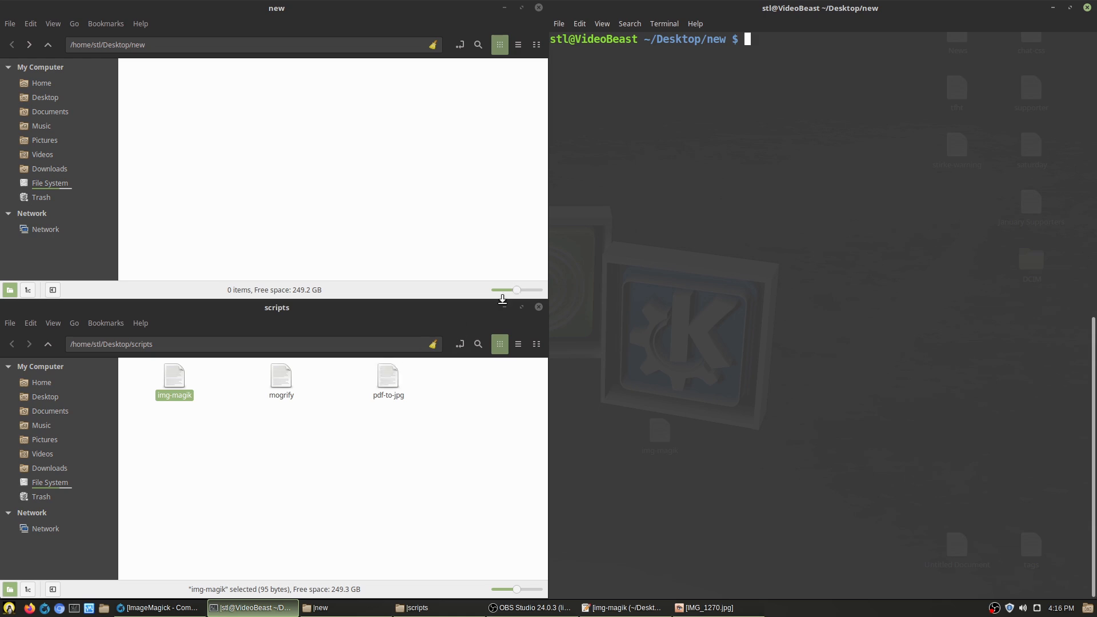
Step: Open HappyHellidays-final-6-7-19.pdf from the desktop in PdfShuffler via the Mint menu search
{"action": "left_click", "coordinate": [538, 306]}
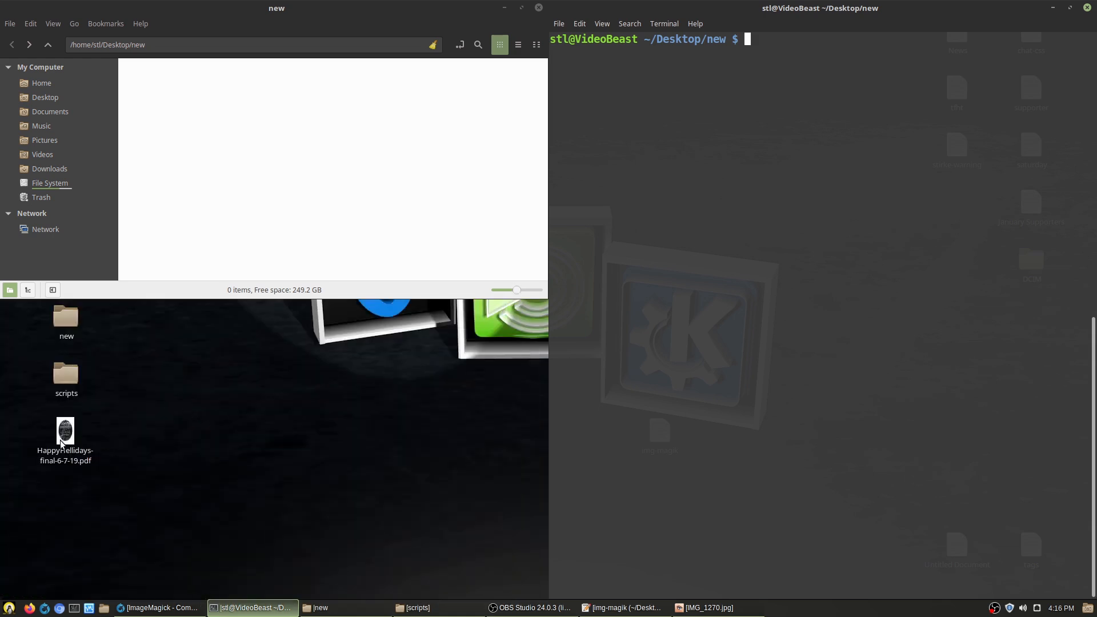
{"action": "right_click", "coordinate": [64, 437]}
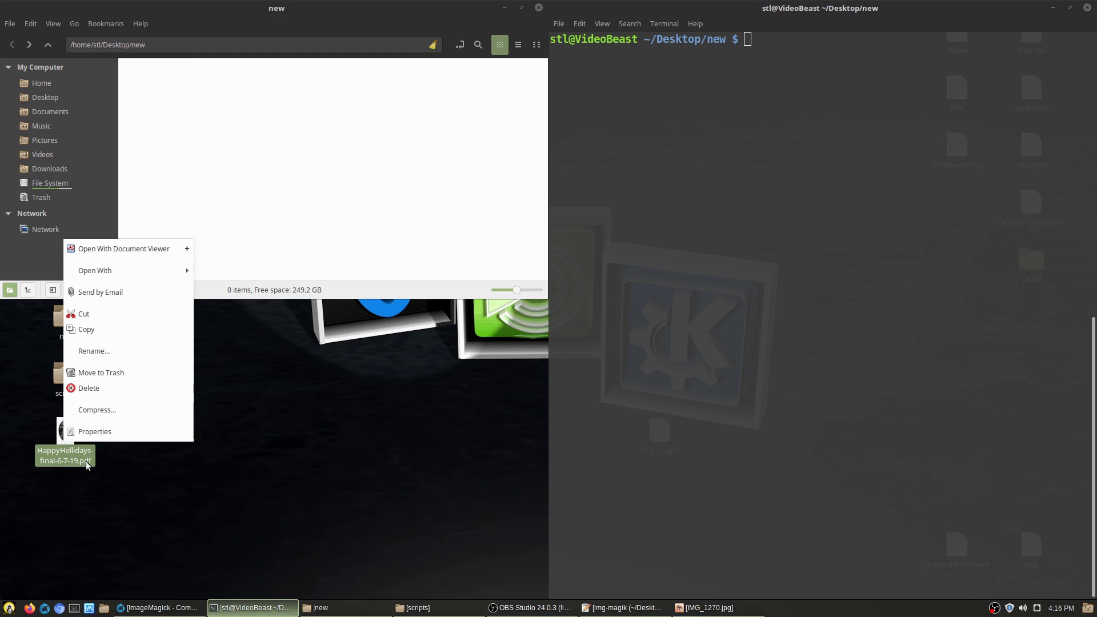
{"action": "mouse_move", "coordinate": [158, 281]}
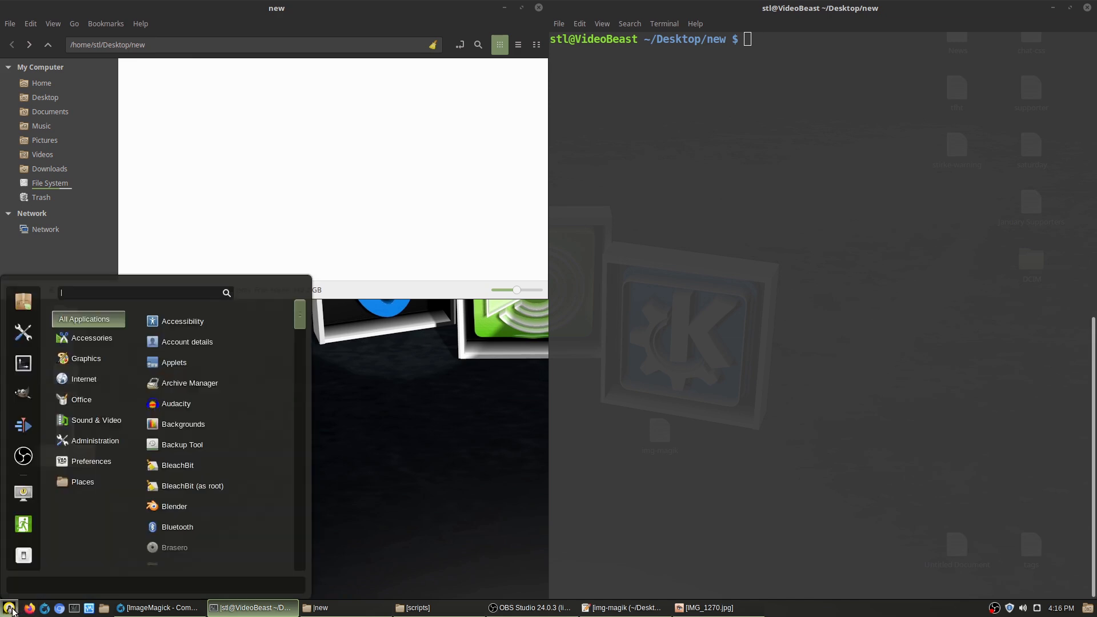
{"action": "type", "text": "pdf"}
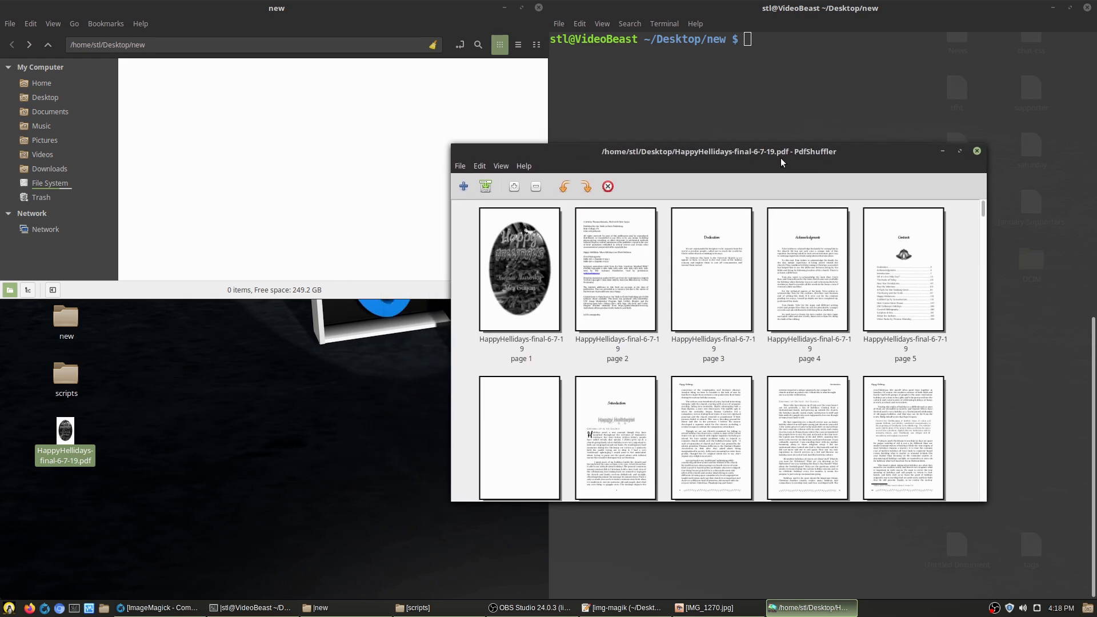
{"action": "mouse_move", "coordinate": [659, 281]}
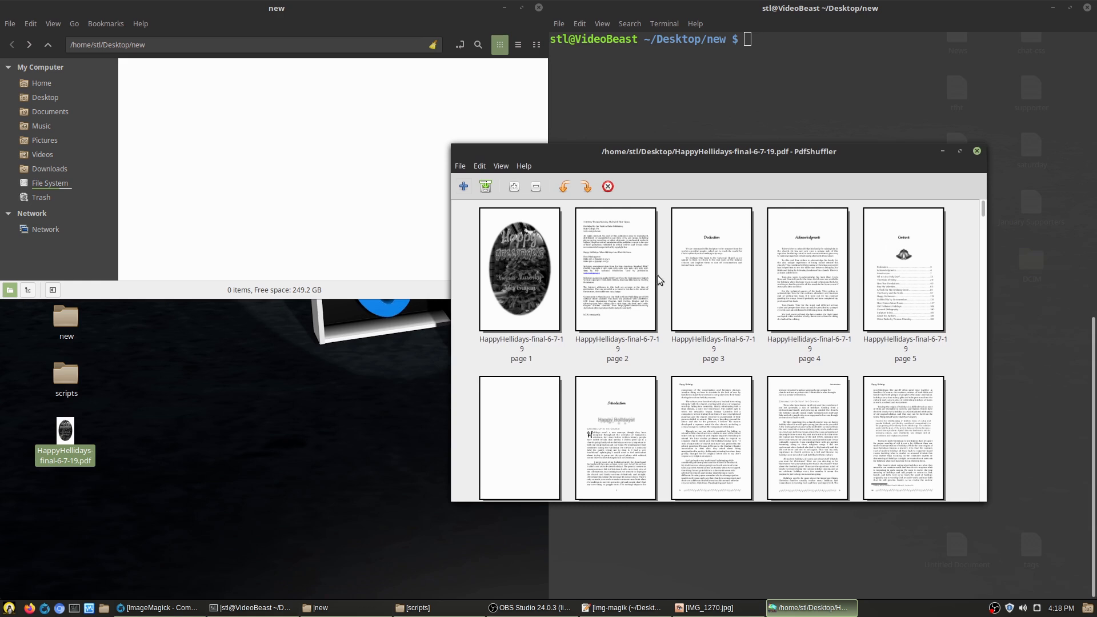
Step: Export page 5 as 1.pdf and page 7 as 2.pdf into Desktop/new
{"action": "left_click", "coordinate": [905, 272]}
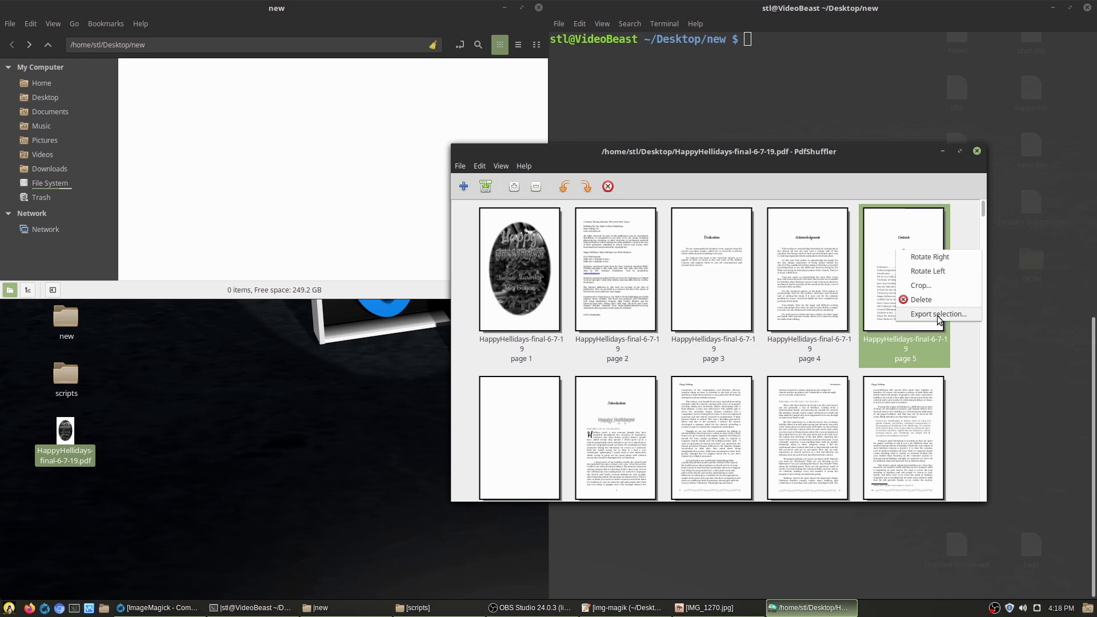
{"action": "left_click", "coordinate": [937, 313]}
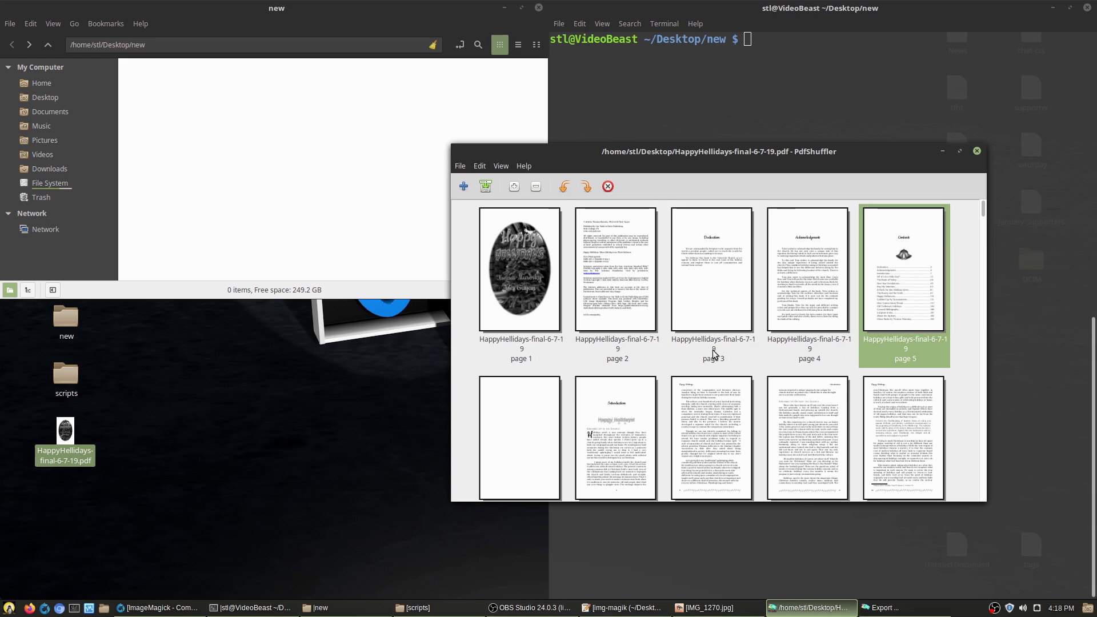
{"action": "left_click", "coordinate": [486, 186]}
{"action": "type", "text": "1"}
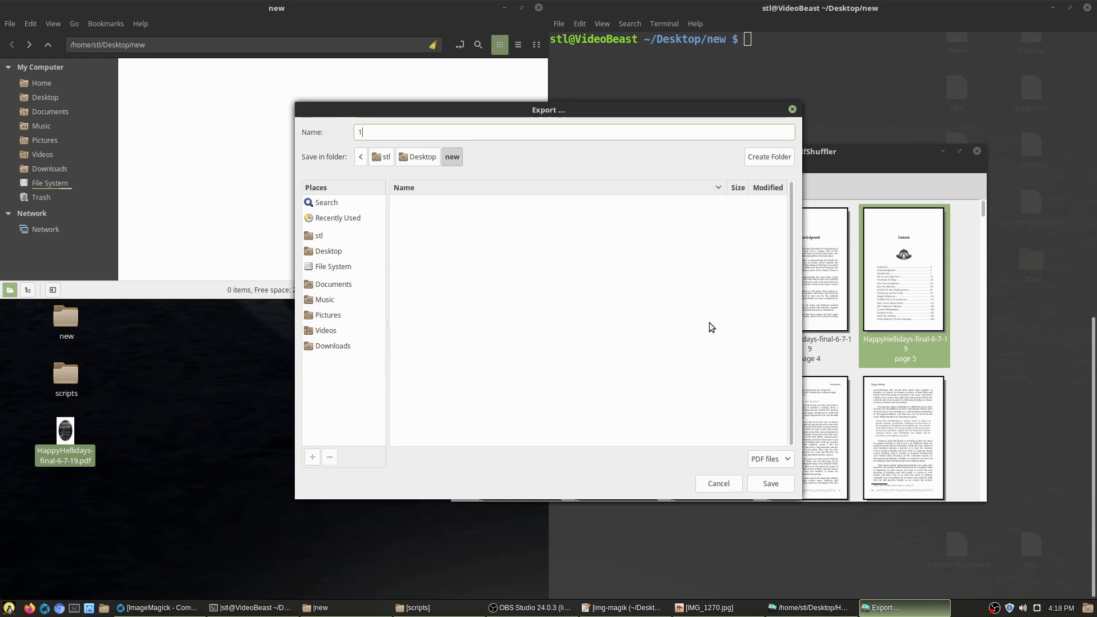
{"action": "left_click", "coordinate": [769, 484]}
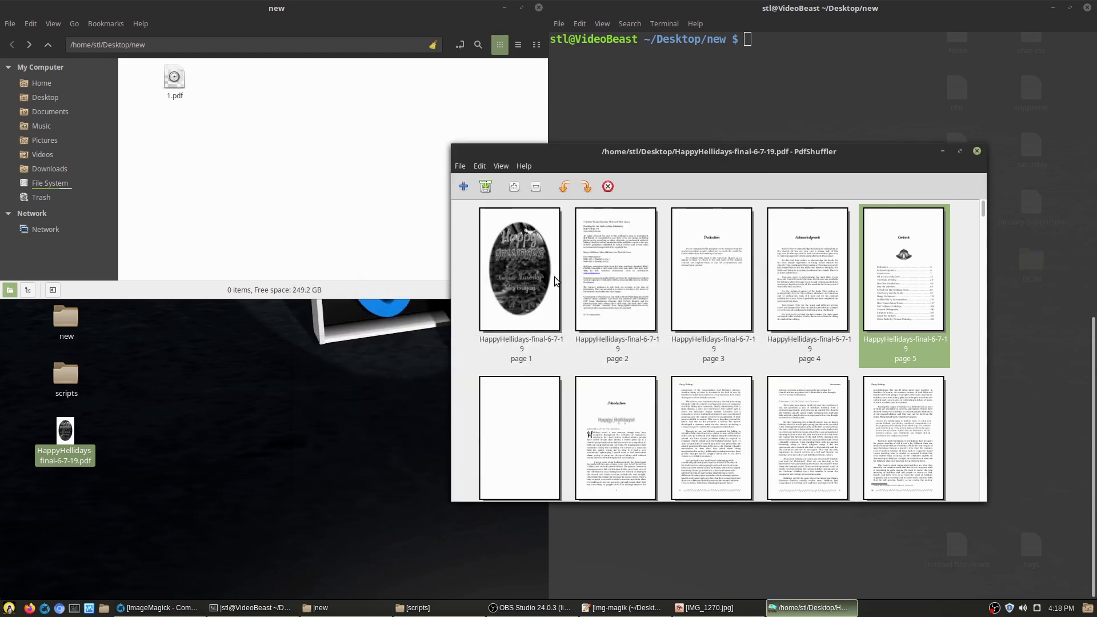
{"action": "scroll", "scroll_direction": "down", "scroll_amount": 3}
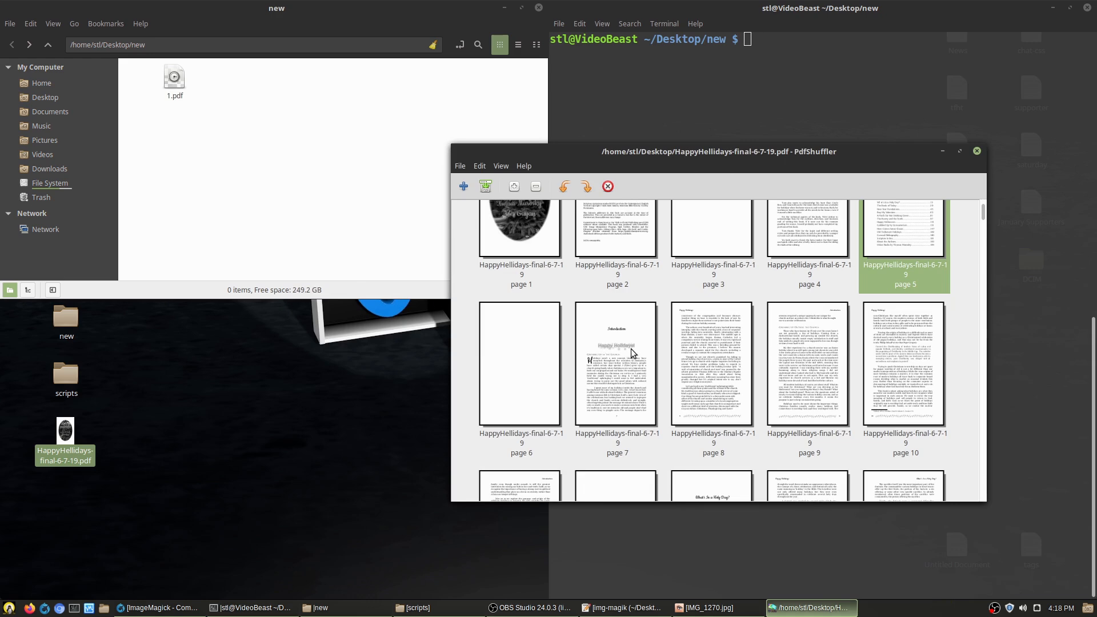
{"action": "left_click", "coordinate": [486, 186]}
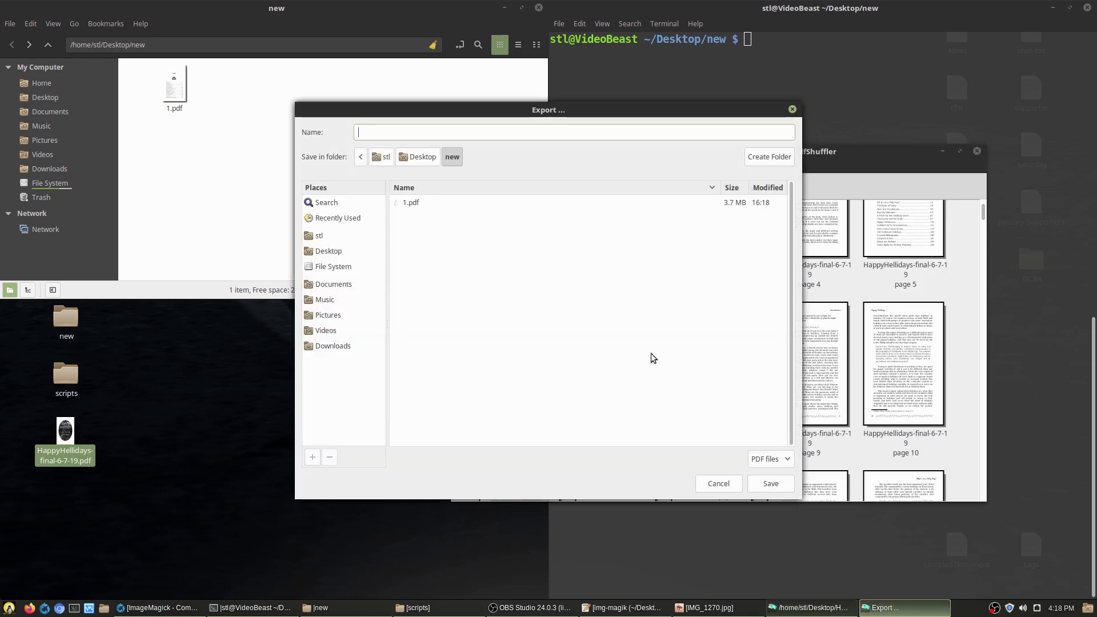
{"action": "left_click", "coordinate": [769, 484]}
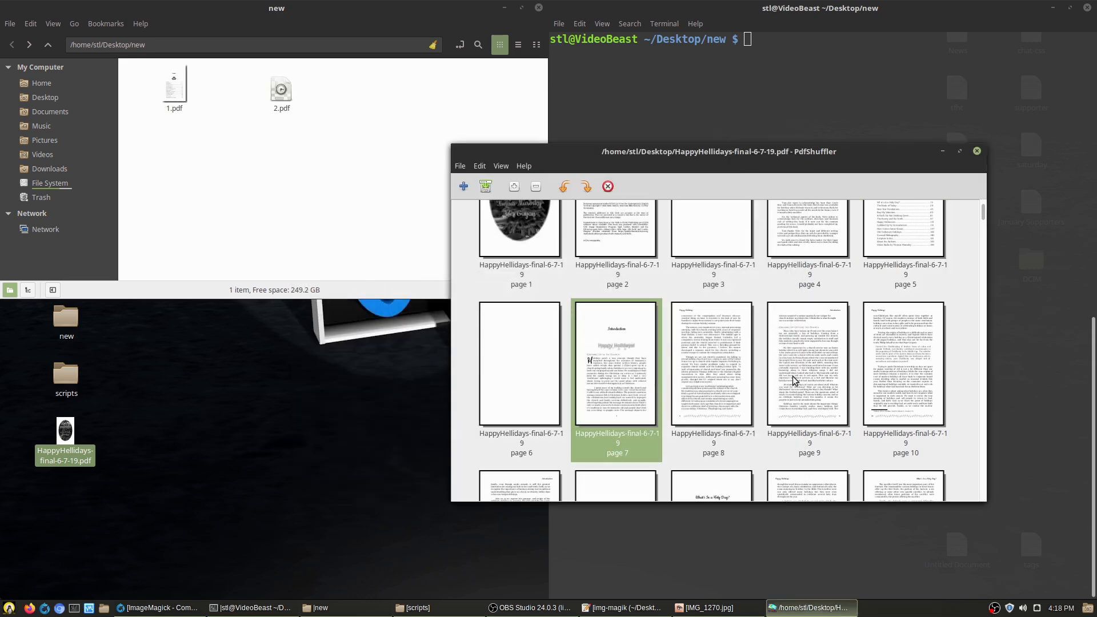
Step: Export page 8 as 3.pdf and page 9 as 4.pdf into the new folder
{"action": "left_click", "coordinate": [486, 186]}
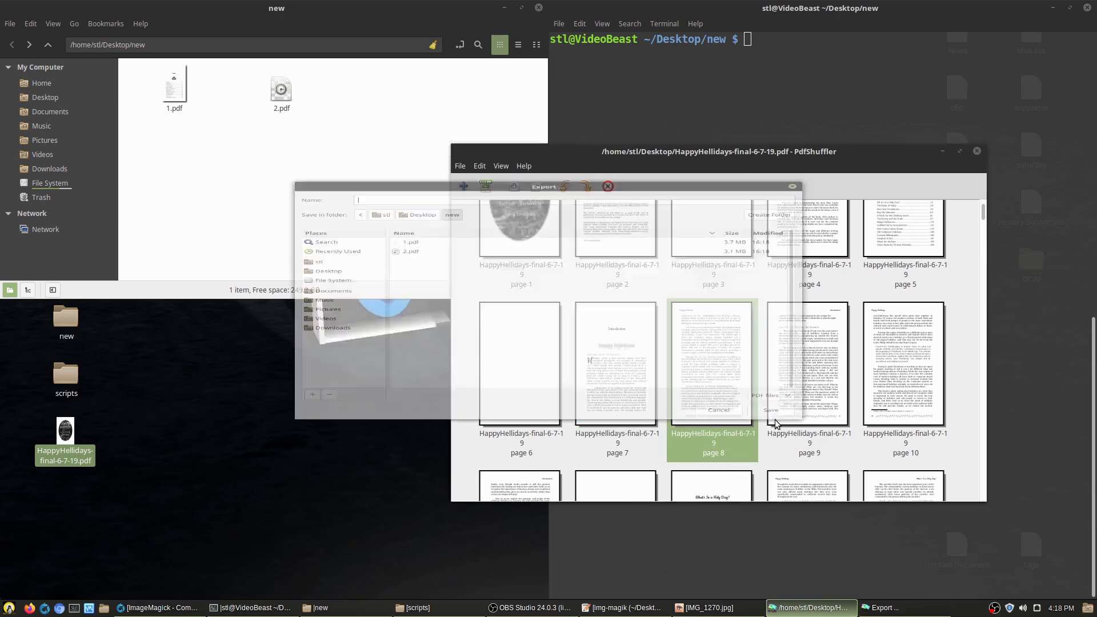
{"action": "left_click", "coordinate": [769, 410]}
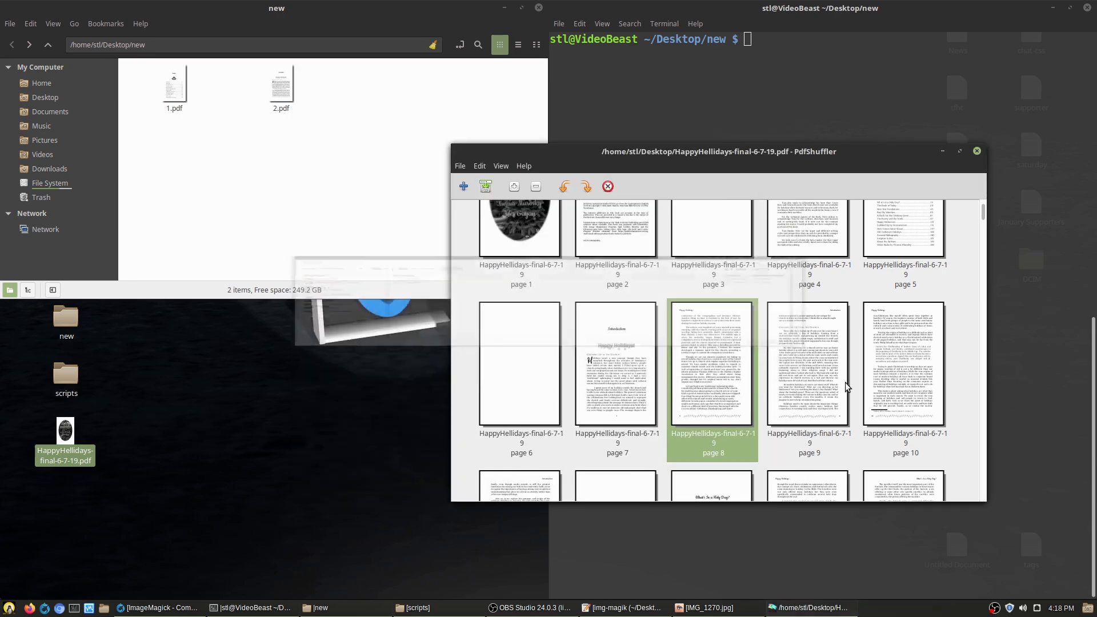
{"action": "left_click", "coordinate": [809, 363]}
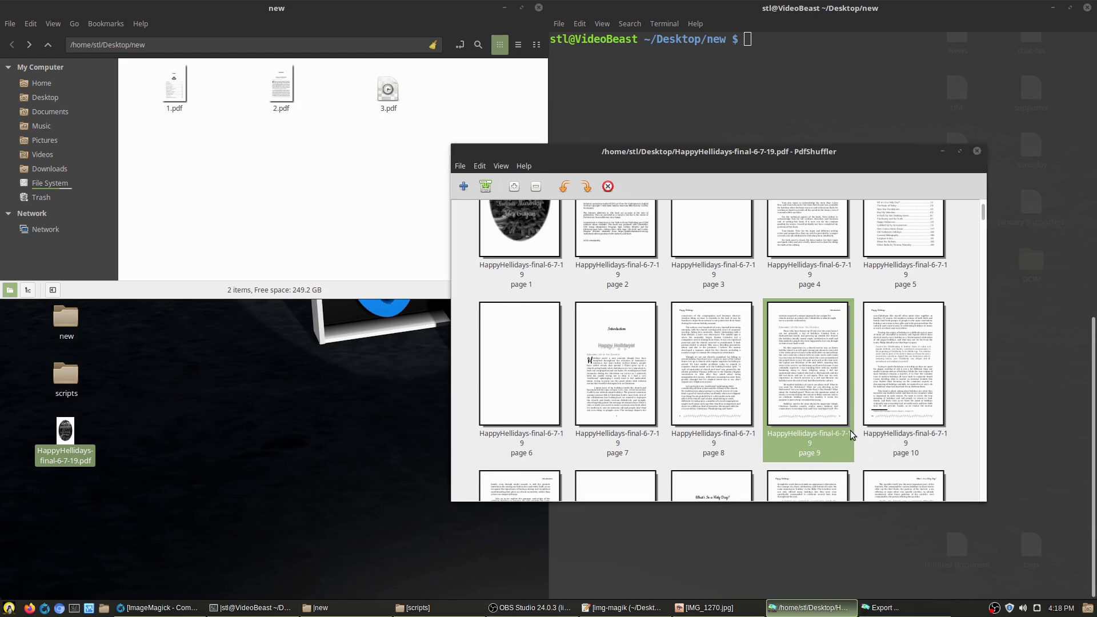
{"action": "left_click", "coordinate": [485, 187]}
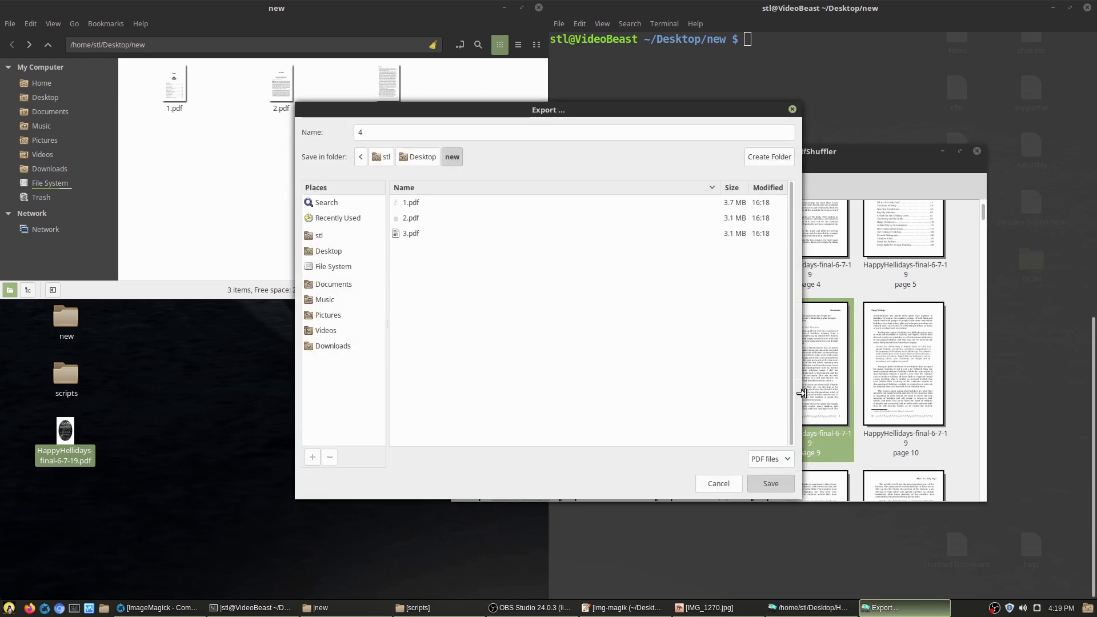
{"action": "left_click", "coordinate": [770, 484]}
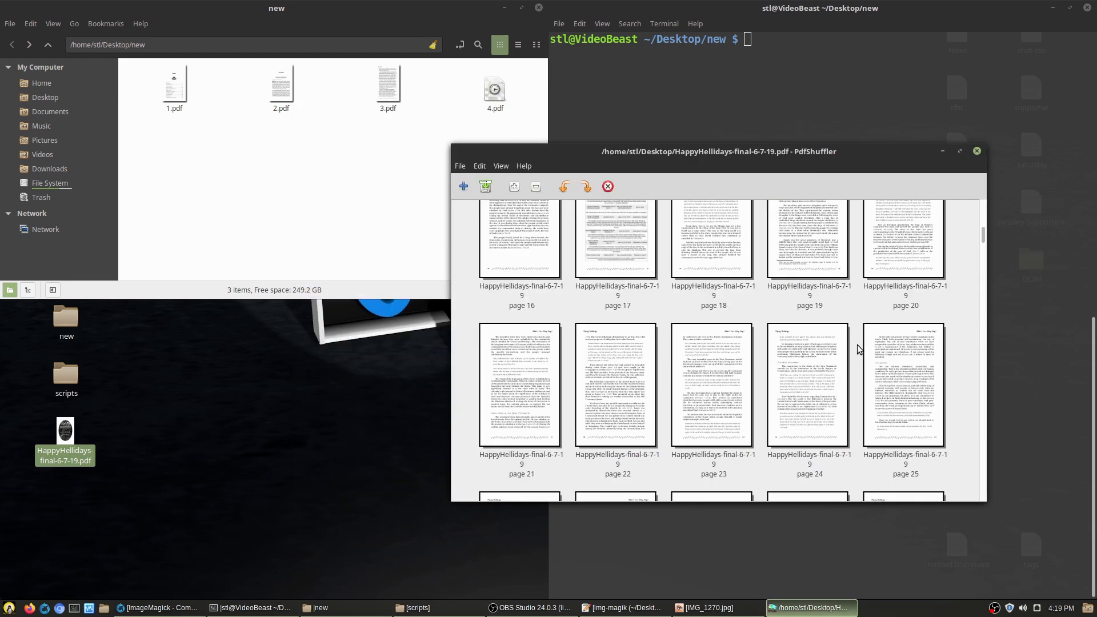
Step: Export pages 45, 46 and 47 as 5.pdf, 6.pdf and 7.pdf
{"action": "scroll", "scroll_direction": "down", "scroll_amount": 3}
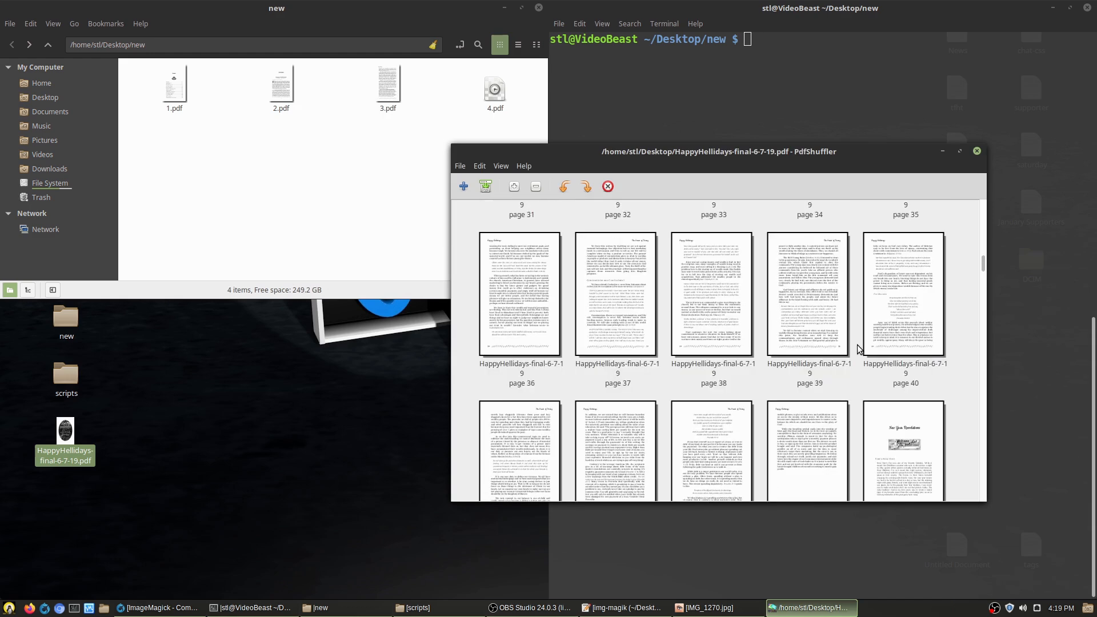
{"action": "right_click", "coordinate": [905, 350]}
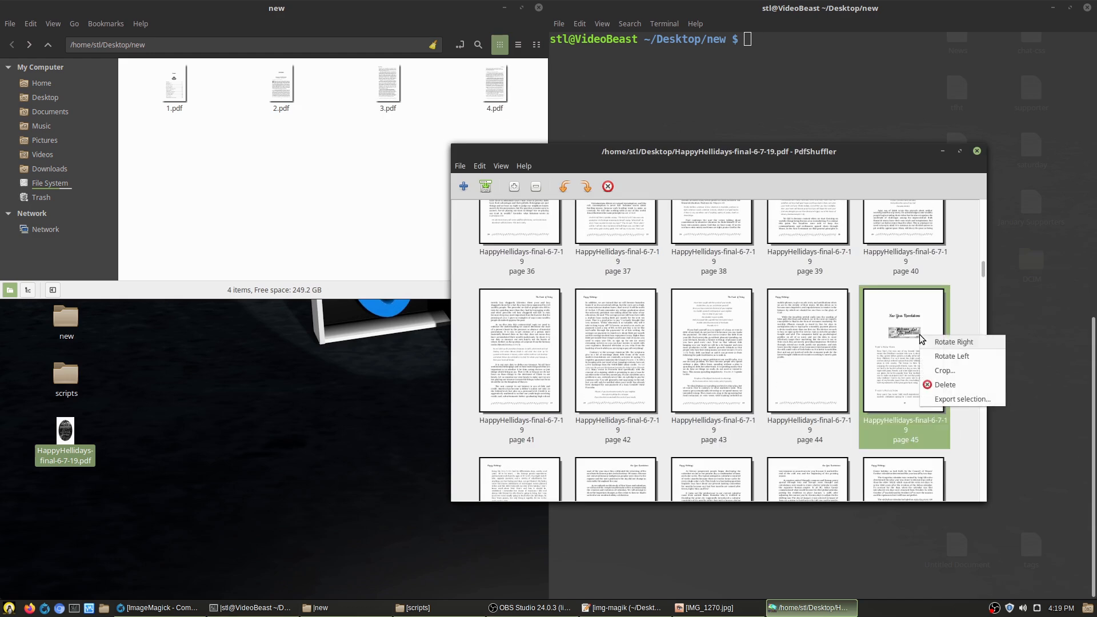
{"action": "left_click", "coordinate": [965, 399]}
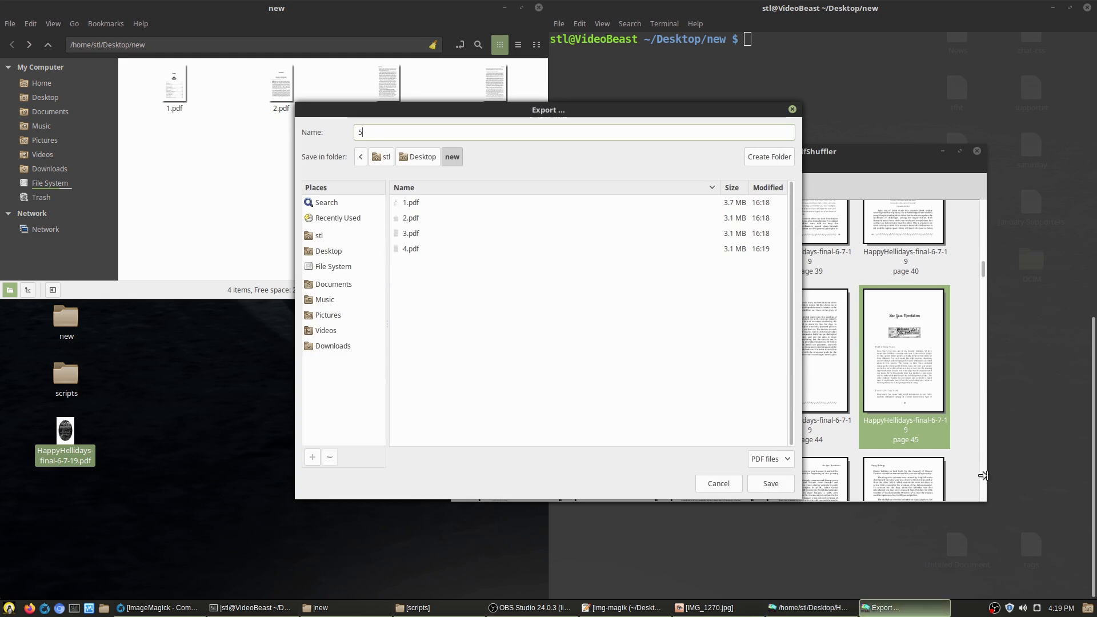
{"action": "left_click", "coordinate": [769, 483]}
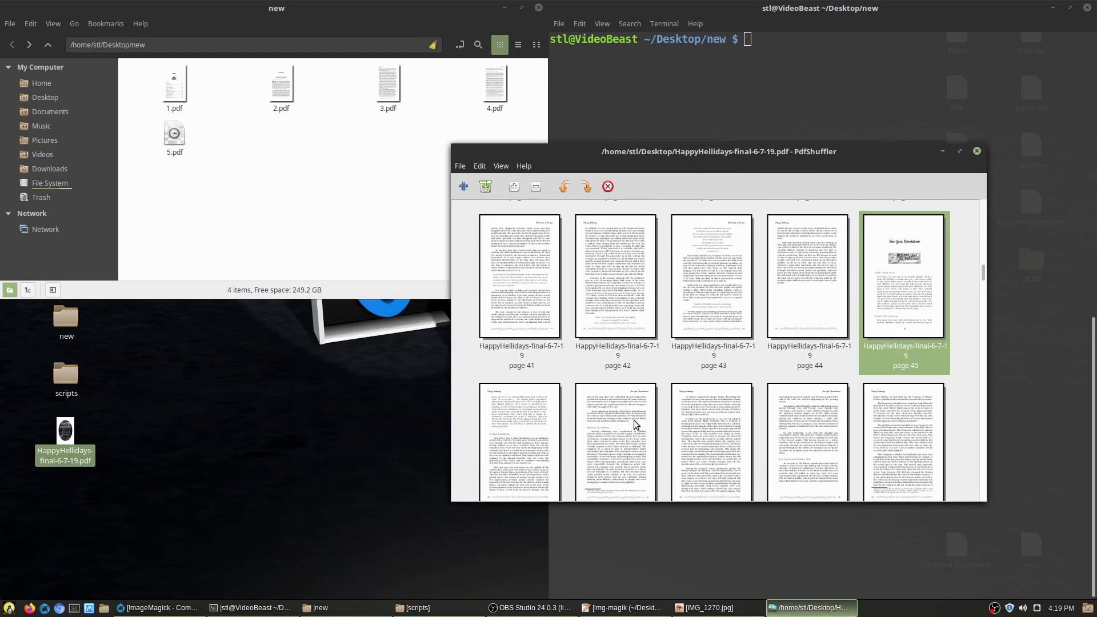
{"action": "right_click", "coordinate": [522, 409]}
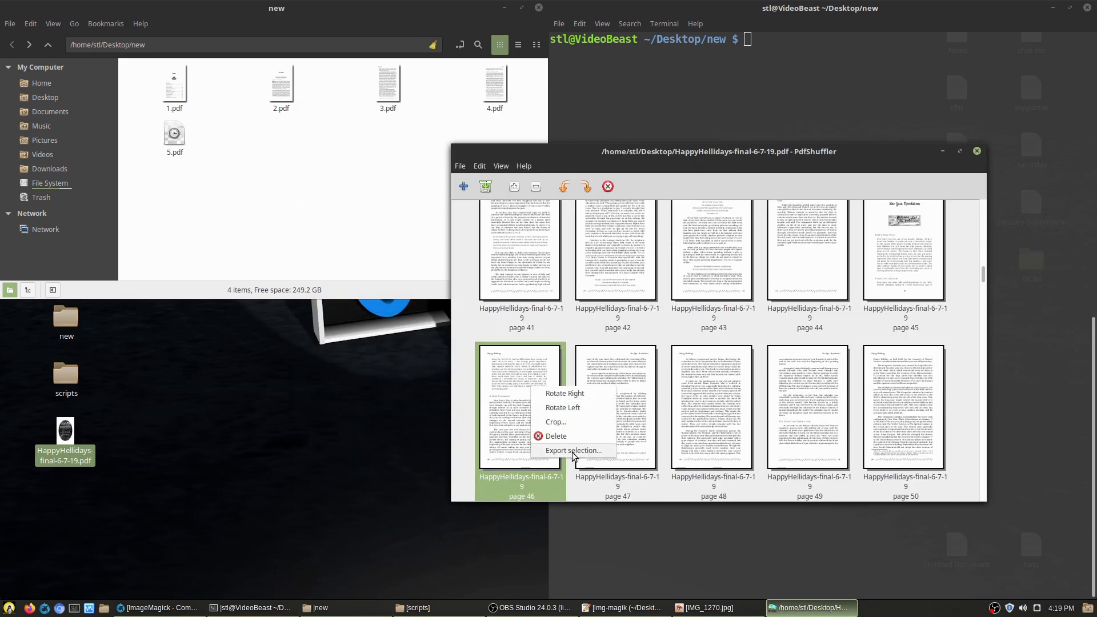
{"action": "left_click", "coordinate": [573, 450]}
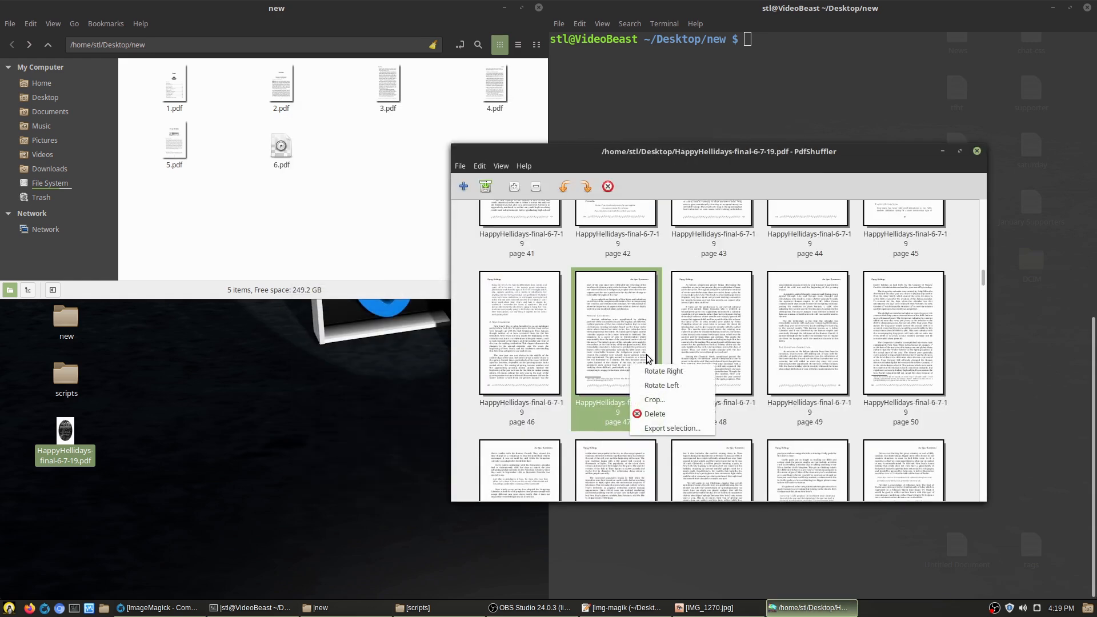
{"action": "left_click", "coordinate": [671, 429]}
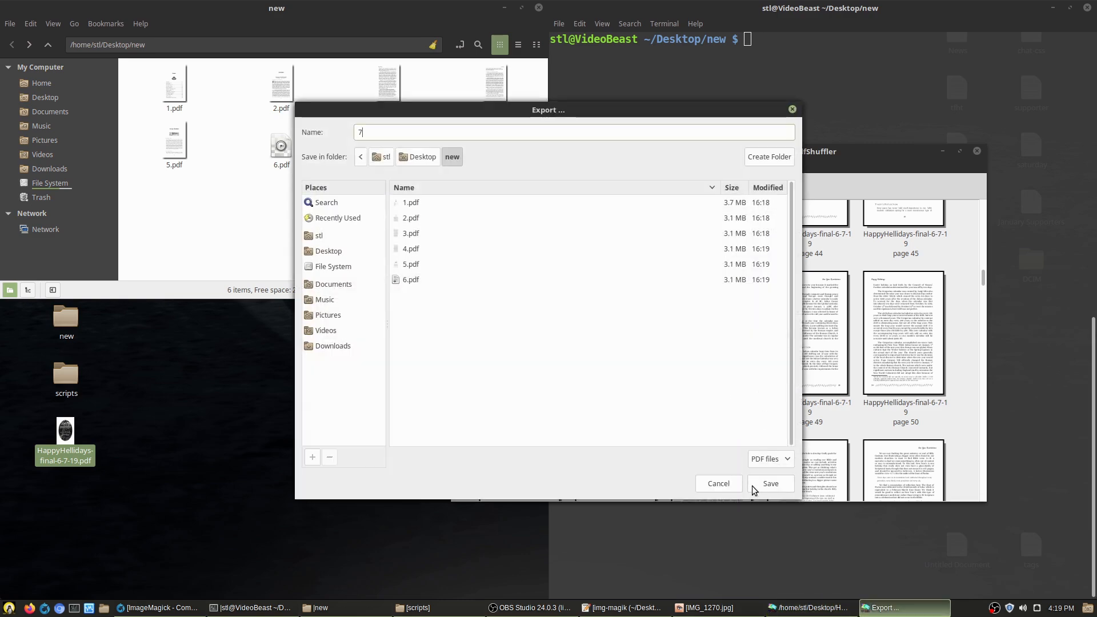
{"action": "left_click", "coordinate": [770, 483]}
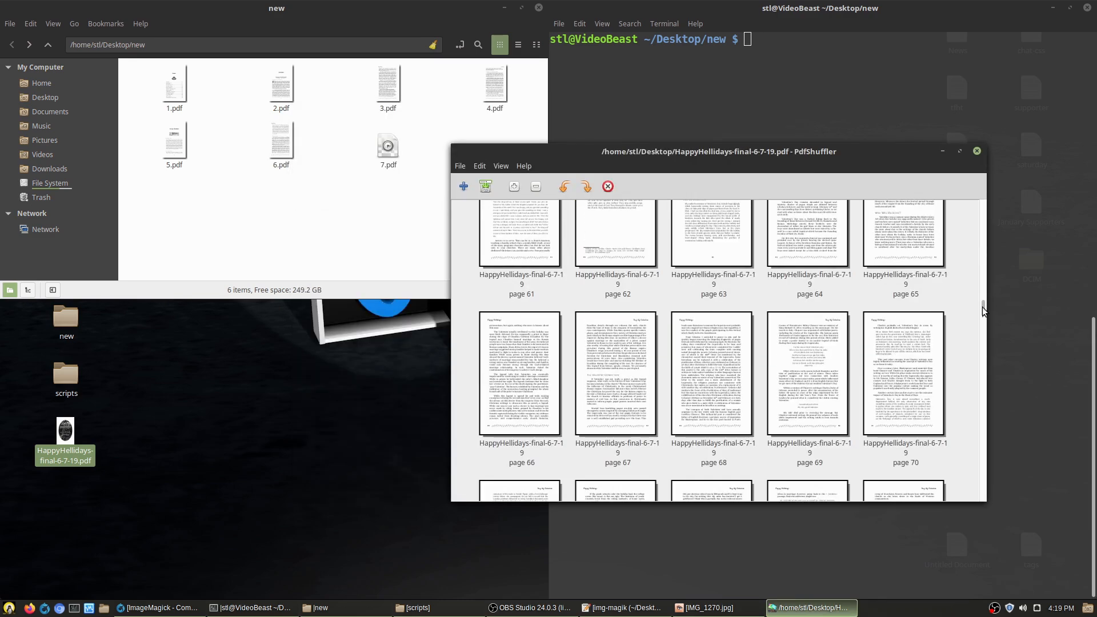
Step: Export page 180 and the two index pages as 8.pdf, 9.pdf, 10.pdf, then close PdfShuffler
{"action": "scroll", "scroll_direction": "down", "scroll_amount": 3}
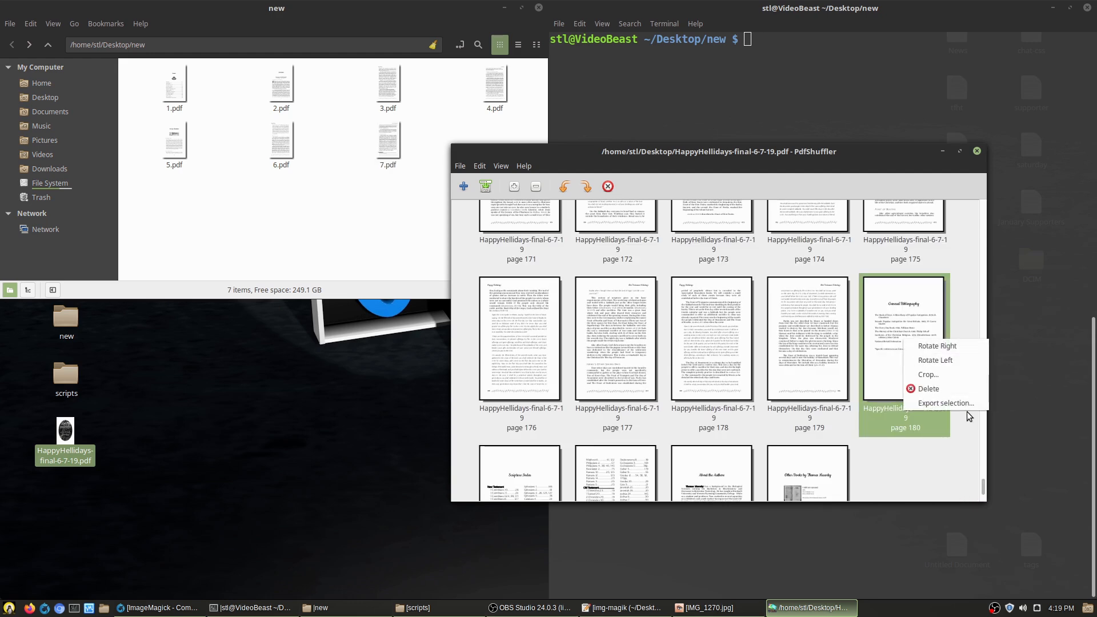
{"action": "left_click", "coordinate": [946, 404]}
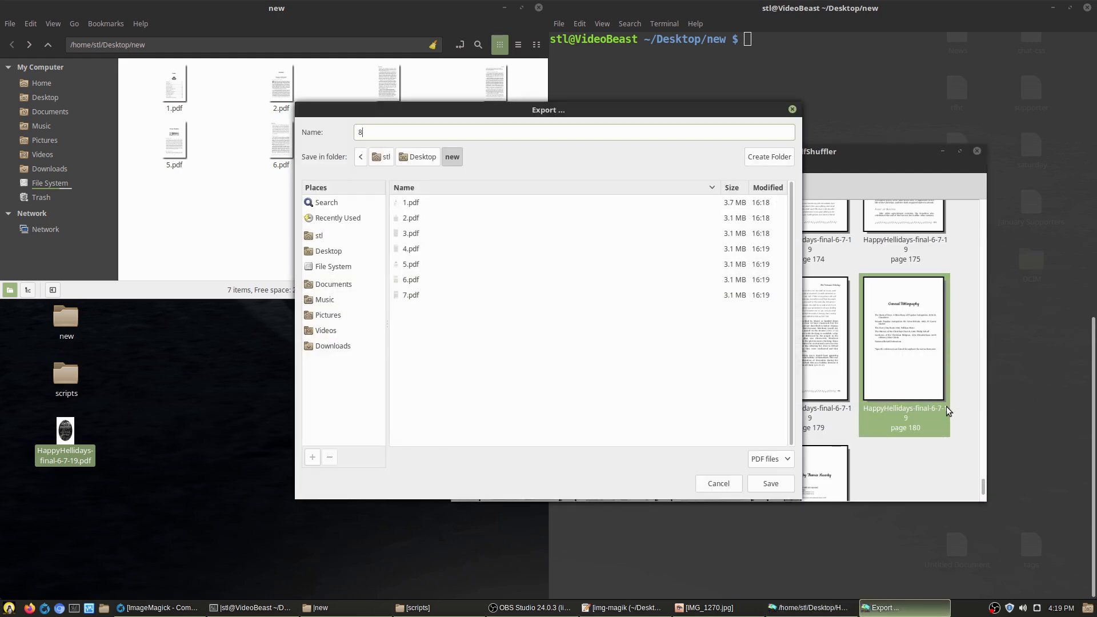
{"action": "left_click", "coordinate": [769, 483]}
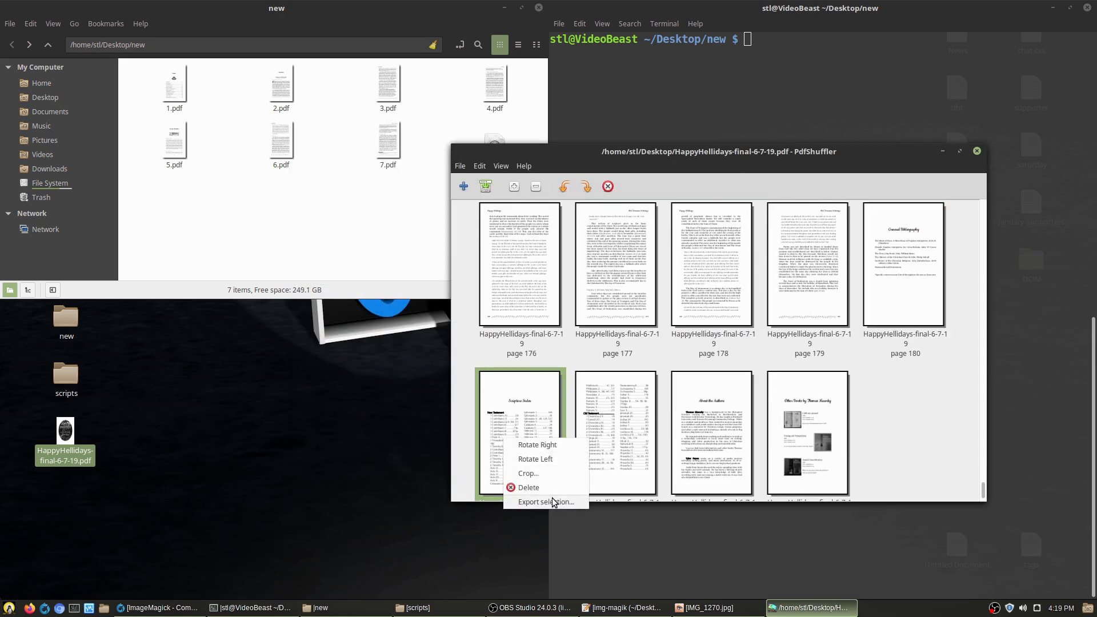
{"action": "left_click", "coordinate": [547, 502]}
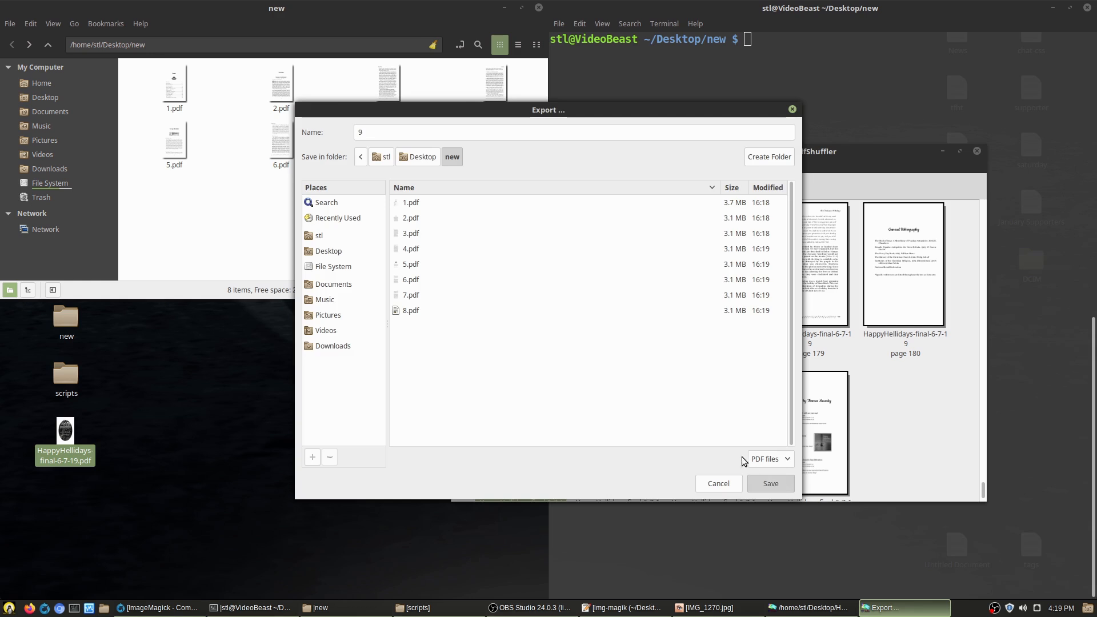
{"action": "left_click", "coordinate": [769, 484]}
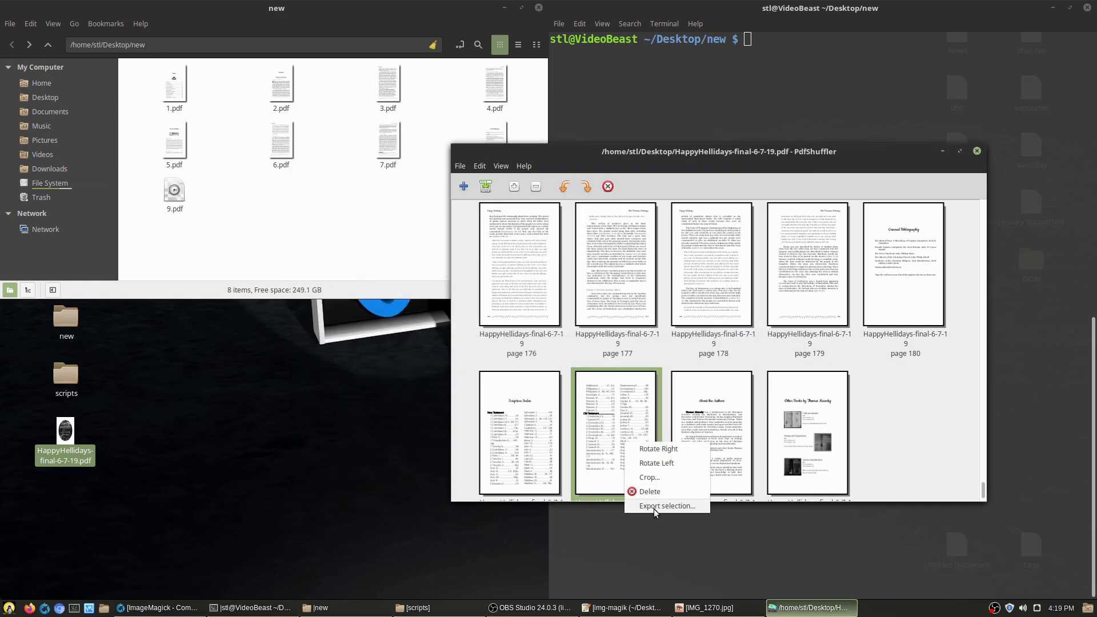
{"action": "left_click", "coordinate": [665, 505]}
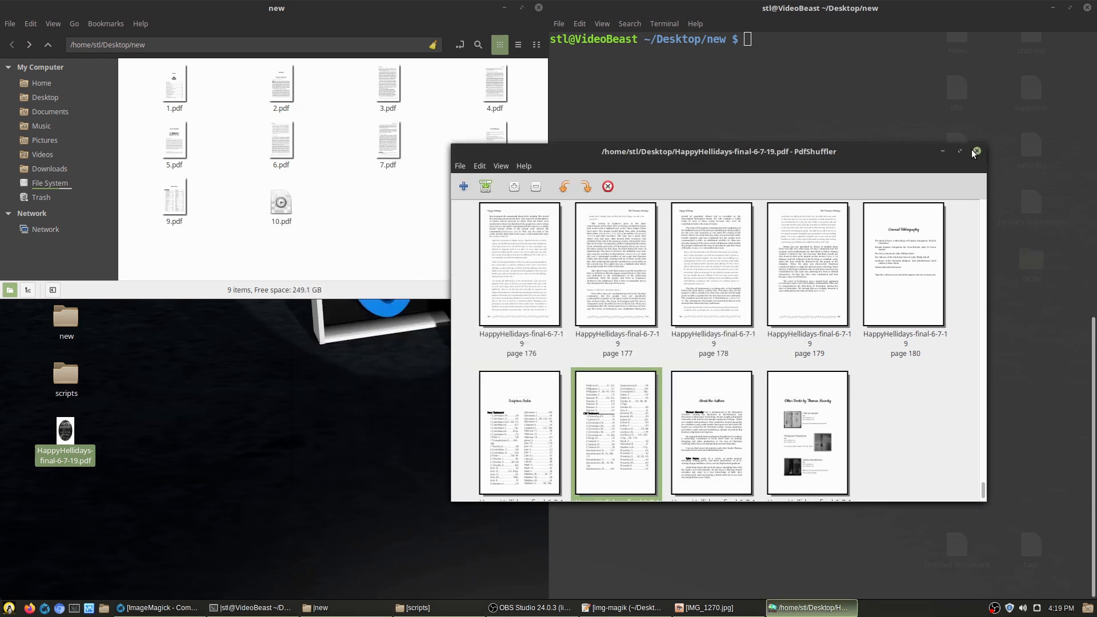
{"action": "left_click", "coordinate": [975, 152]}
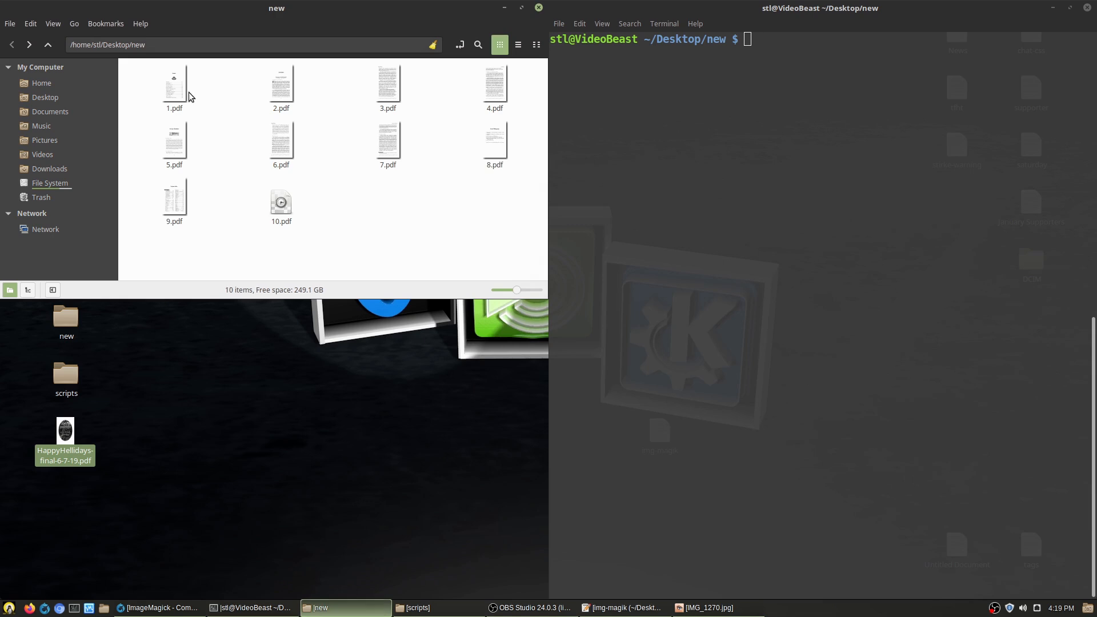
Step: Check 2.pdf in Xreader as the one-page Introduction, then bring up the scripts folder
{"action": "double_click", "coordinate": [174, 80]}
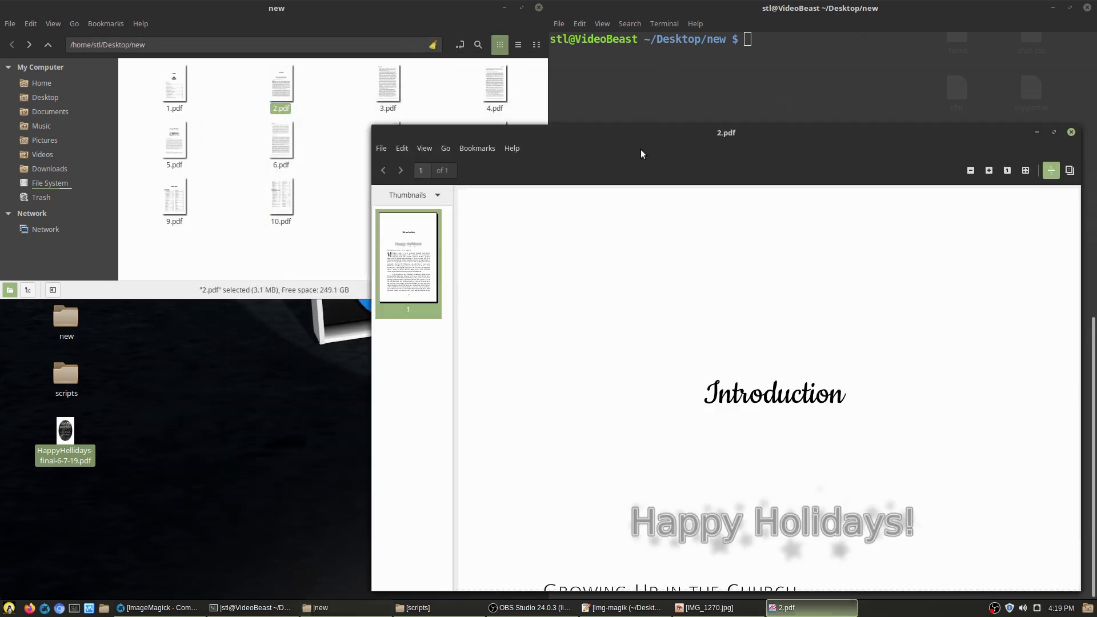
{"action": "scroll", "scroll_direction": "down", "scroll_amount": 3}
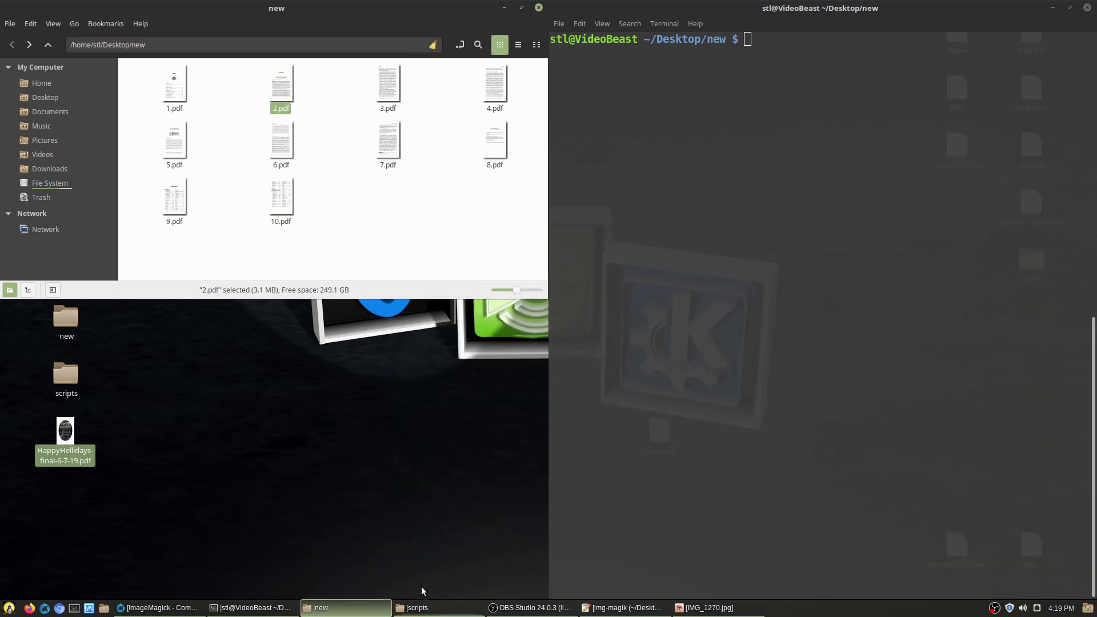
{"action": "double_click", "coordinate": [67, 373]}
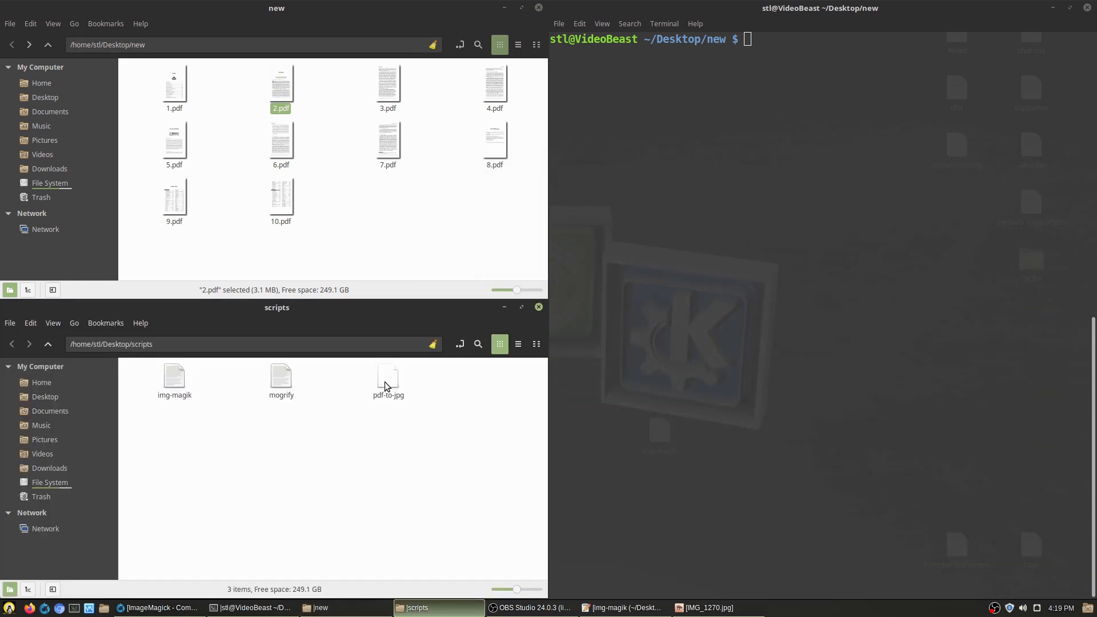
Step: Create a jpg folder and run the pdf-to-jpg convert -density 600 loop in Terminal
{"action": "double_click", "coordinate": [388, 376]}
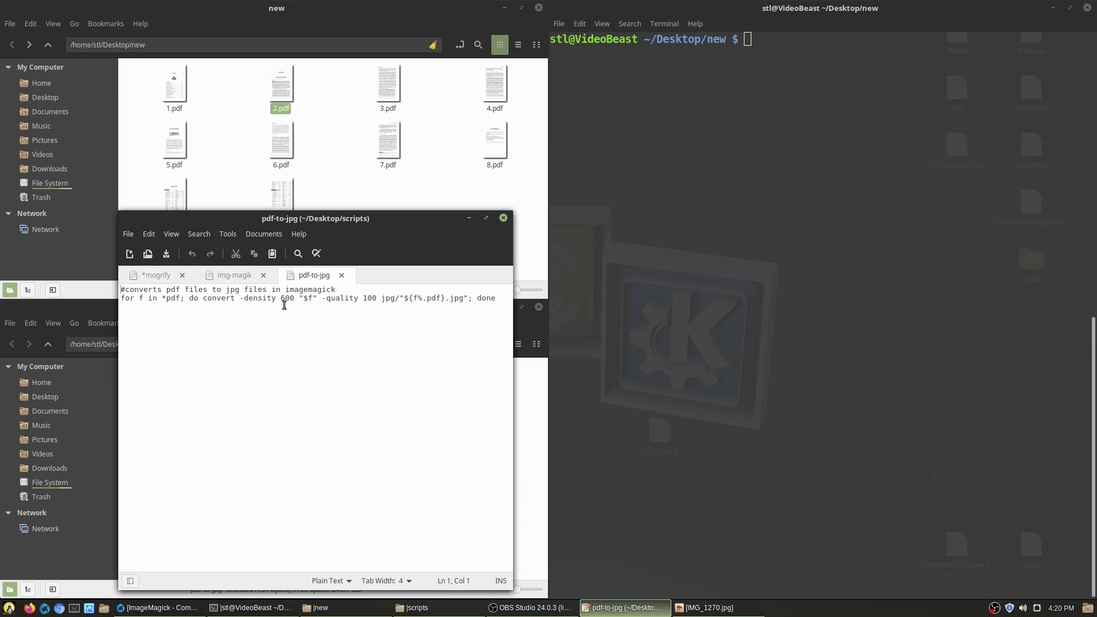
{"action": "mouse_move", "coordinate": [266, 315]}
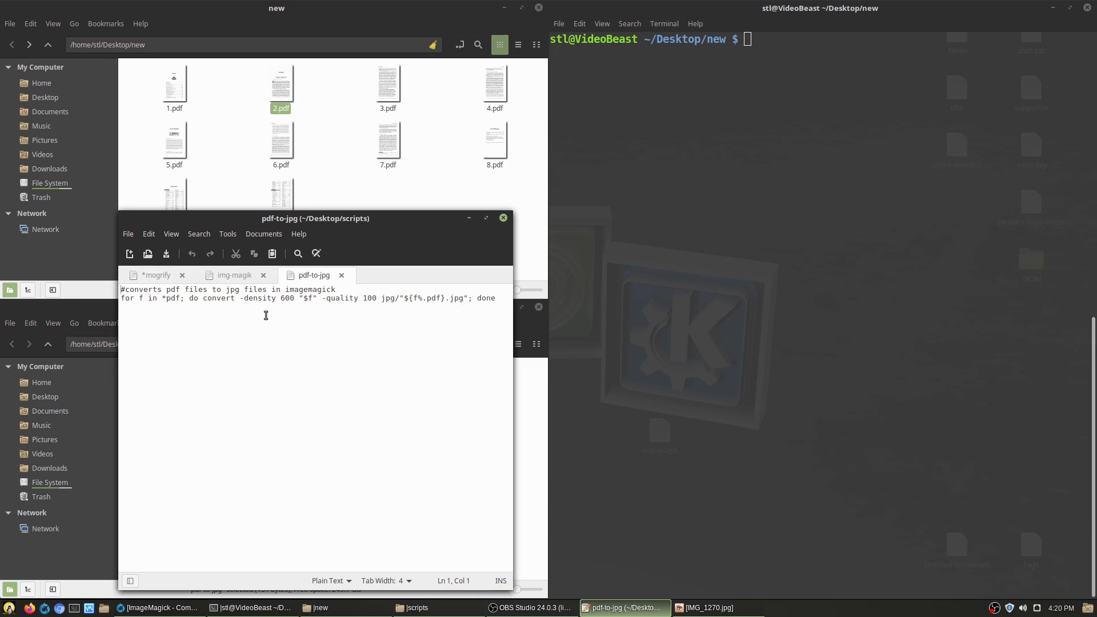
{"action": "mouse_move", "coordinate": [290, 300]}
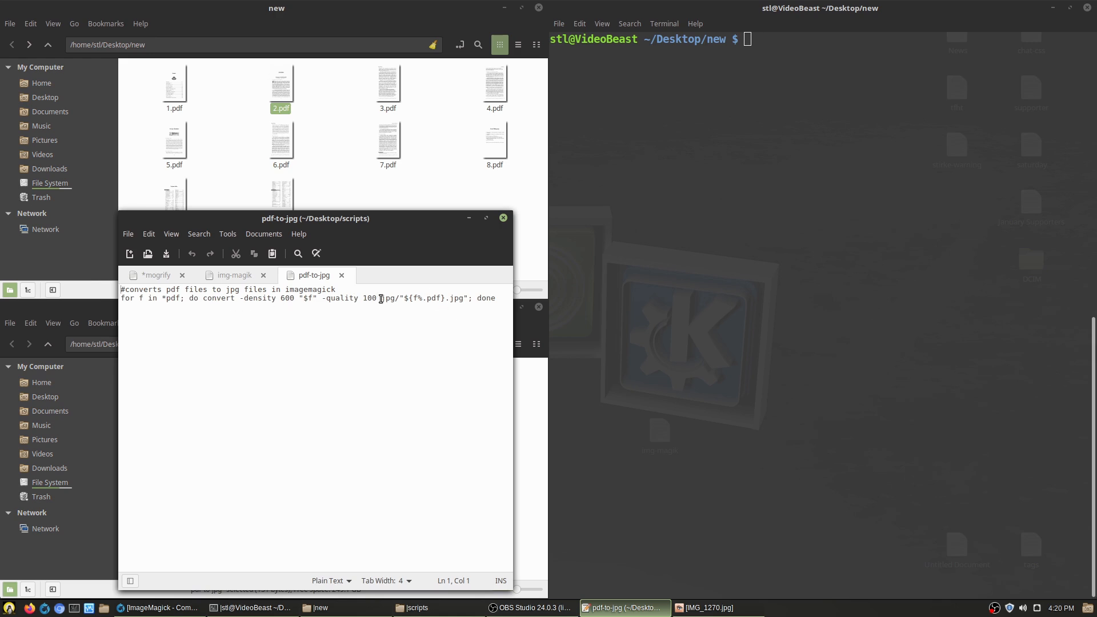
{"action": "mouse_move", "coordinate": [430, 198]}
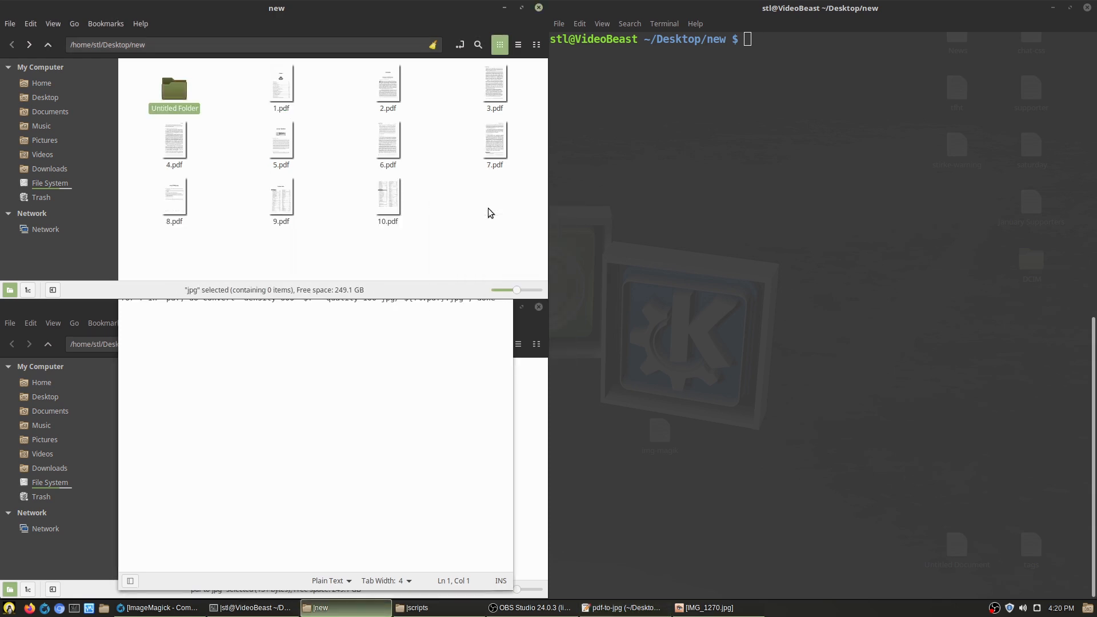
{"action": "left_click", "coordinate": [622, 607]}
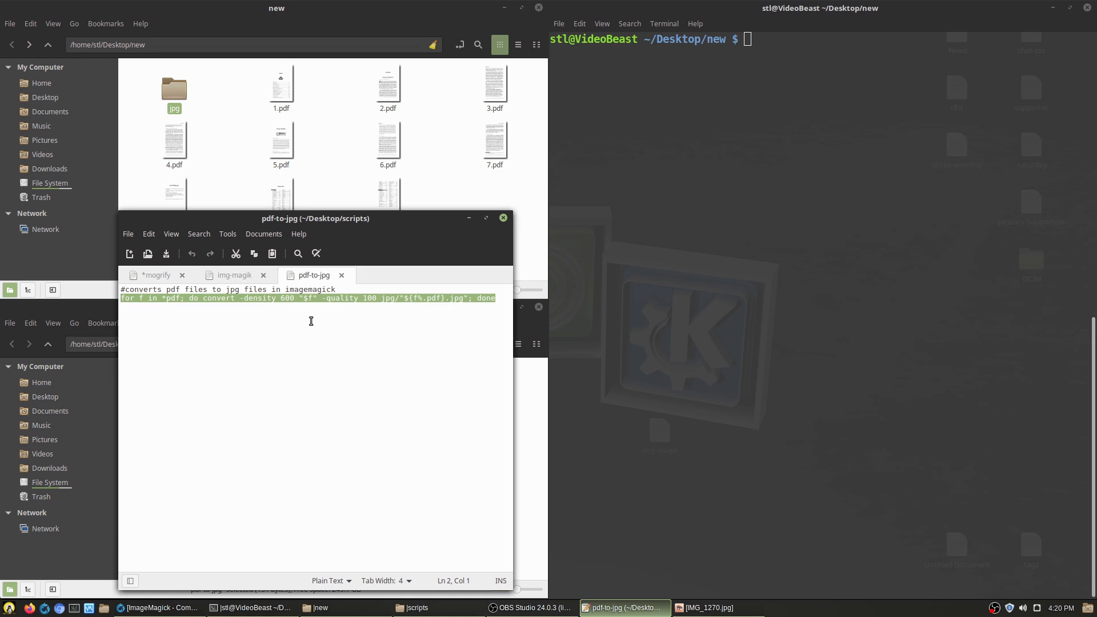
{"action": "mouse_move", "coordinate": [824, 93]}
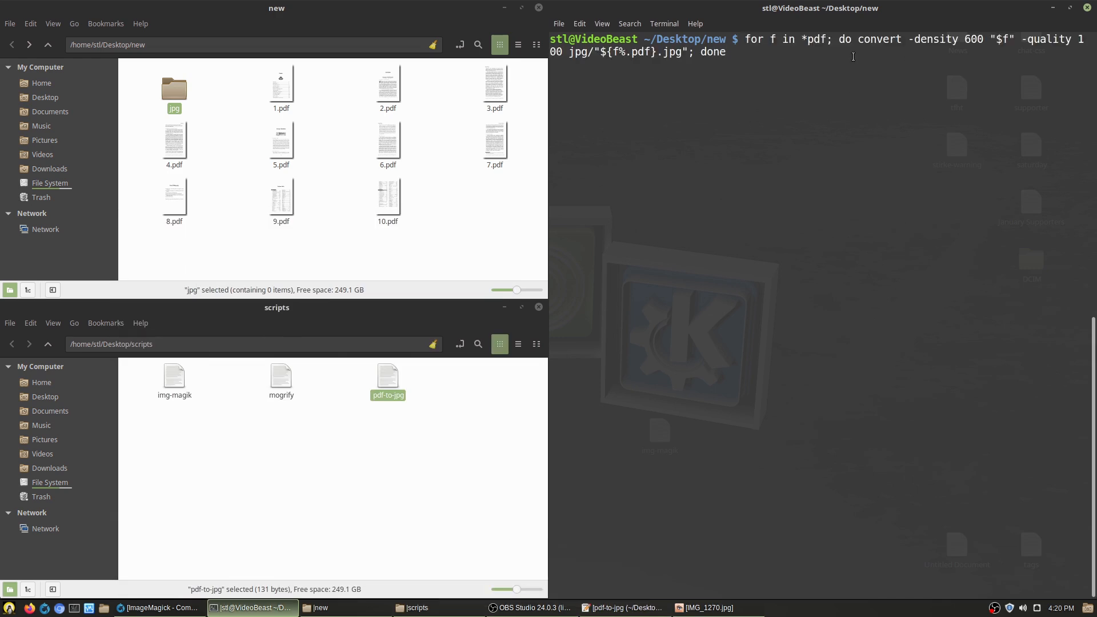
{"action": "key", "text": "Return"}
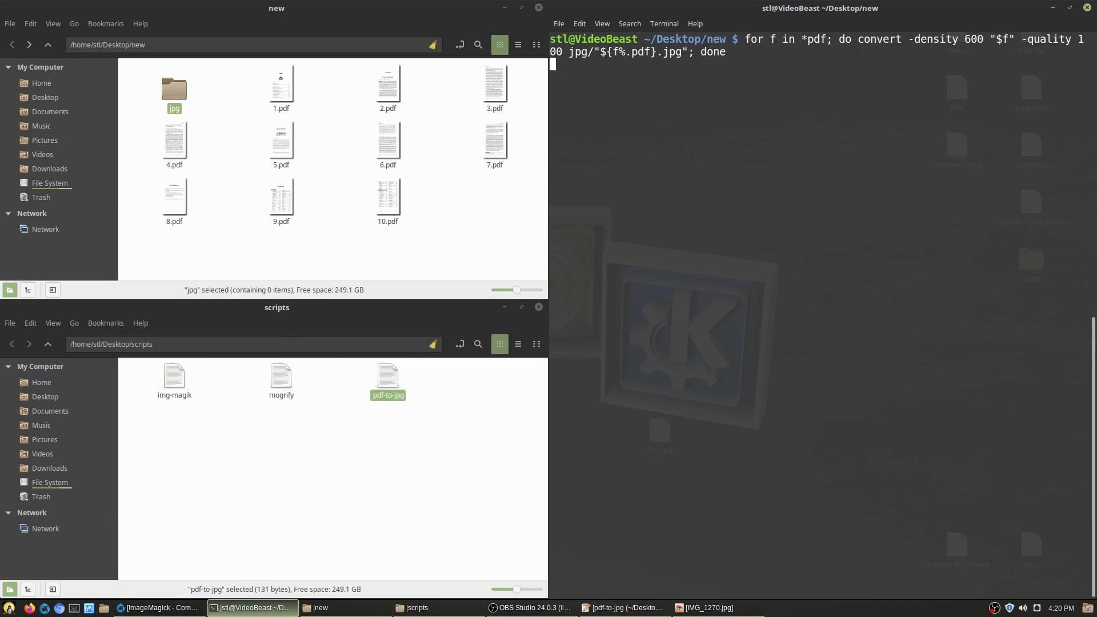
{"action": "mouse_move", "coordinate": [641, 129]}
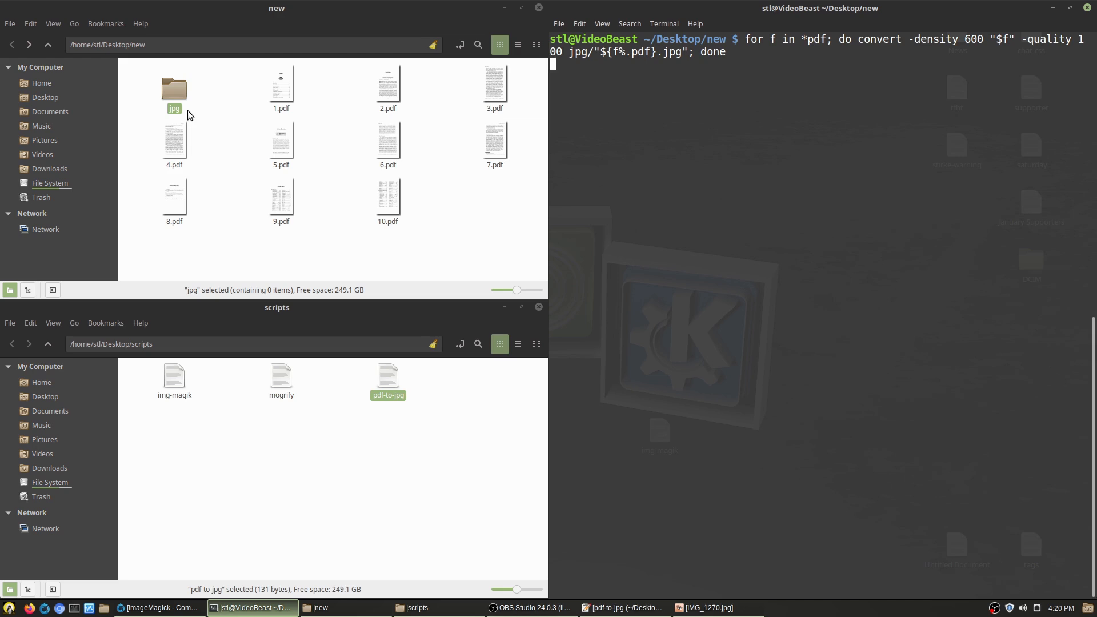
Step: View 1.jpg in the jpg folder, showing the Contents page at 3300×5100
{"action": "double_click", "coordinate": [173, 88]}
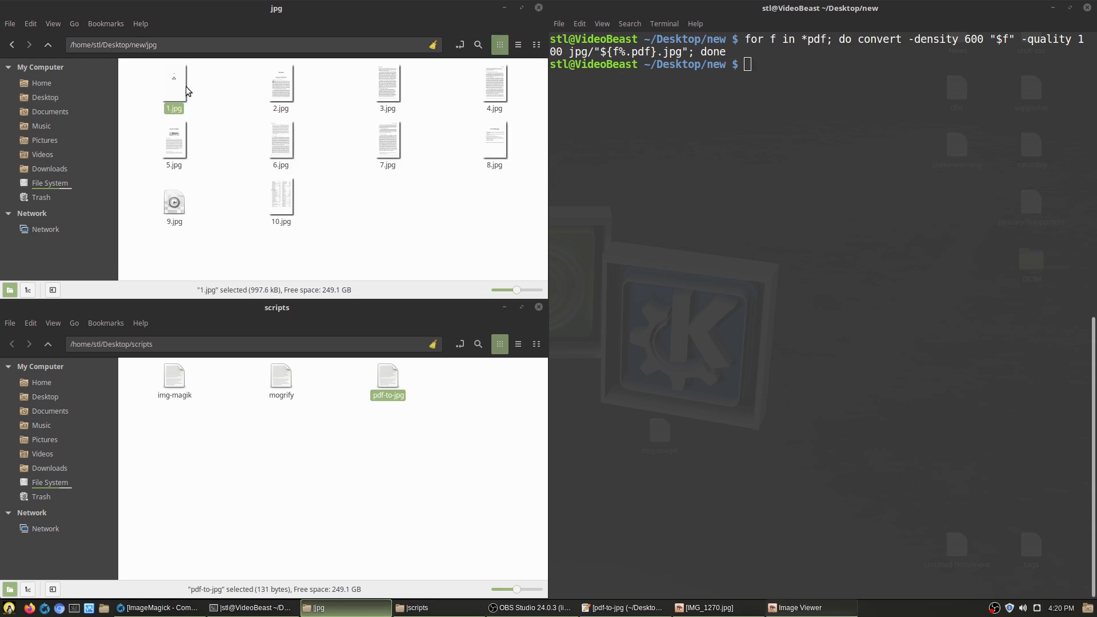
{"action": "double_click", "coordinate": [173, 83]}
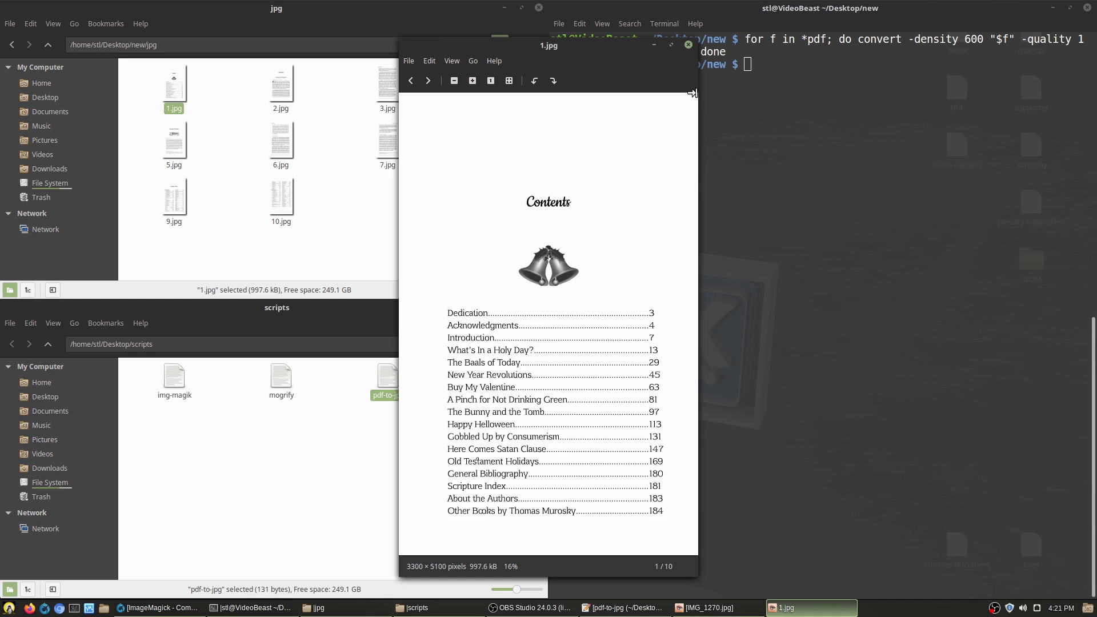
Step: Close the 1.jpg preview and open convert-resize in Xed, selecting its 773x773 resize loop
{"action": "left_click", "coordinate": [687, 45]}
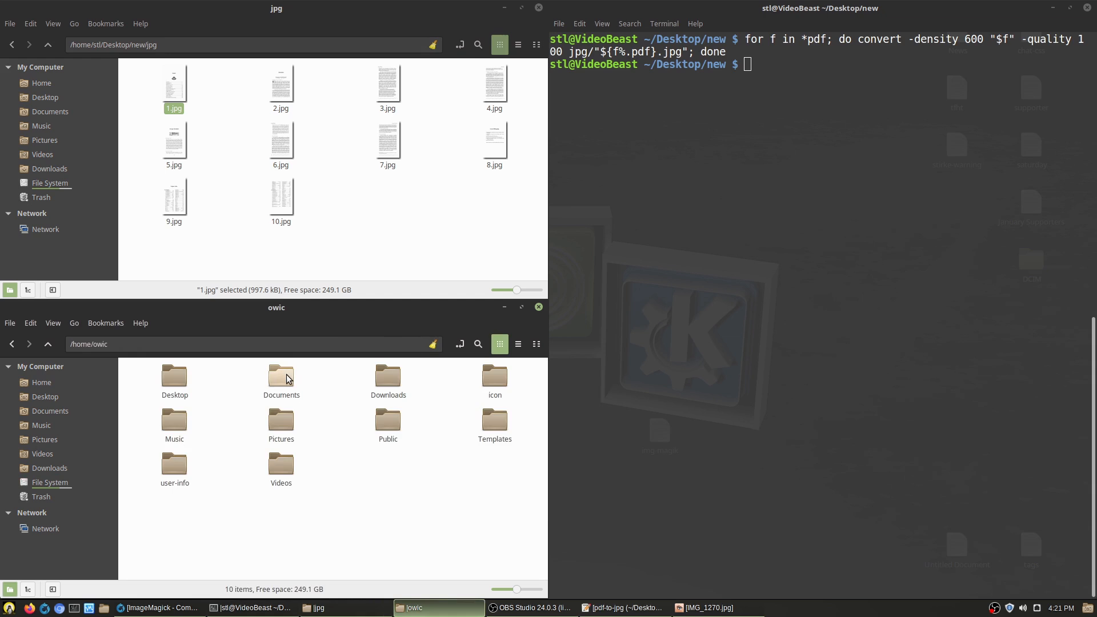
{"action": "double_click", "coordinate": [281, 376]}
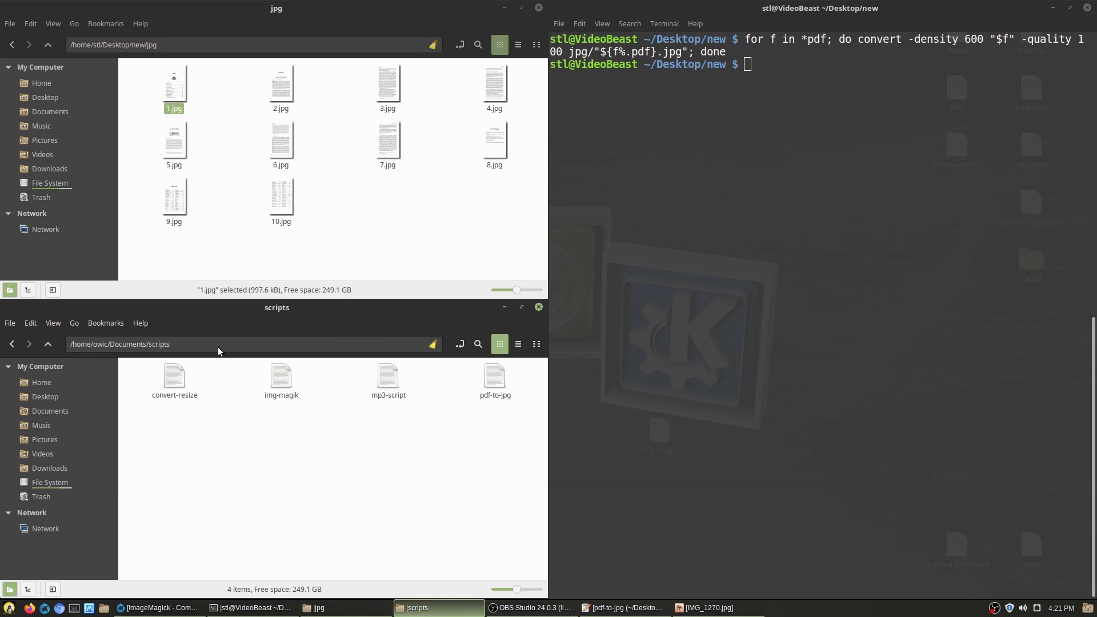
{"action": "right_click", "coordinate": [173, 378]}
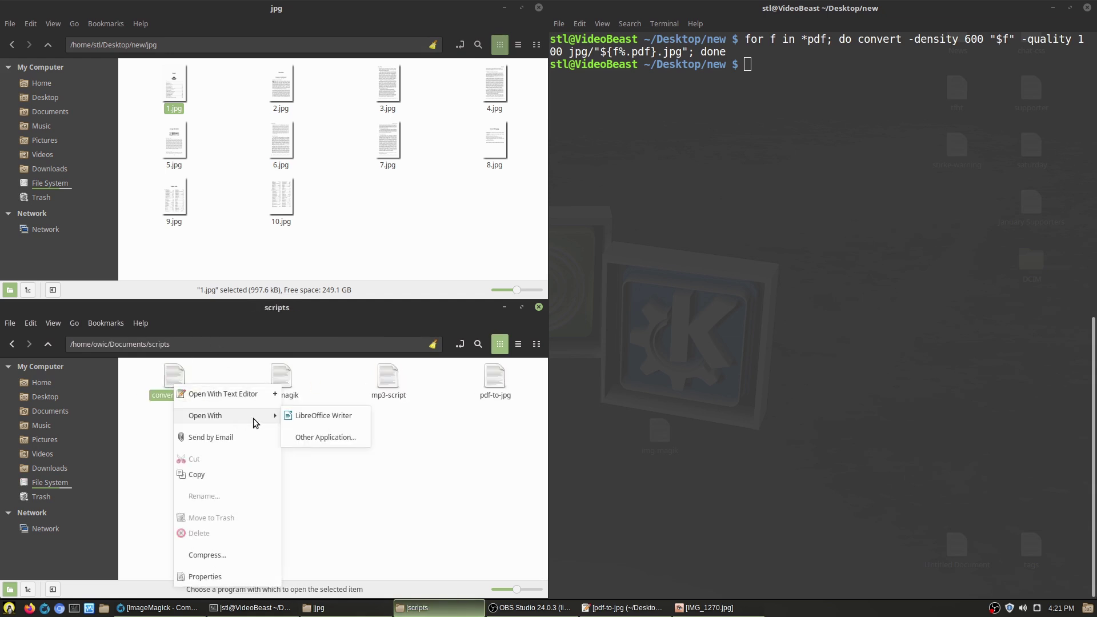
{"action": "left_click", "coordinate": [224, 393]}
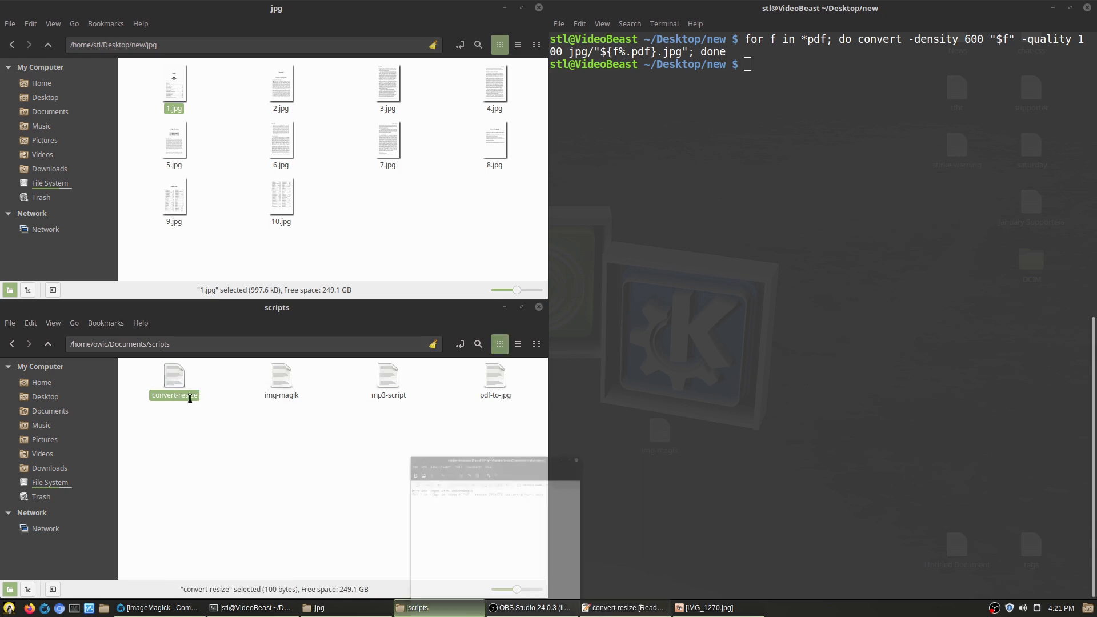
{"action": "double_click", "coordinate": [173, 376]}
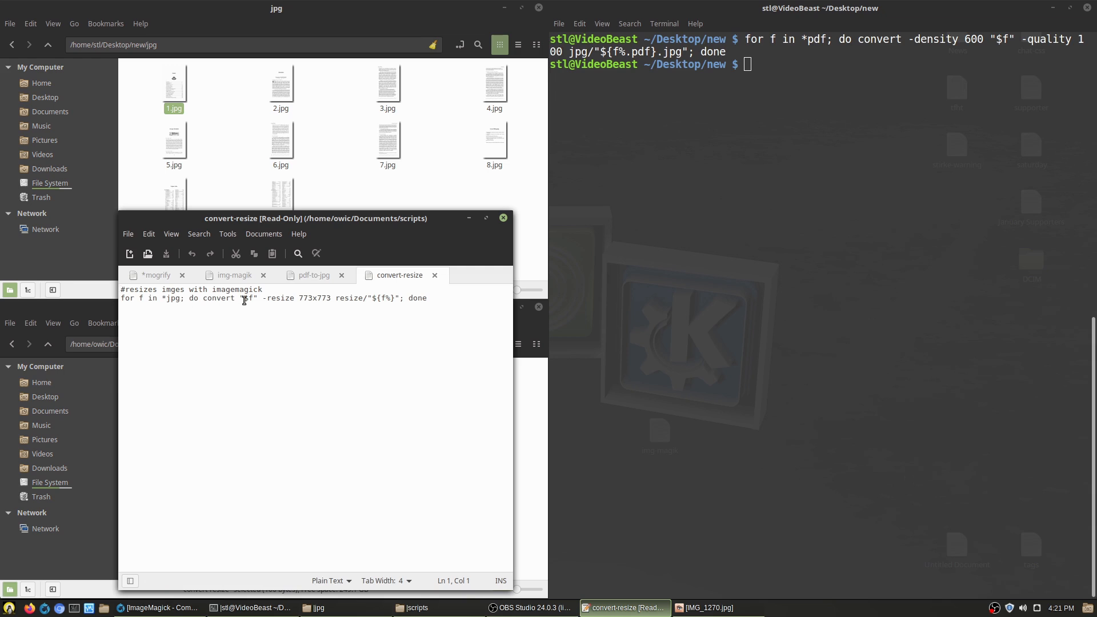
{"action": "double_click", "coordinate": [350, 297]}
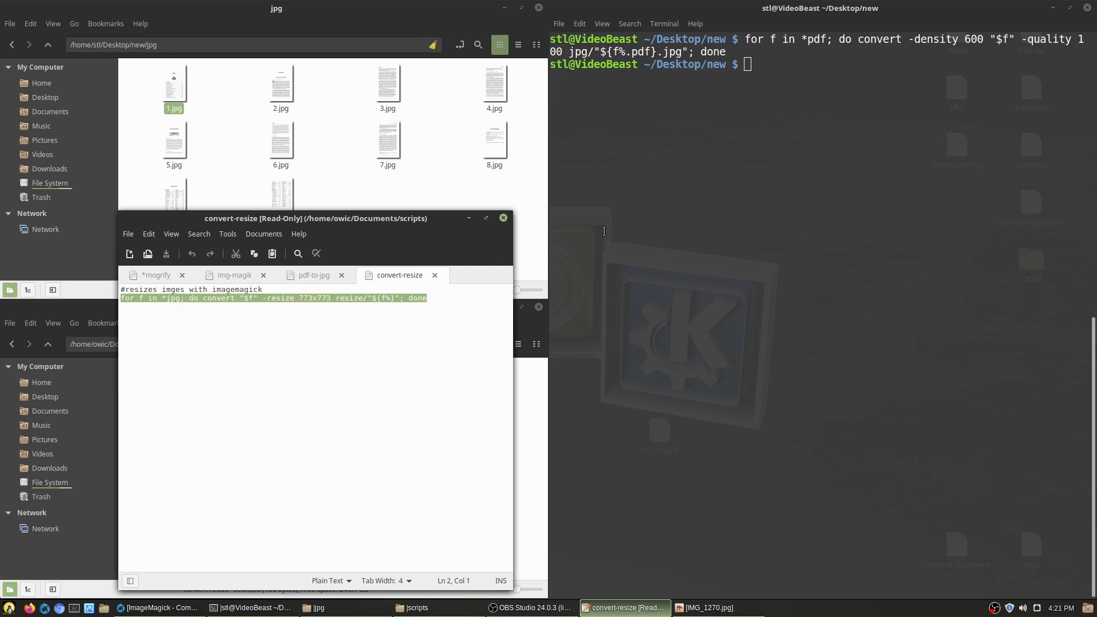
Step: Run the convert -resize 773x773 loop in jpg, filling a new resize folder, and open it
{"action": "type", "text": "cd jp"}
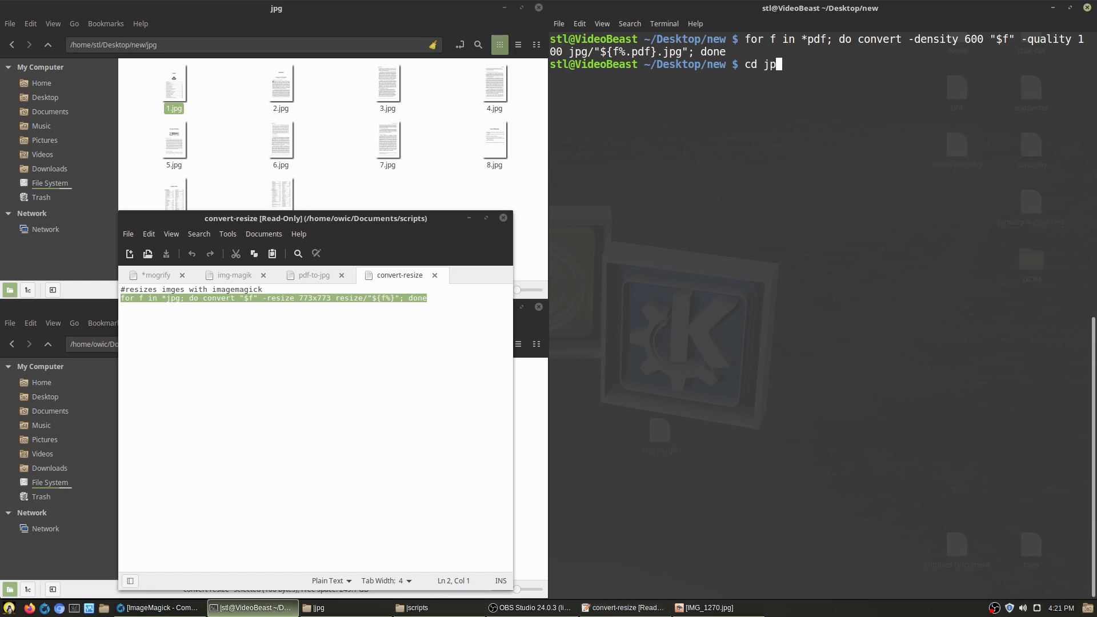
{"action": "key", "text": "Return"}
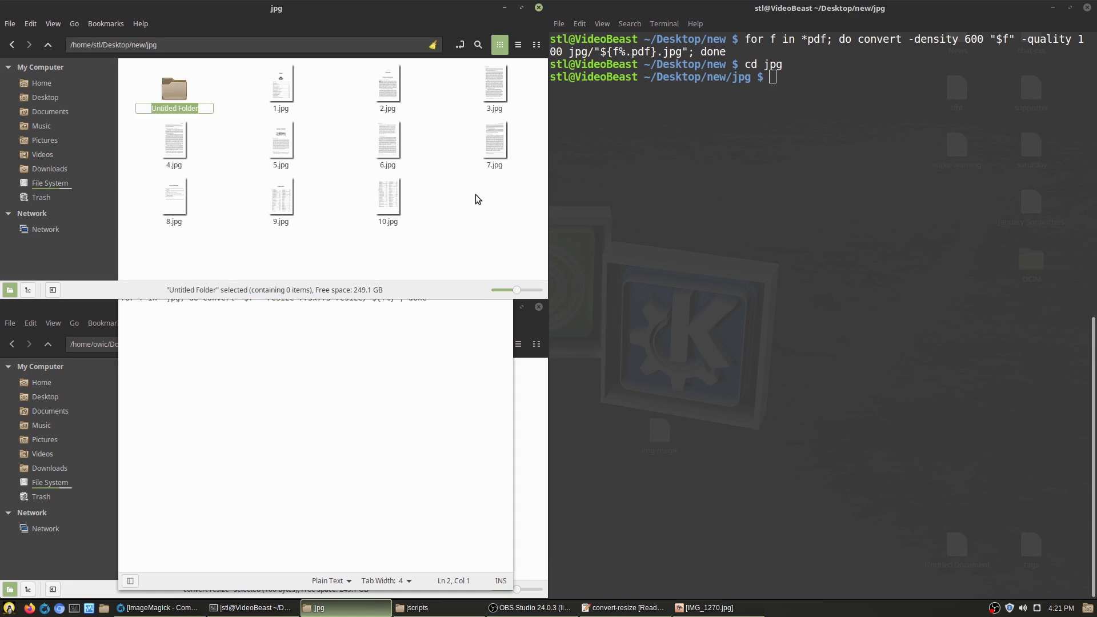
{"action": "type", "text": "resize"}
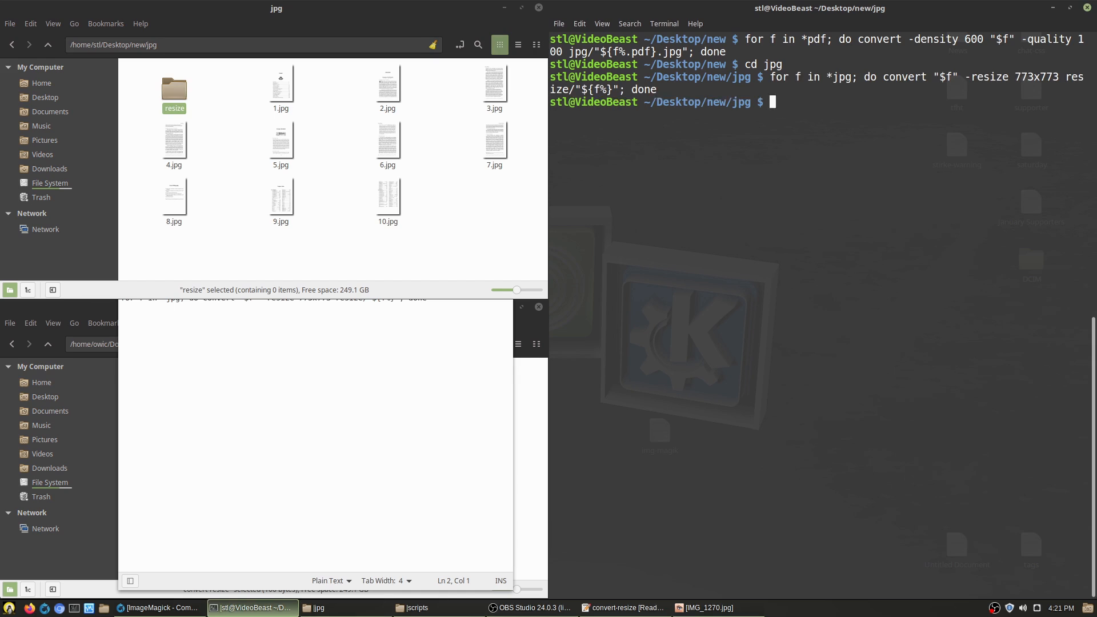
{"action": "mouse_move", "coordinate": [846, 79]}
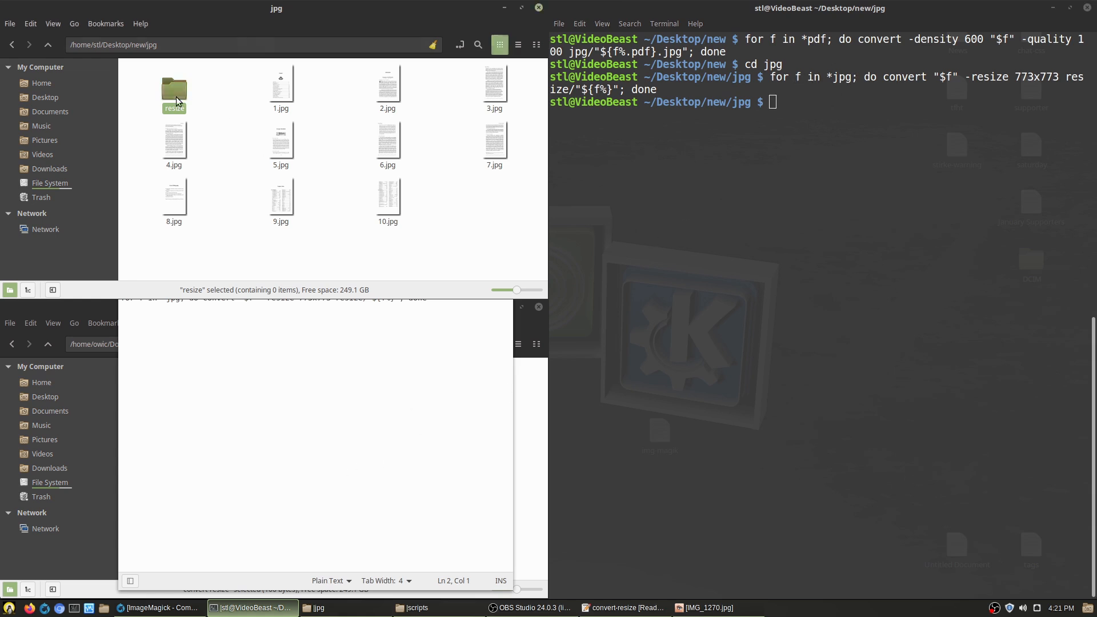
{"action": "double_click", "coordinate": [173, 92]}
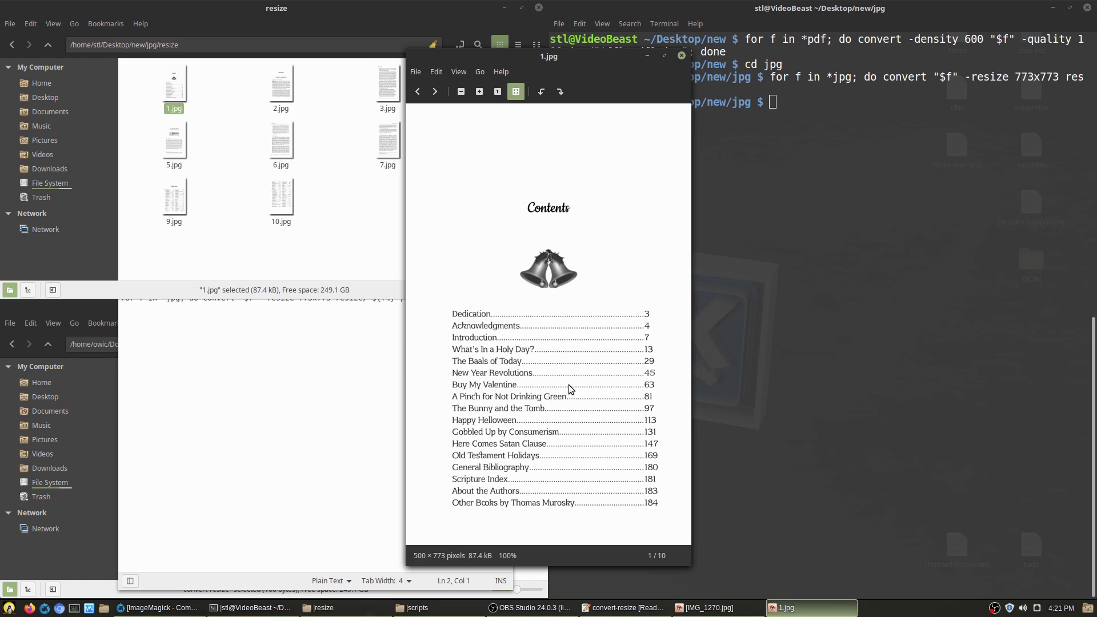
Step: Page through resized images 1.jpg to 10.jpg at 500×773, wrap to the first, and close Image Viewer
{"action": "left_click", "coordinate": [434, 91]}
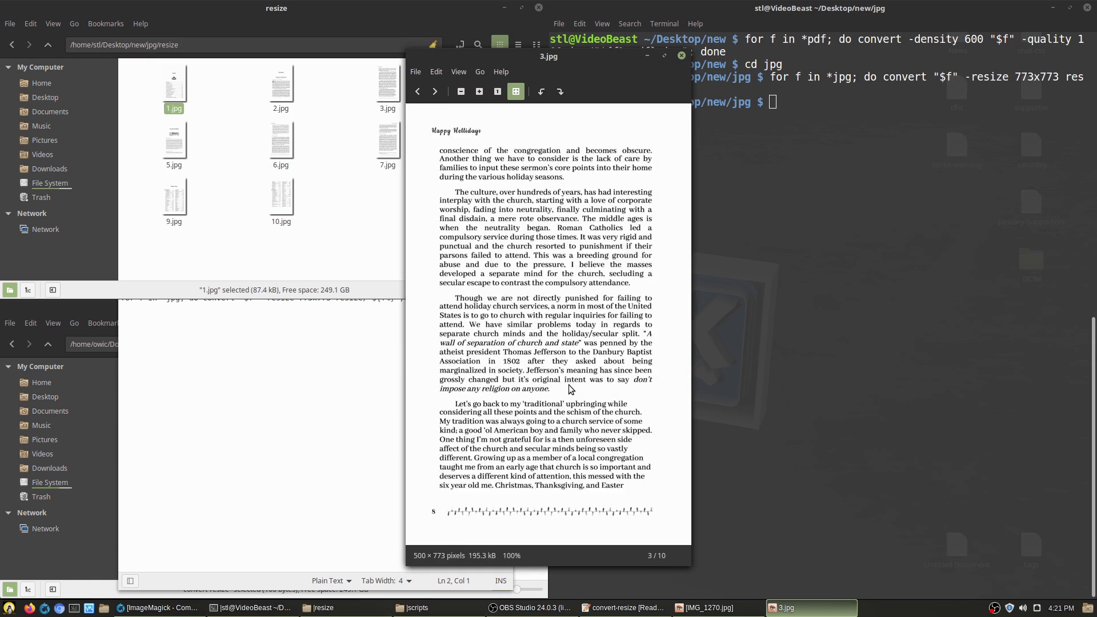
{"action": "left_click", "coordinate": [434, 92]}
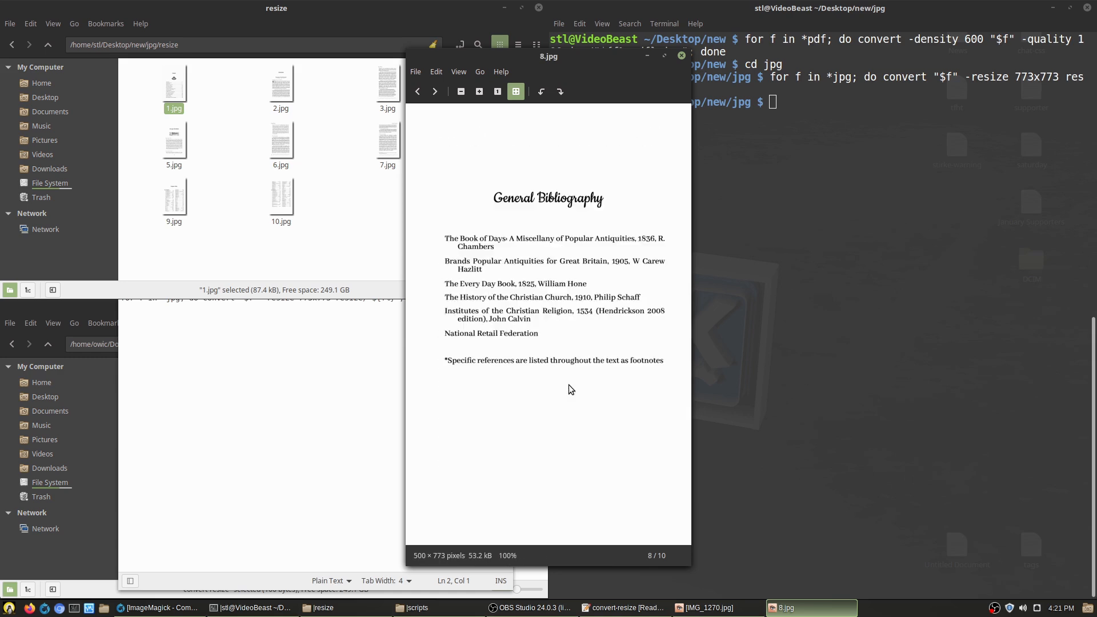
{"action": "left_click", "coordinate": [434, 91]}
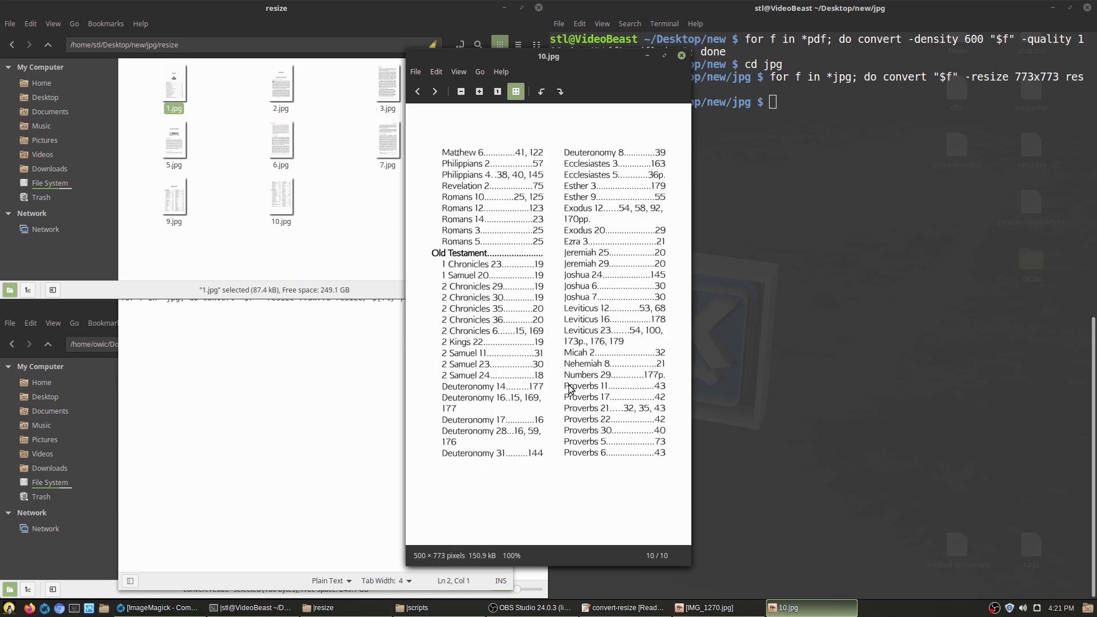
{"action": "left_click", "coordinate": [418, 91]}
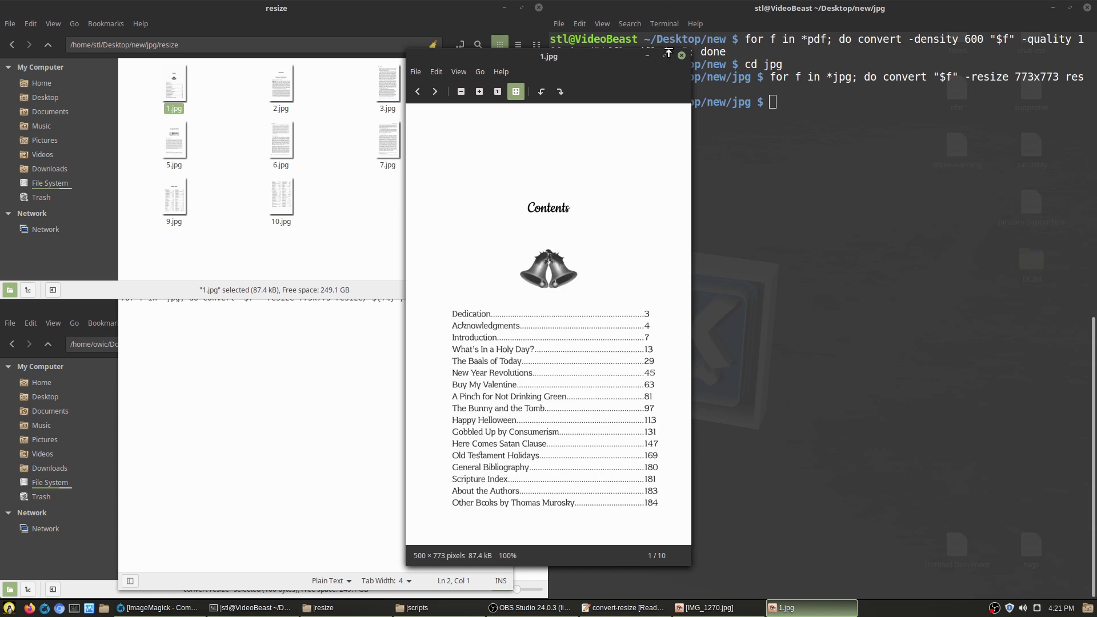
{"action": "left_click", "coordinate": [681, 55]}
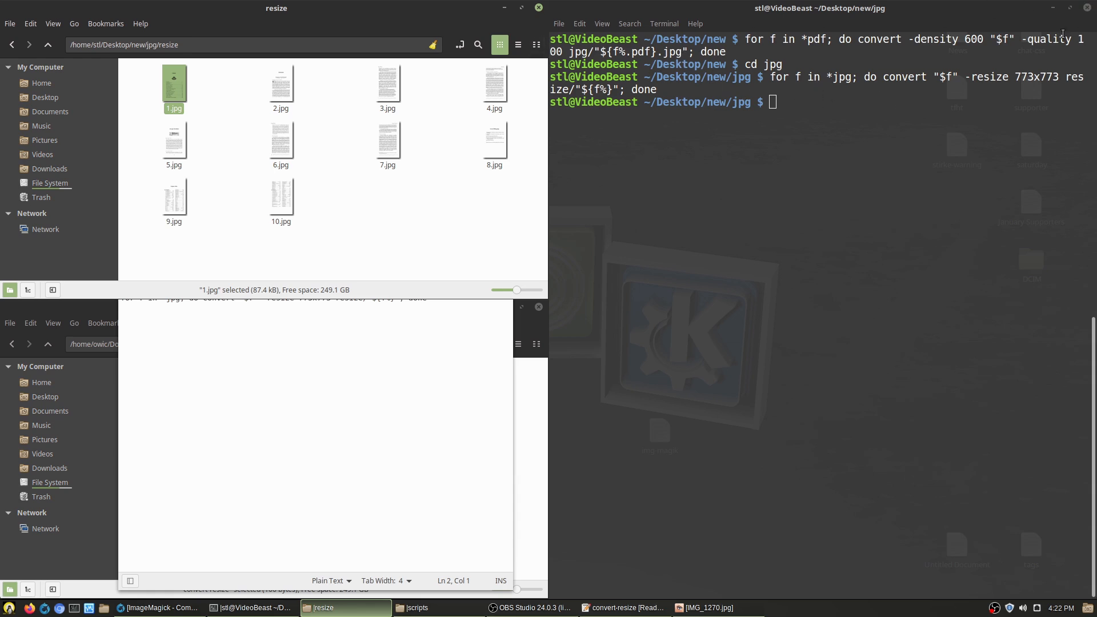
{"action": "mouse_move", "coordinate": [983, 13]}
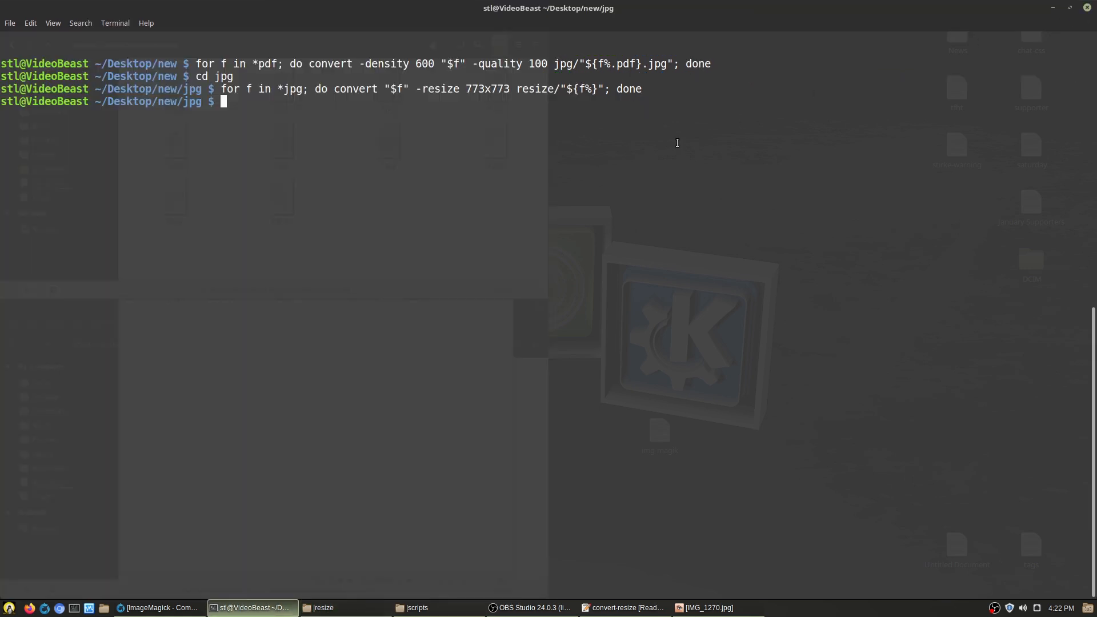
Step: Raise the pdf-to-jpg script, now with a second jpg/*jpg 773x773 resize loop, and select both lines
{"action": "key", "text": "Up"}
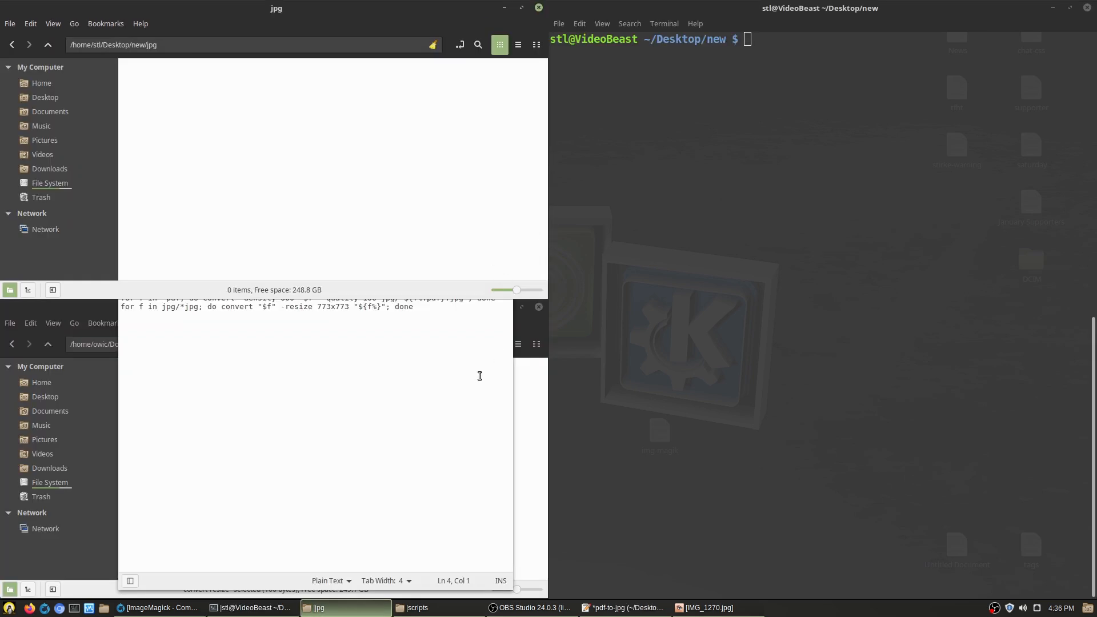
{"action": "mouse_move", "coordinate": [362, 388]}
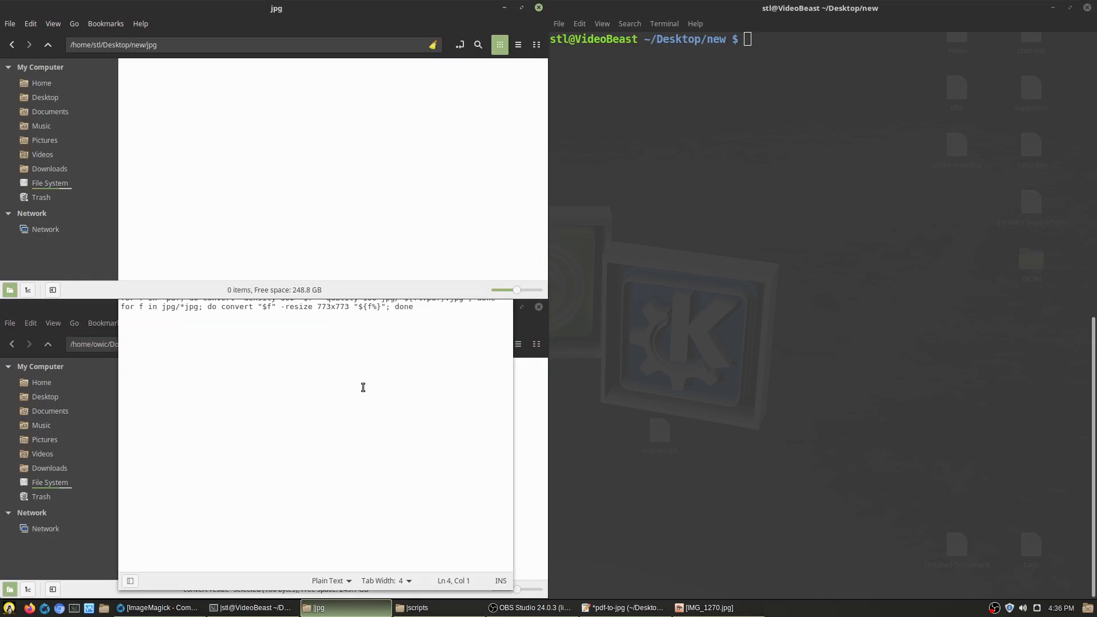
{"action": "left_click", "coordinate": [622, 607]}
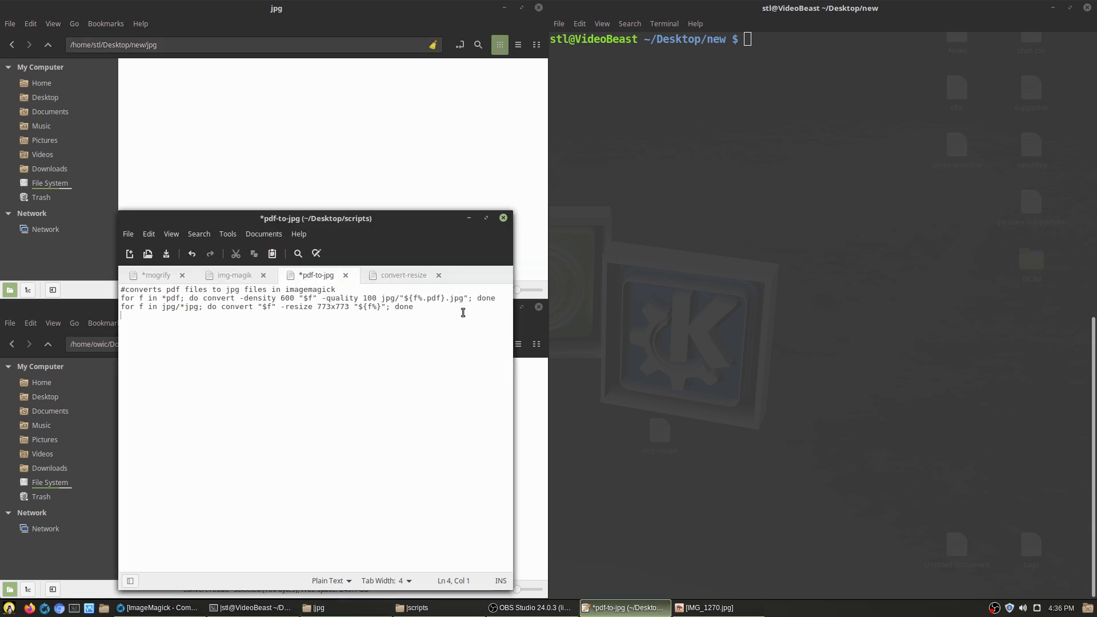
{"action": "mouse_move", "coordinate": [324, 285]}
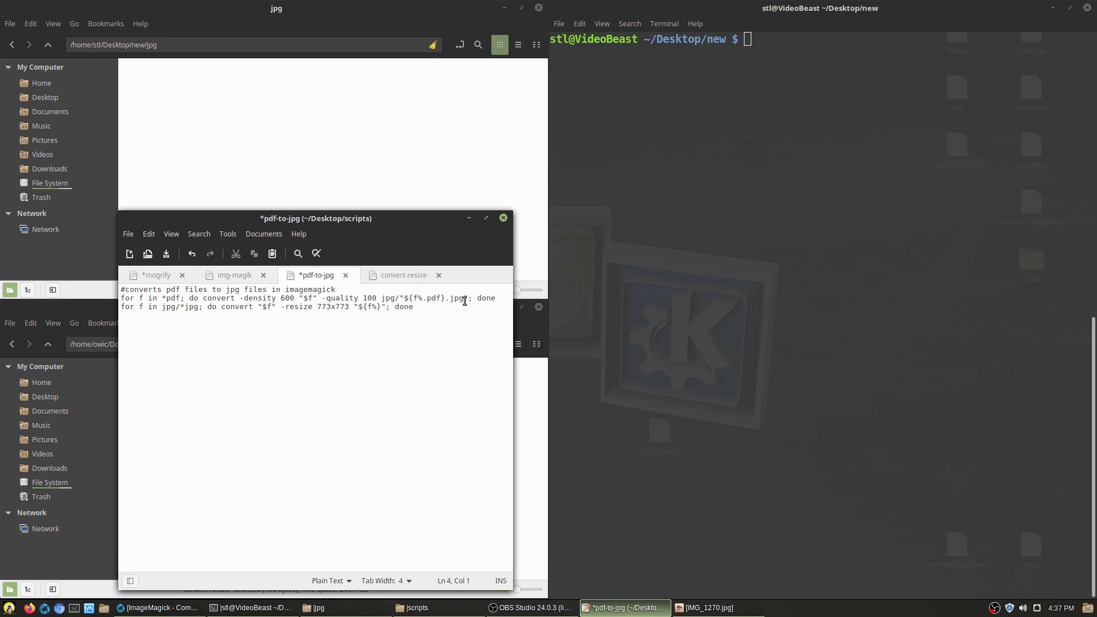
{"action": "mouse_move", "coordinate": [404, 275]}
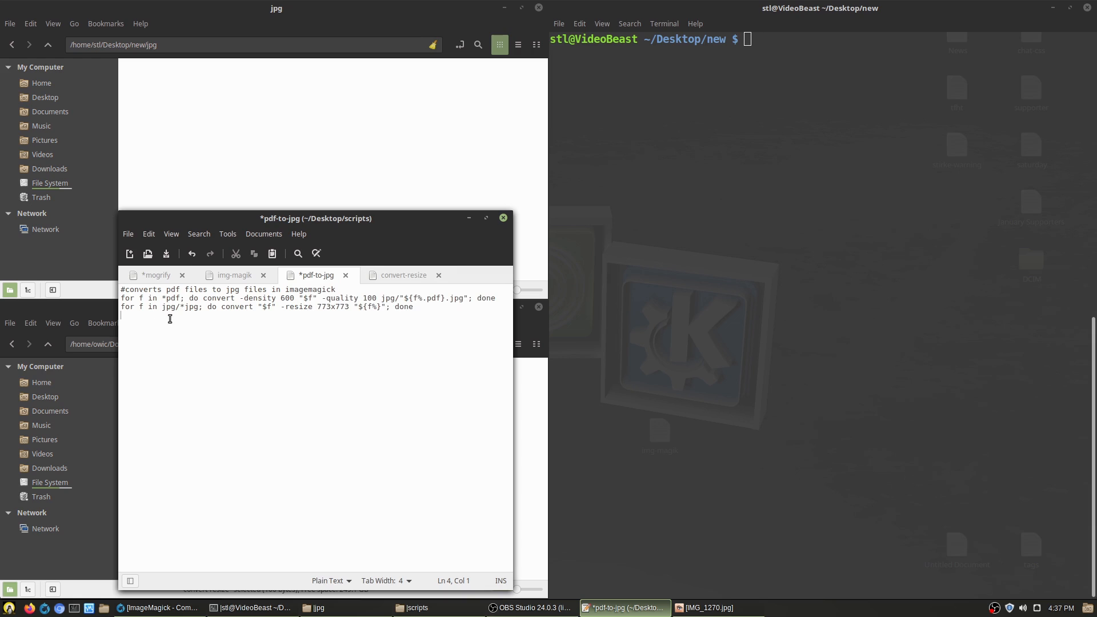
{"action": "mouse_move", "coordinate": [167, 87]}
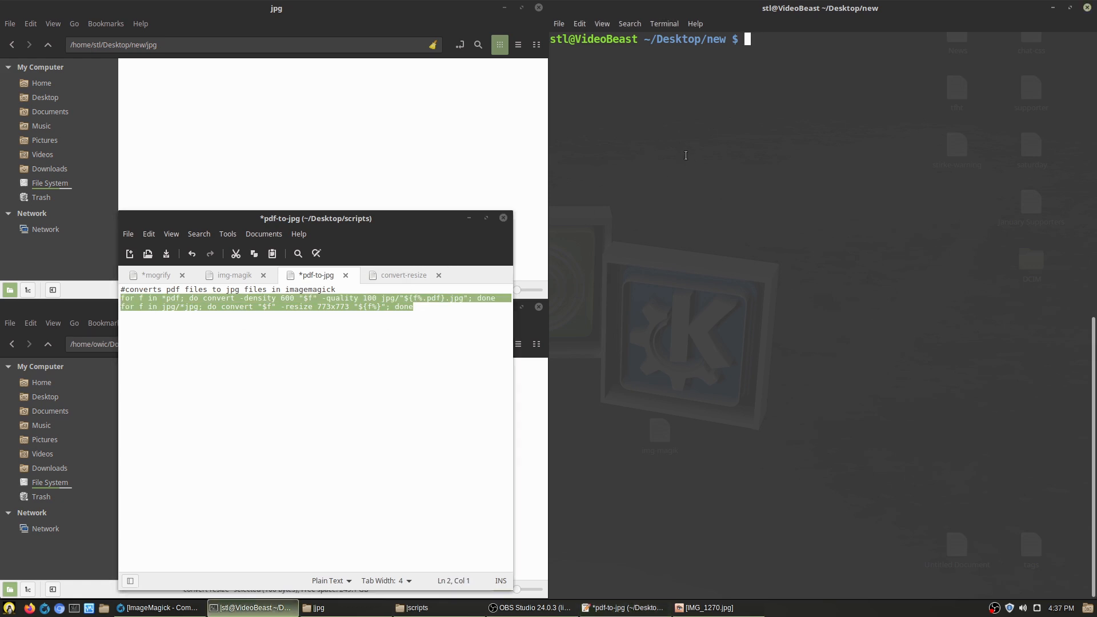
Step: Run both convert loops so jpg holds ten 500×773 page images, then check 1.jpg in Image Viewer
{"action": "type", "text": "for f in *pdf; do convert -density 600 \"$f\" -quality 100 jpg/\"${f%.pdf}.jpg\"; done"}
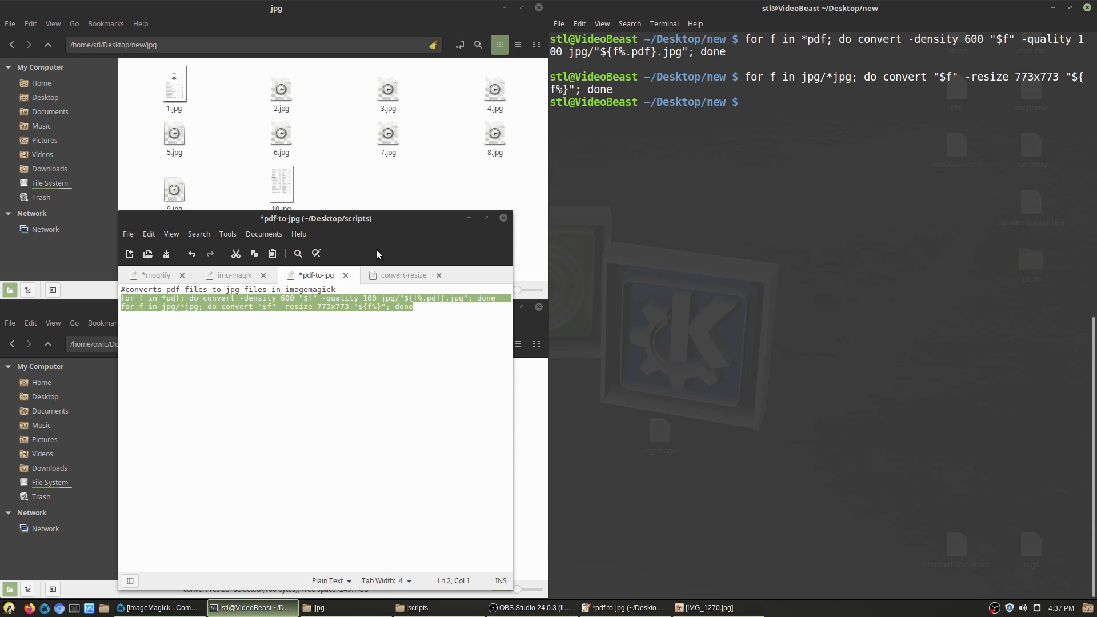
{"action": "double_click", "coordinate": [174, 84]}
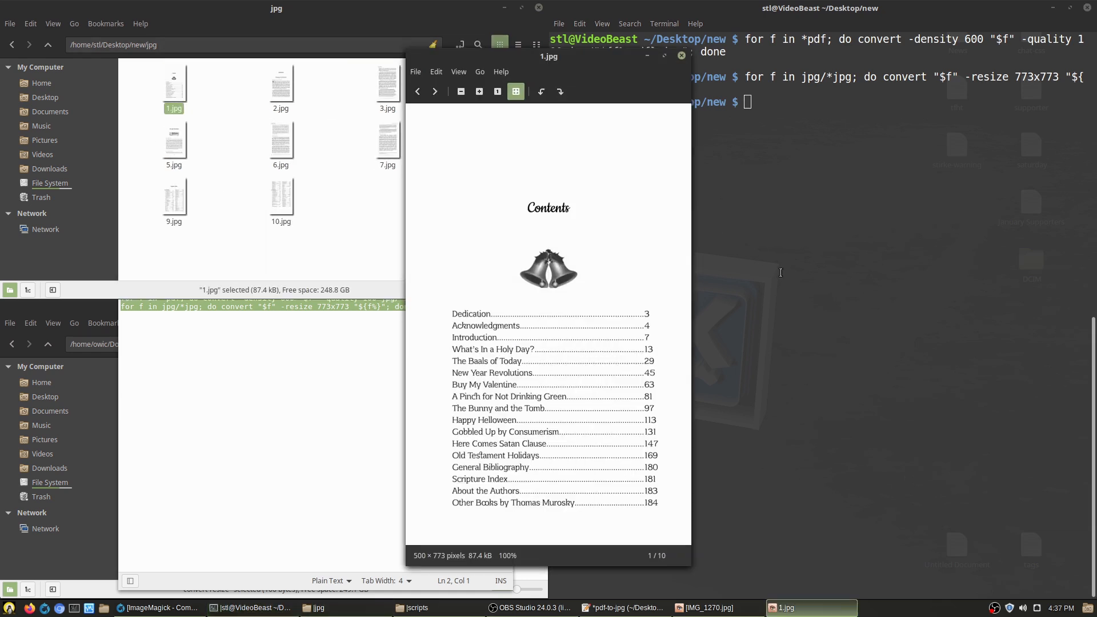
{"action": "left_click", "coordinate": [434, 92]}
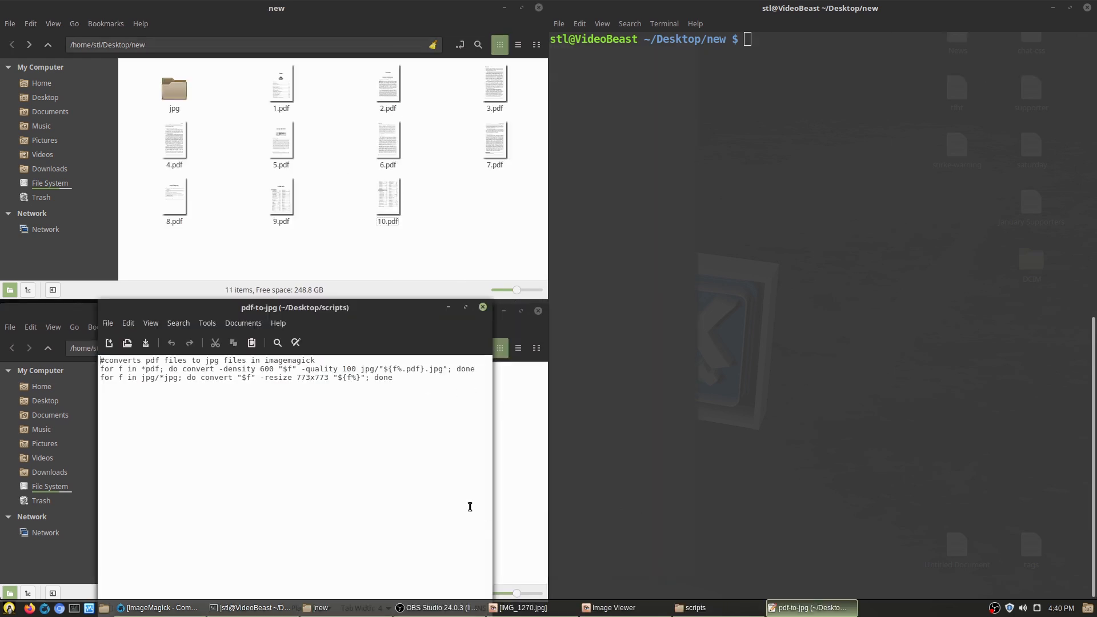
{"action": "mouse_move", "coordinate": [387, 371]}
{"action": "type", "text": "ls"}
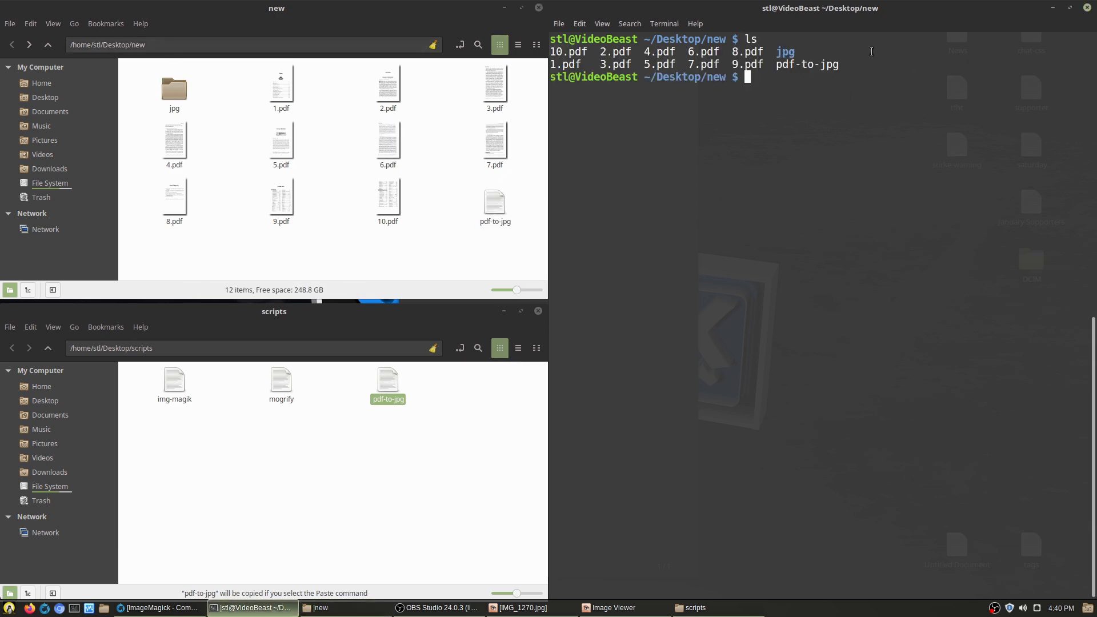
Step: Run 'bash pdf-to-jpg' to generate pages 1.jpg–10.jpg and view them in the jpg folder
{"action": "type", "text": "bash"}
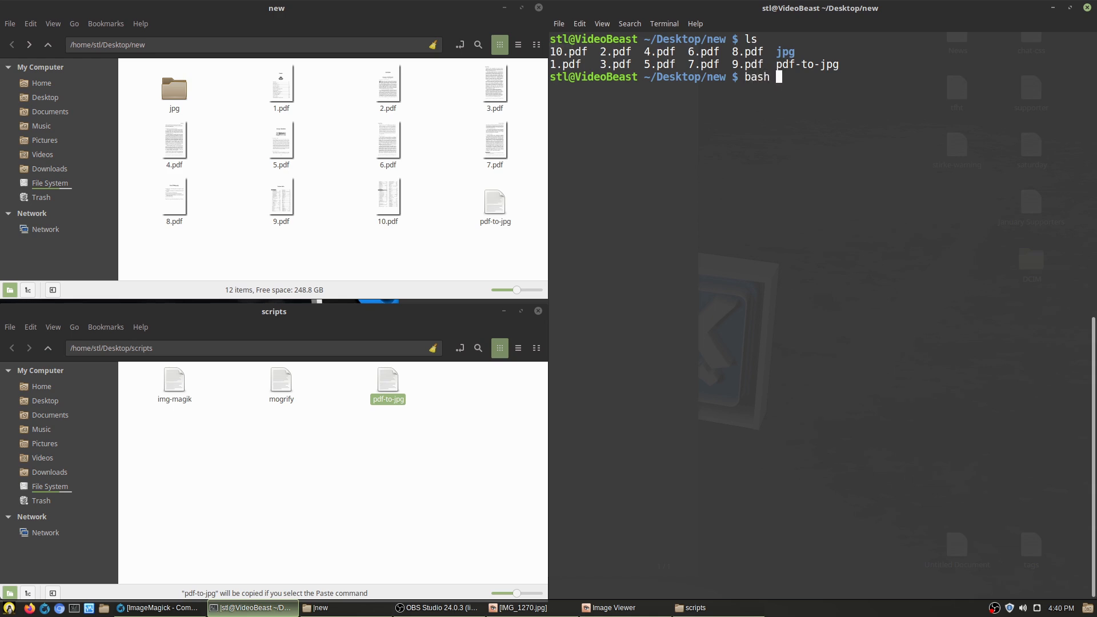
{"action": "type", "text": "pdf-to-jpg"}
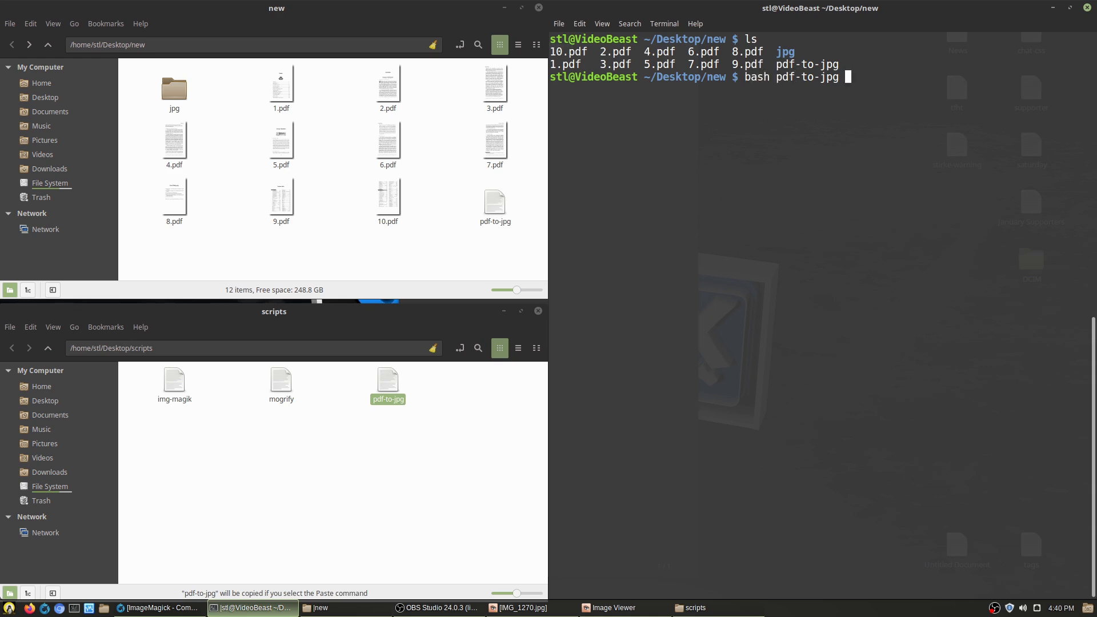
{"action": "key", "text": "Return"}
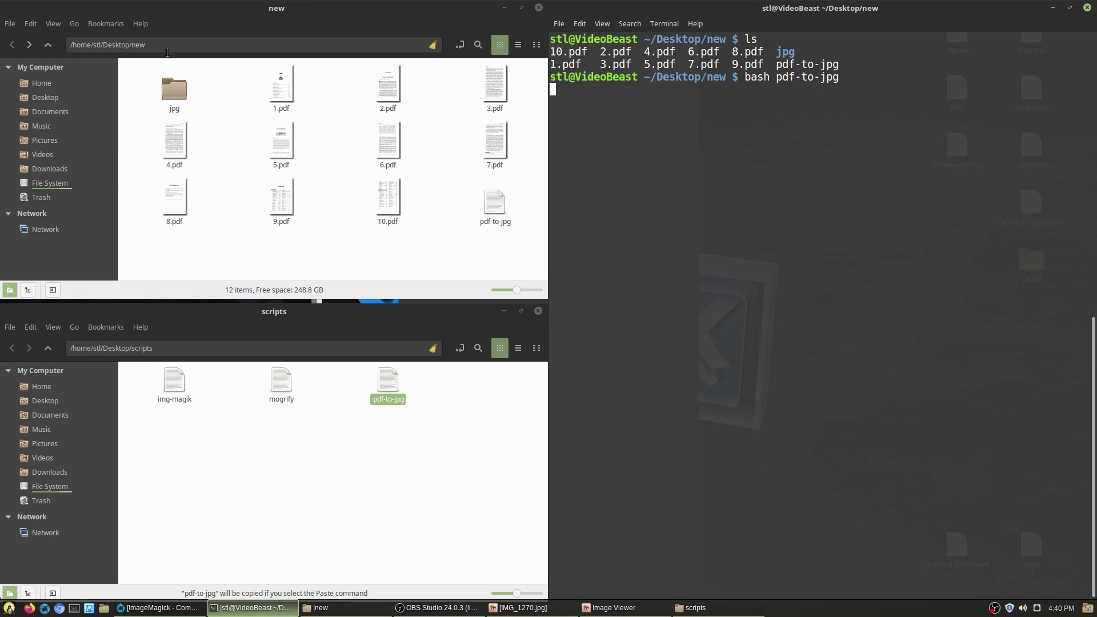
{"action": "double_click", "coordinate": [174, 79]}
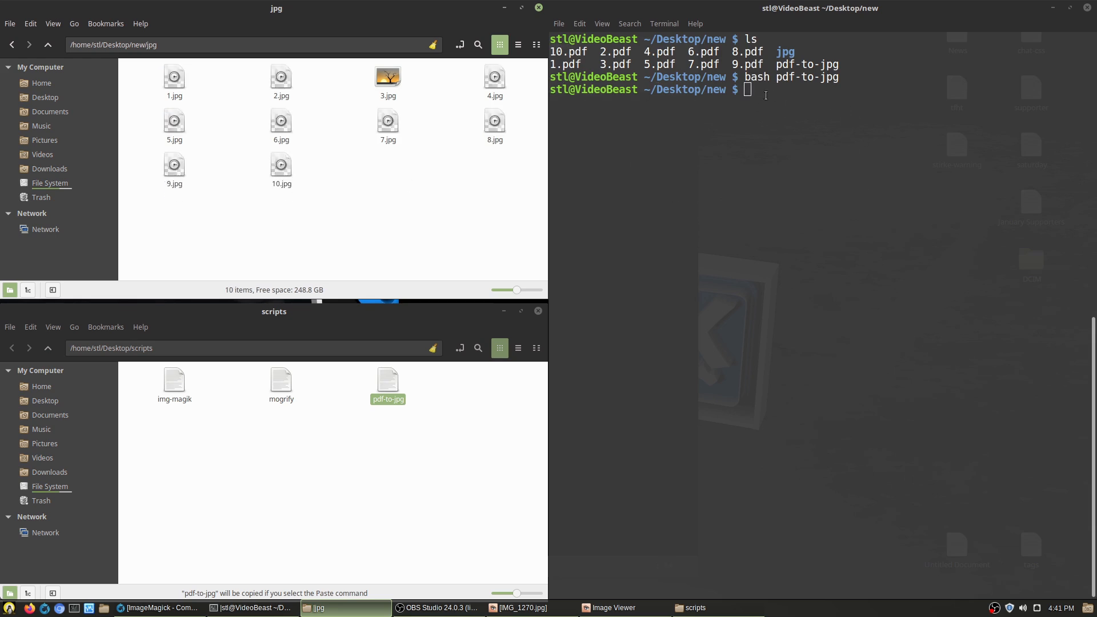
Step: Page through the 500×773 images from 1.jpg to 10.jpg in Image Viewer, then close it
{"action": "double_click", "coordinate": [174, 76]}
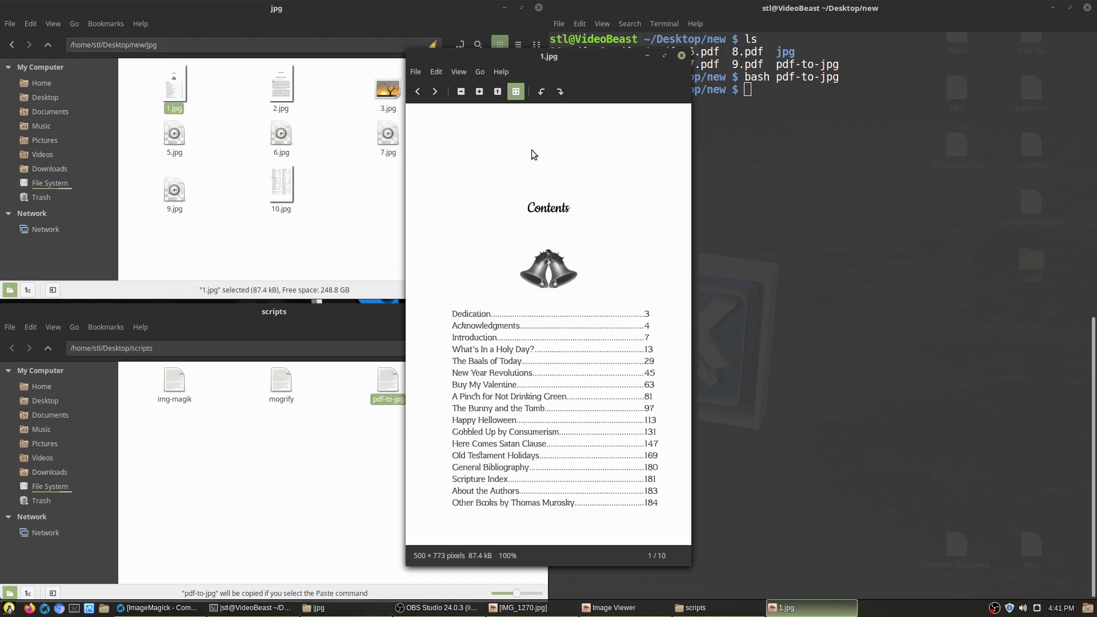
{"action": "left_click", "coordinate": [435, 92]}
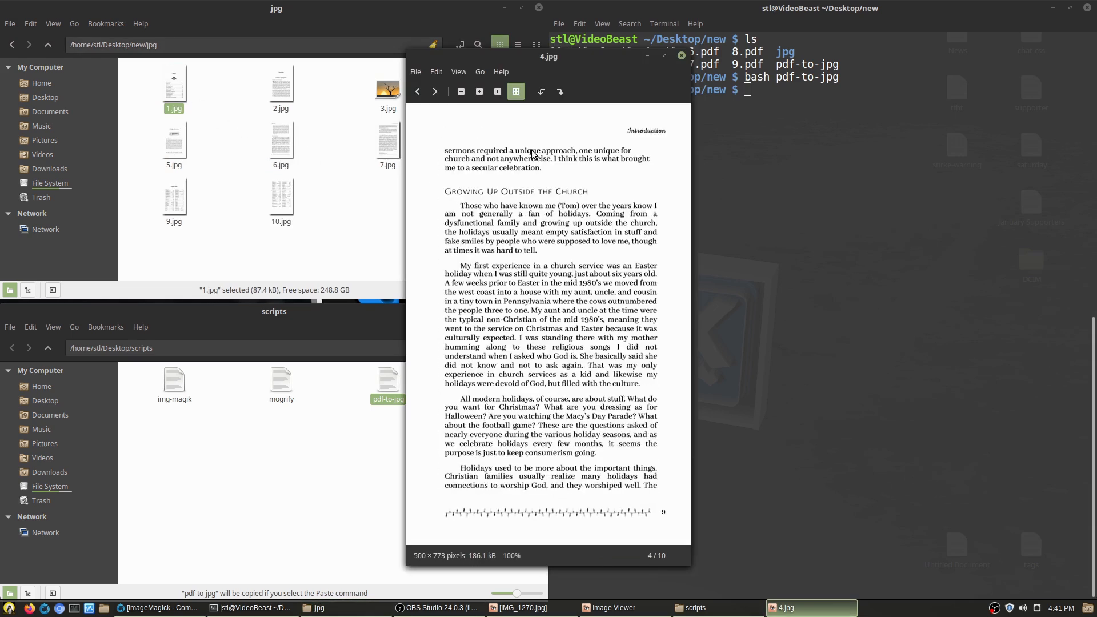
{"action": "left_click", "coordinate": [435, 92]}
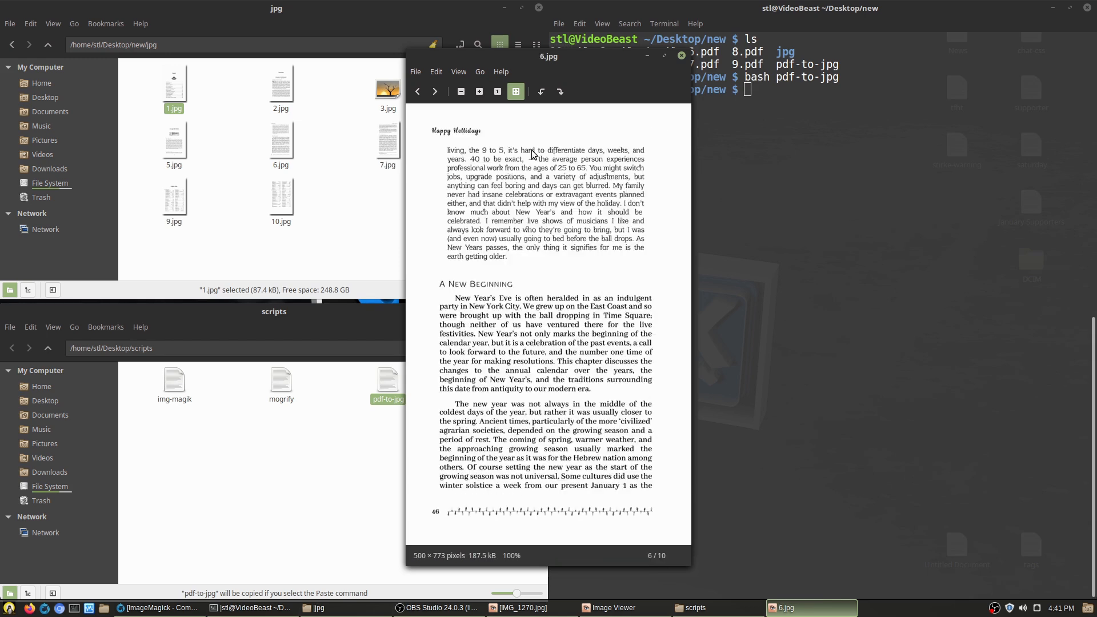
{"action": "left_click", "coordinate": [434, 91]}
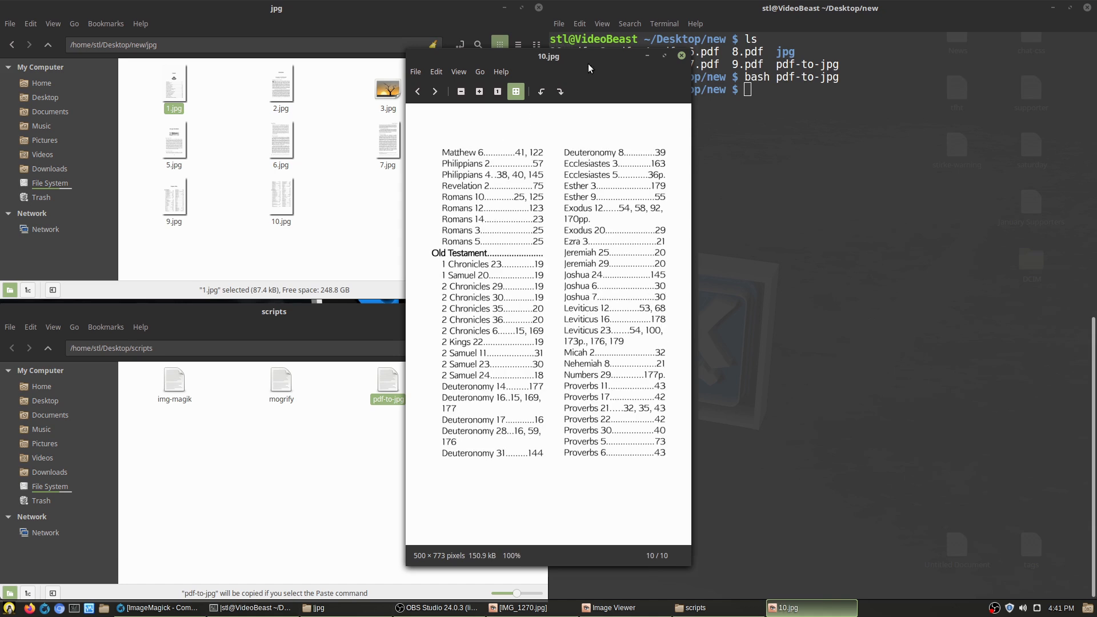
{"action": "left_click", "coordinate": [680, 55]}
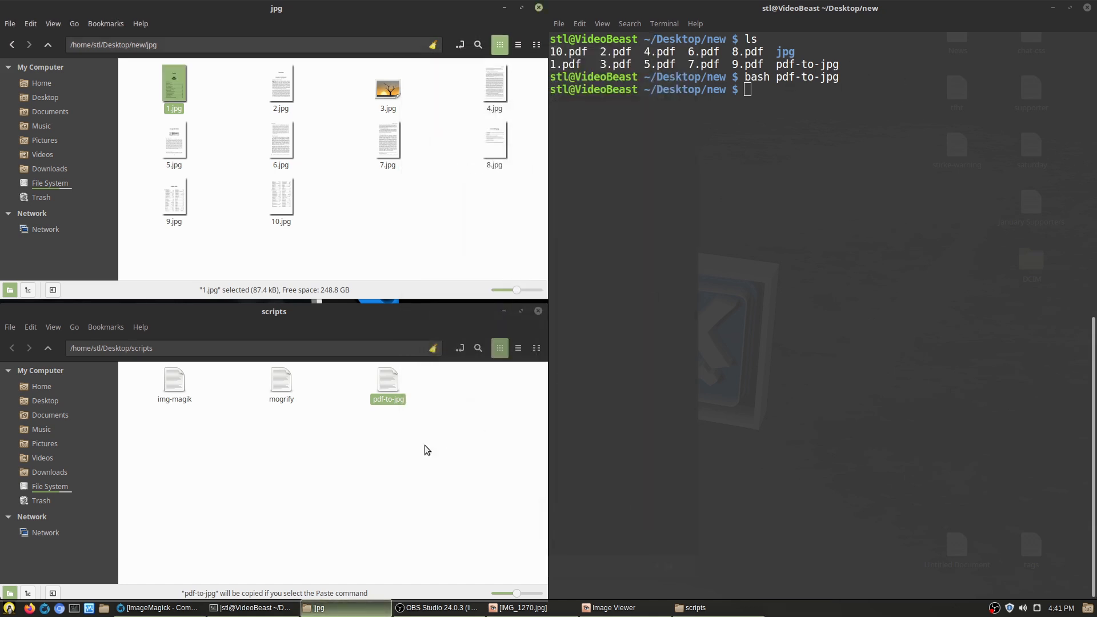
{"action": "double_click", "coordinate": [388, 384]}
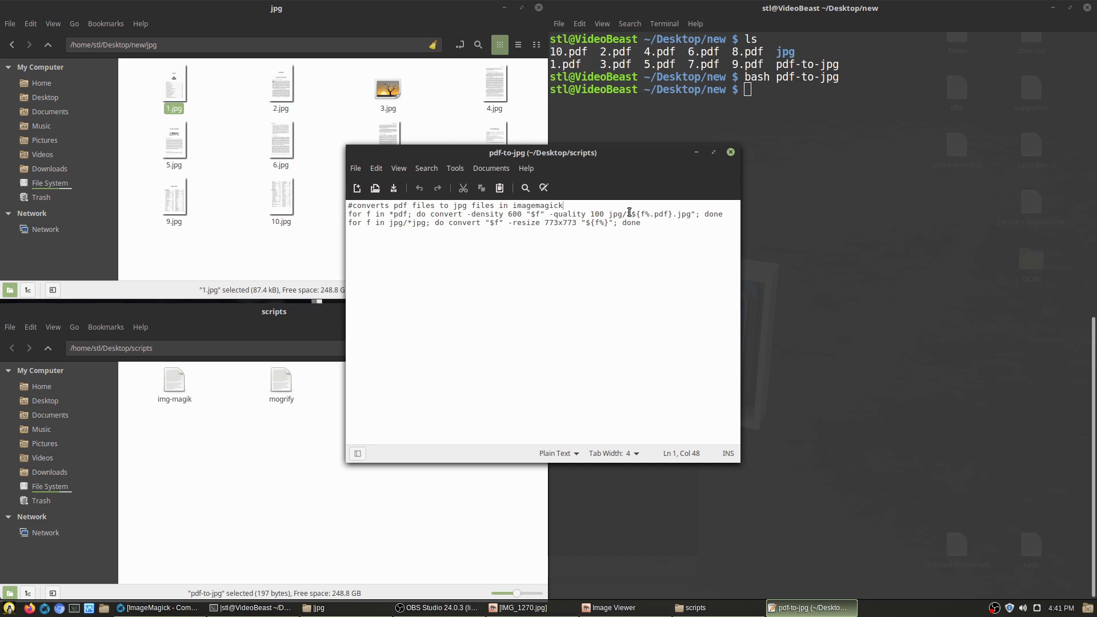
{"action": "mouse_move", "coordinate": [337, 215]}
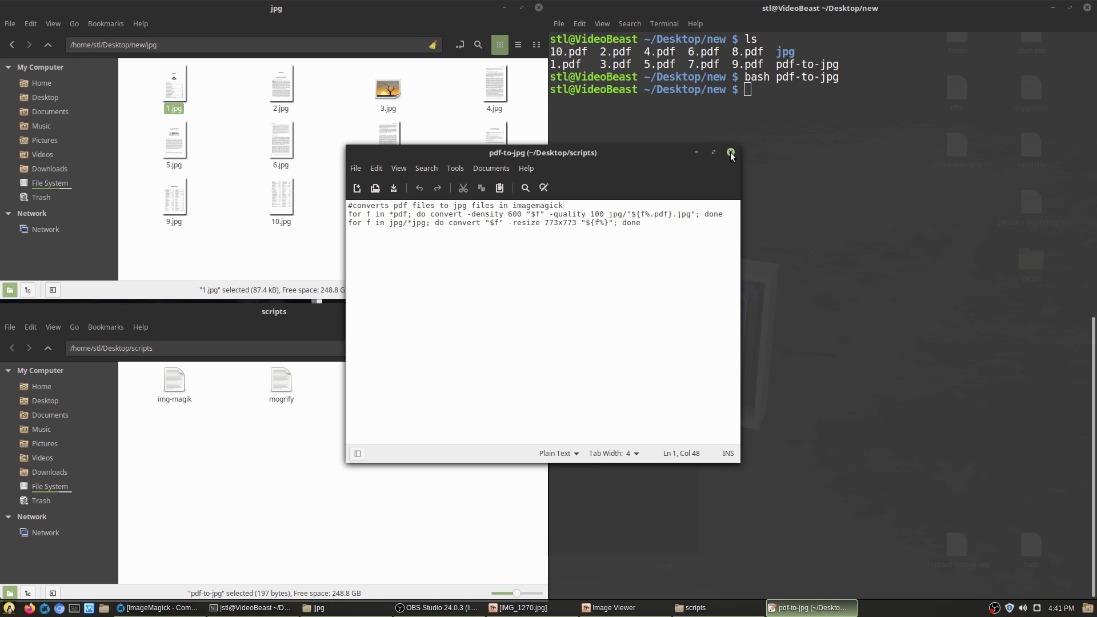
{"action": "left_click", "coordinate": [730, 152]}
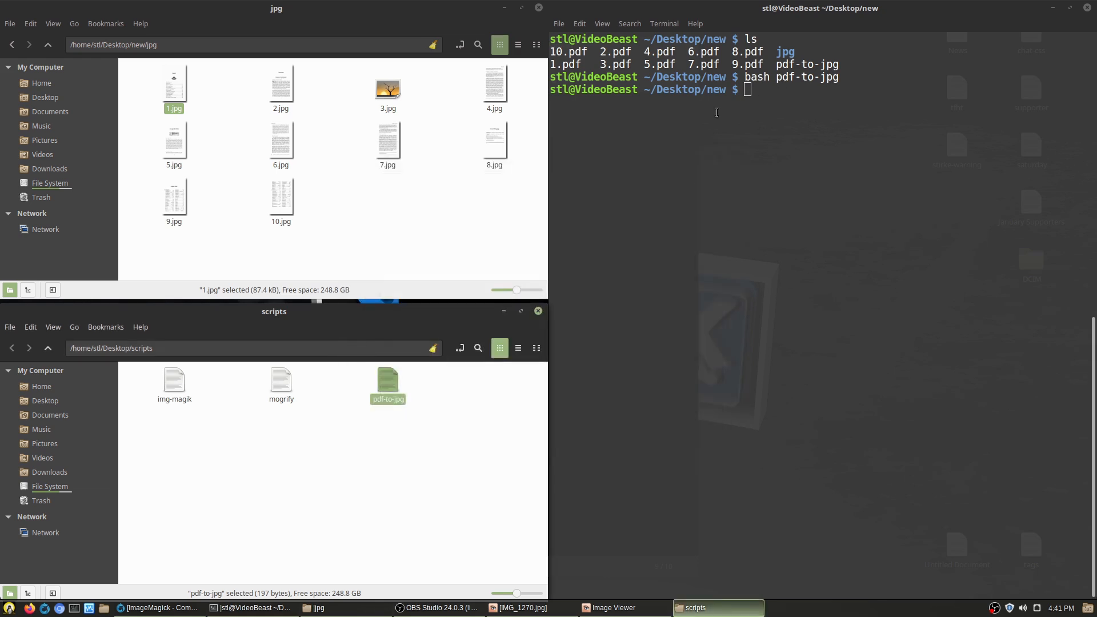
{"action": "mouse_move", "coordinate": [647, 210]}
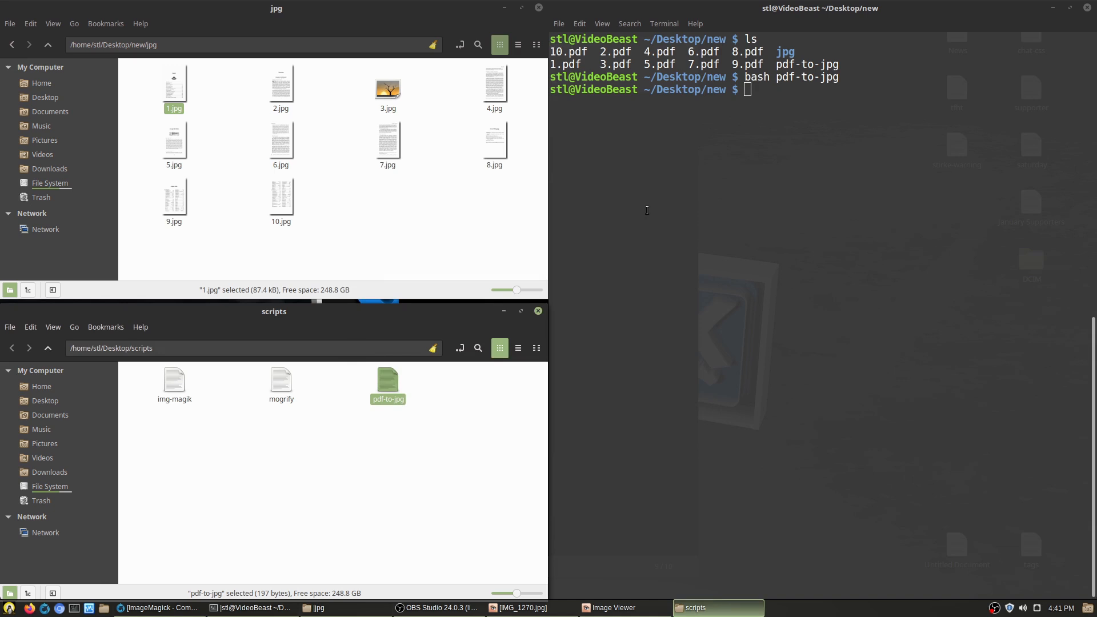